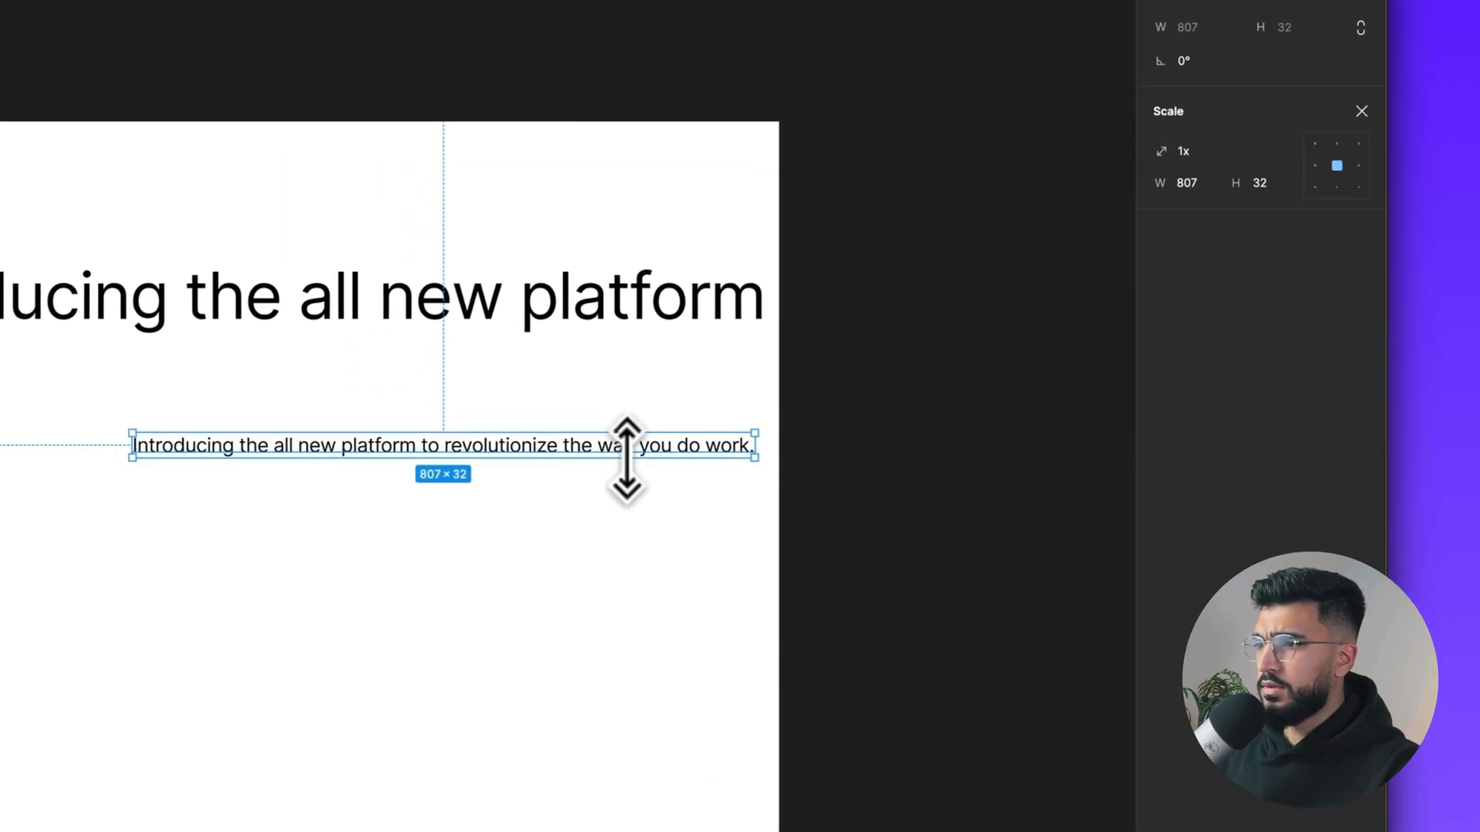
Set the hero heading 'Introducing the all new platform' to Extra Bold weight
left_click(1039, 472)
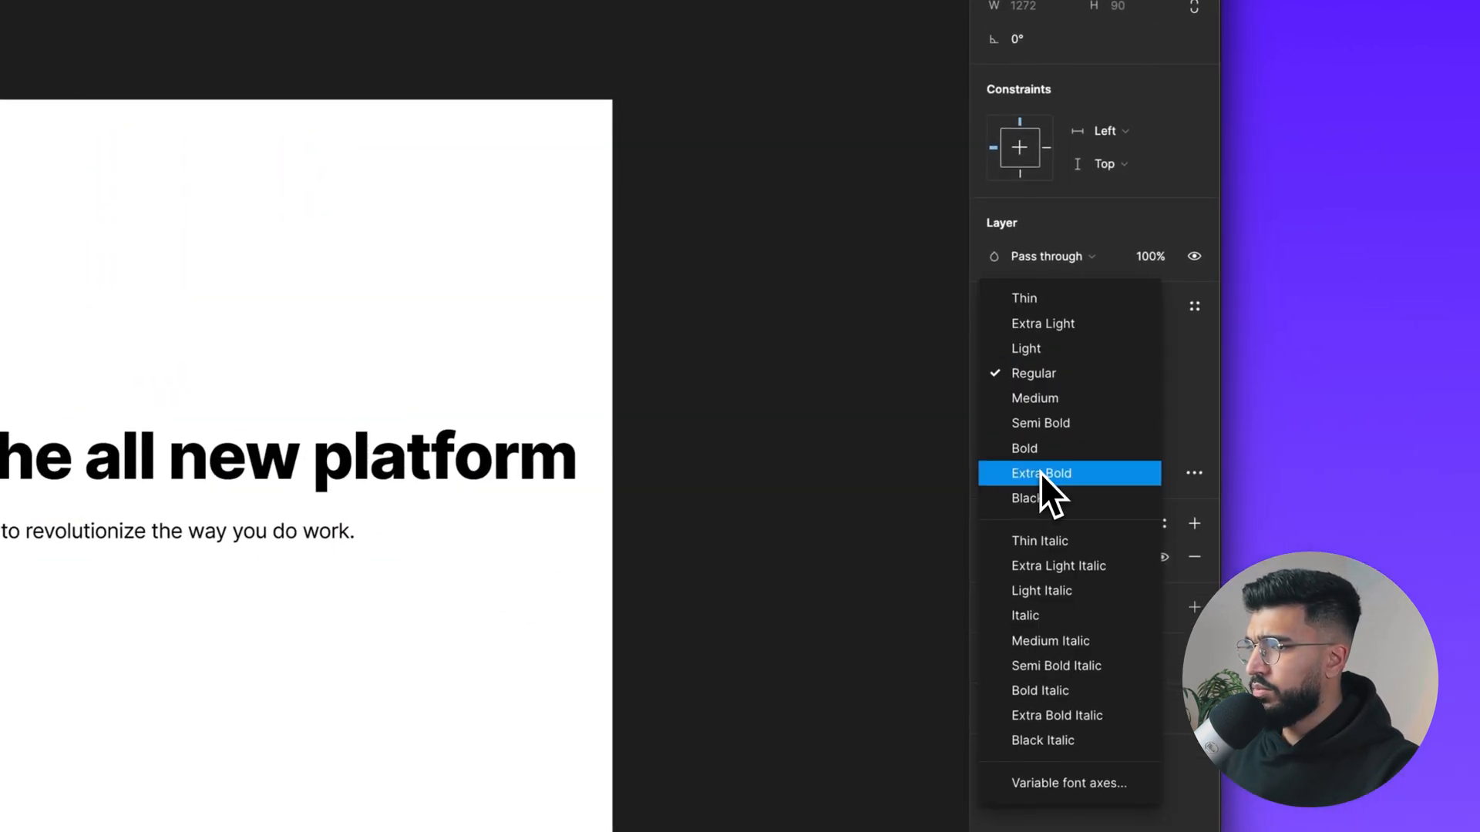
left_click(1040, 473)
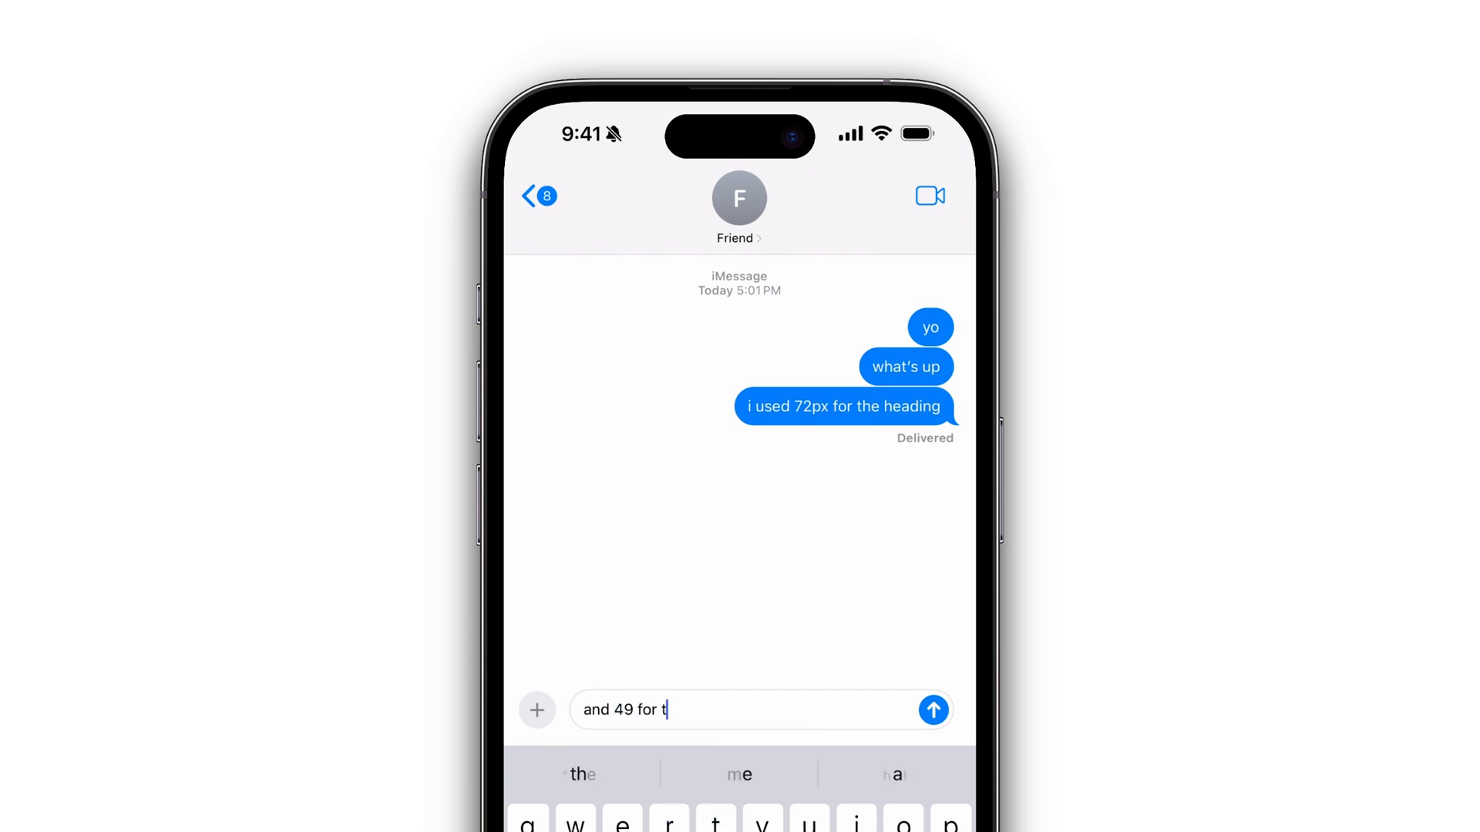
Draw an empty Desktop frame next to the hero frame
left_click(932, 709)
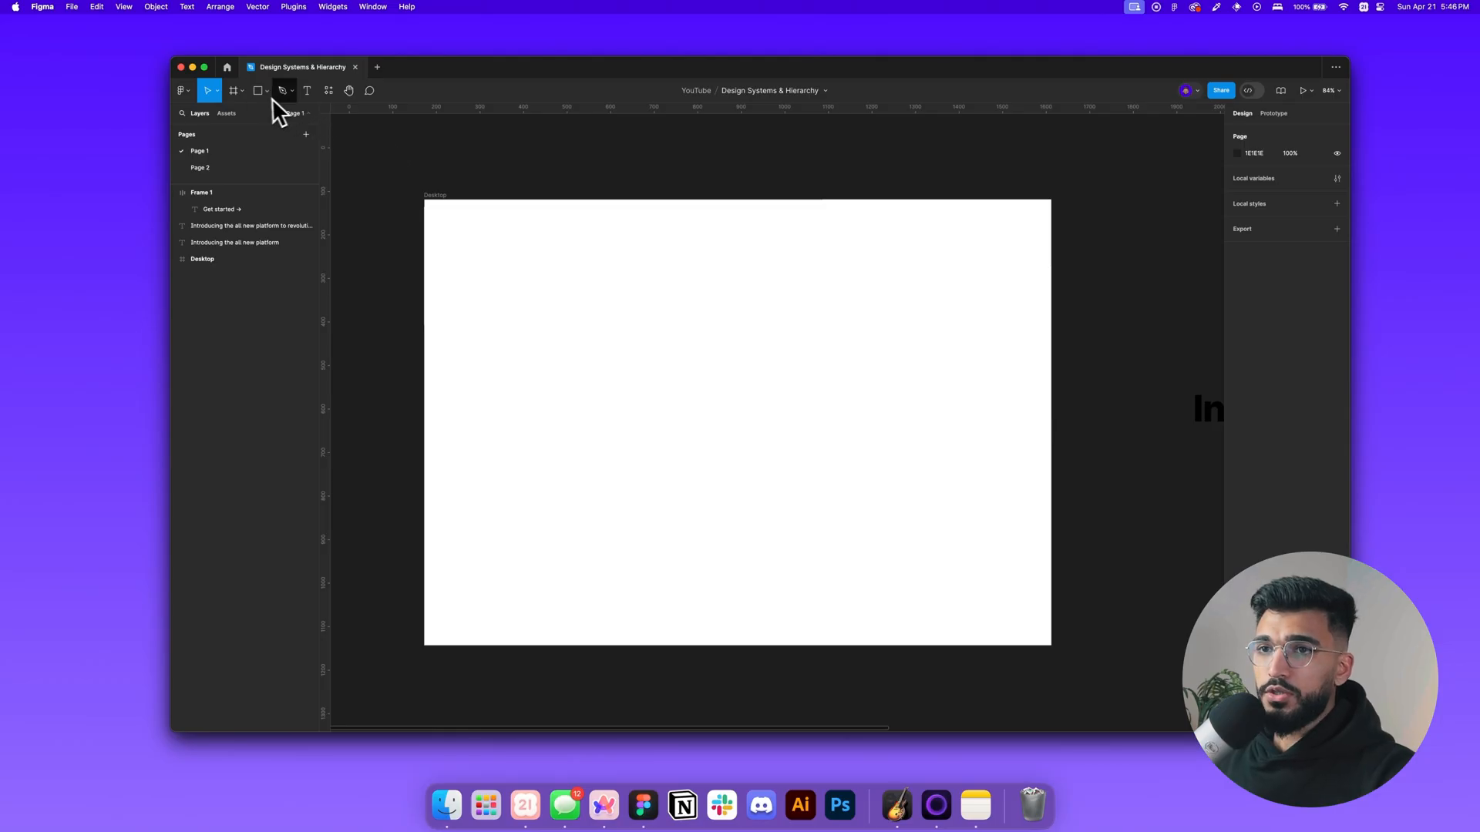
Start a new text layer inside the empty Desktop frame
left_click(1304, 91)
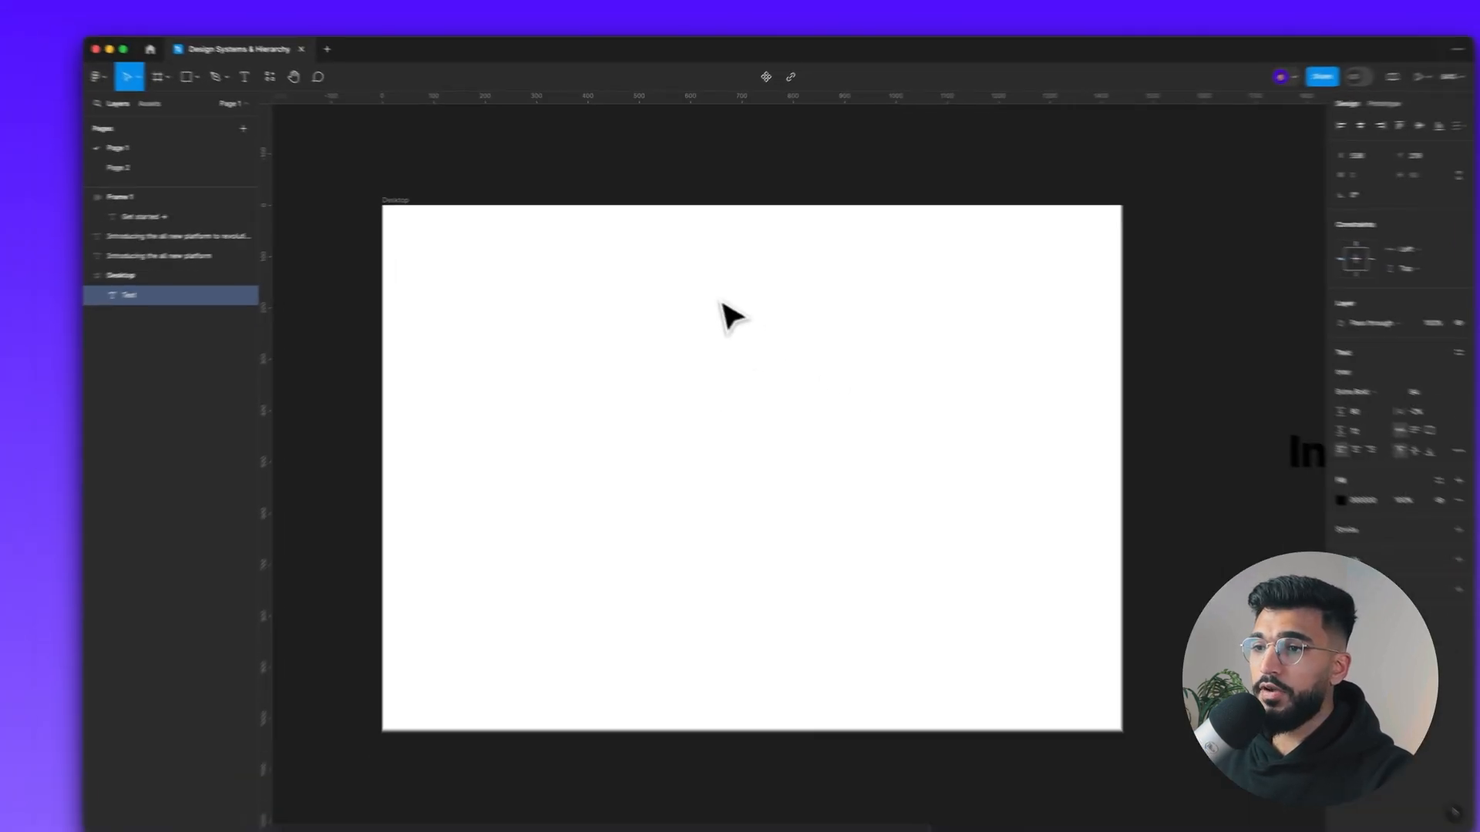
left_click(1321, 77)
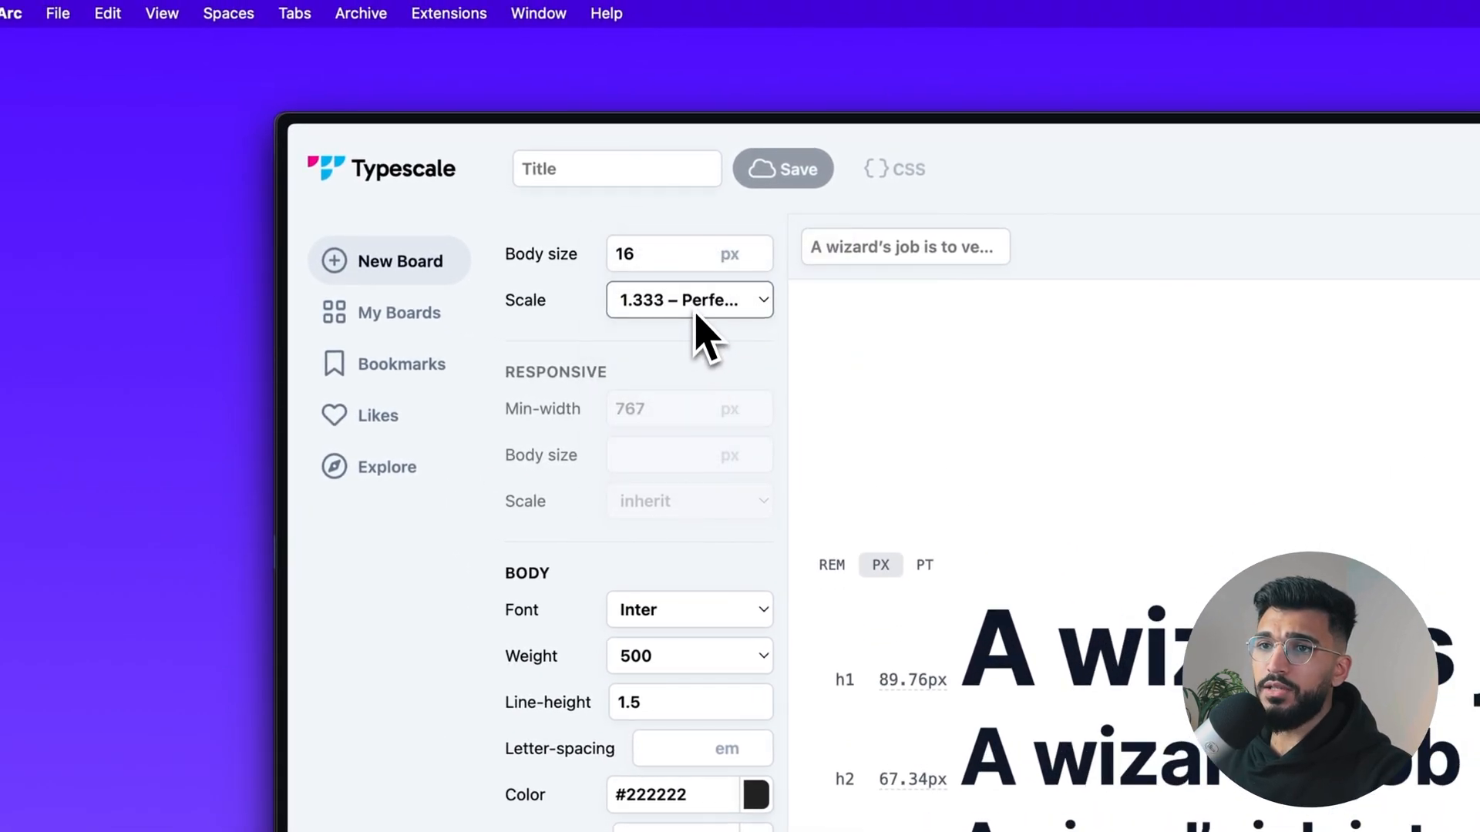
Switch the Typescale ratio to 1.250 Major Third, giving a 61.04px h1
left_click(688, 299)
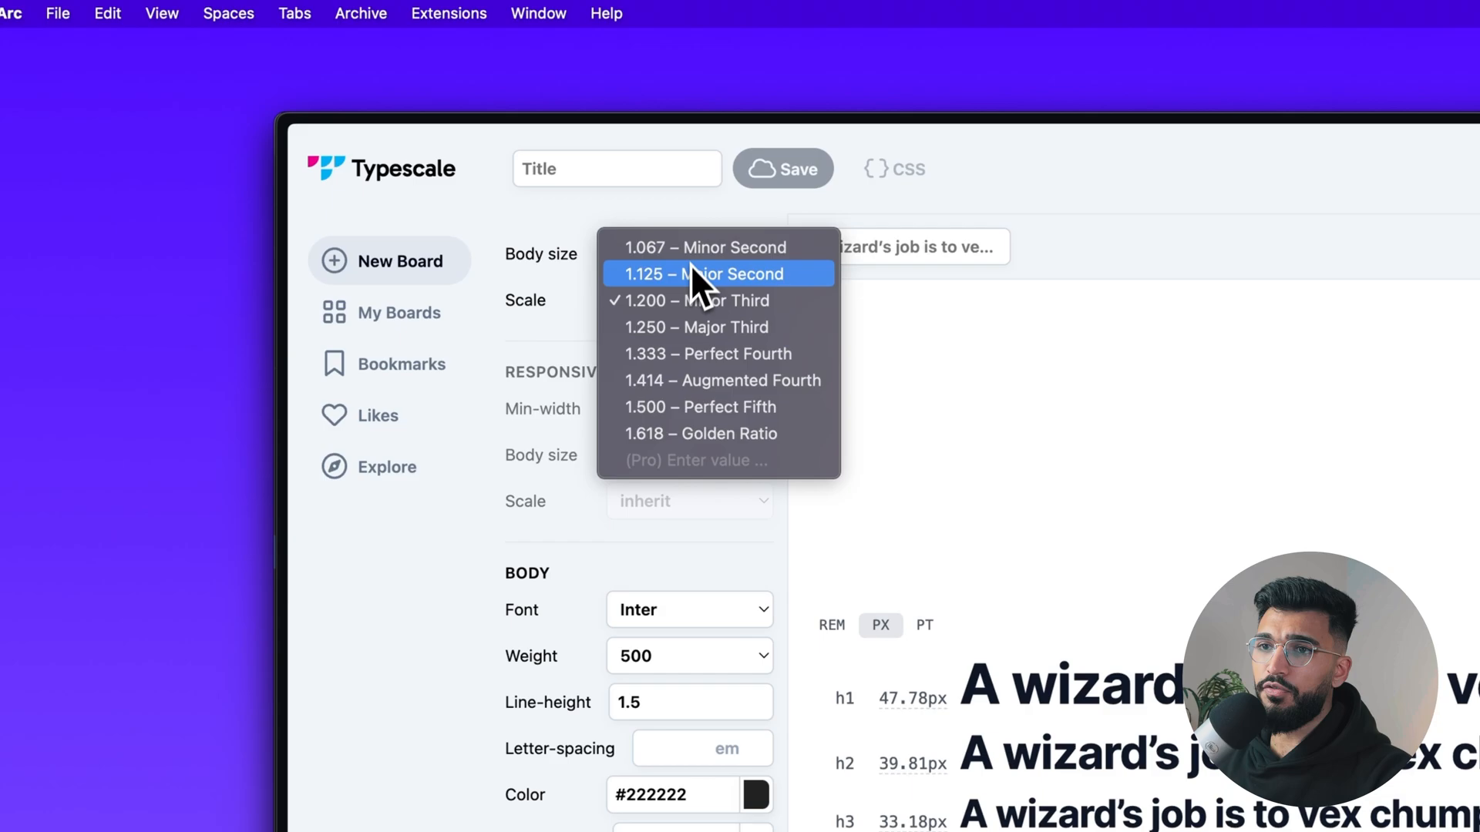
left_click(706, 353)
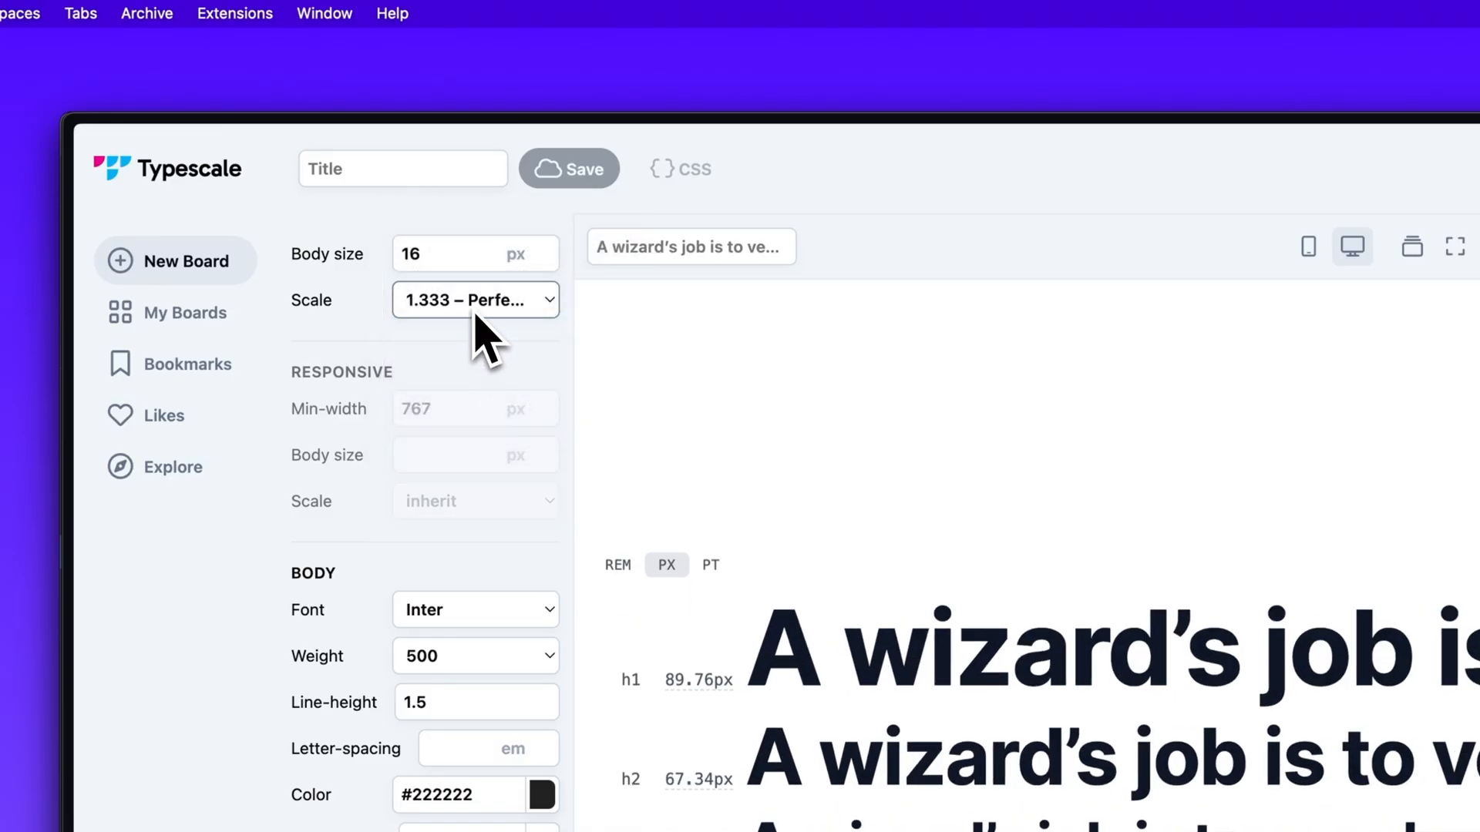
left_click(474, 300)
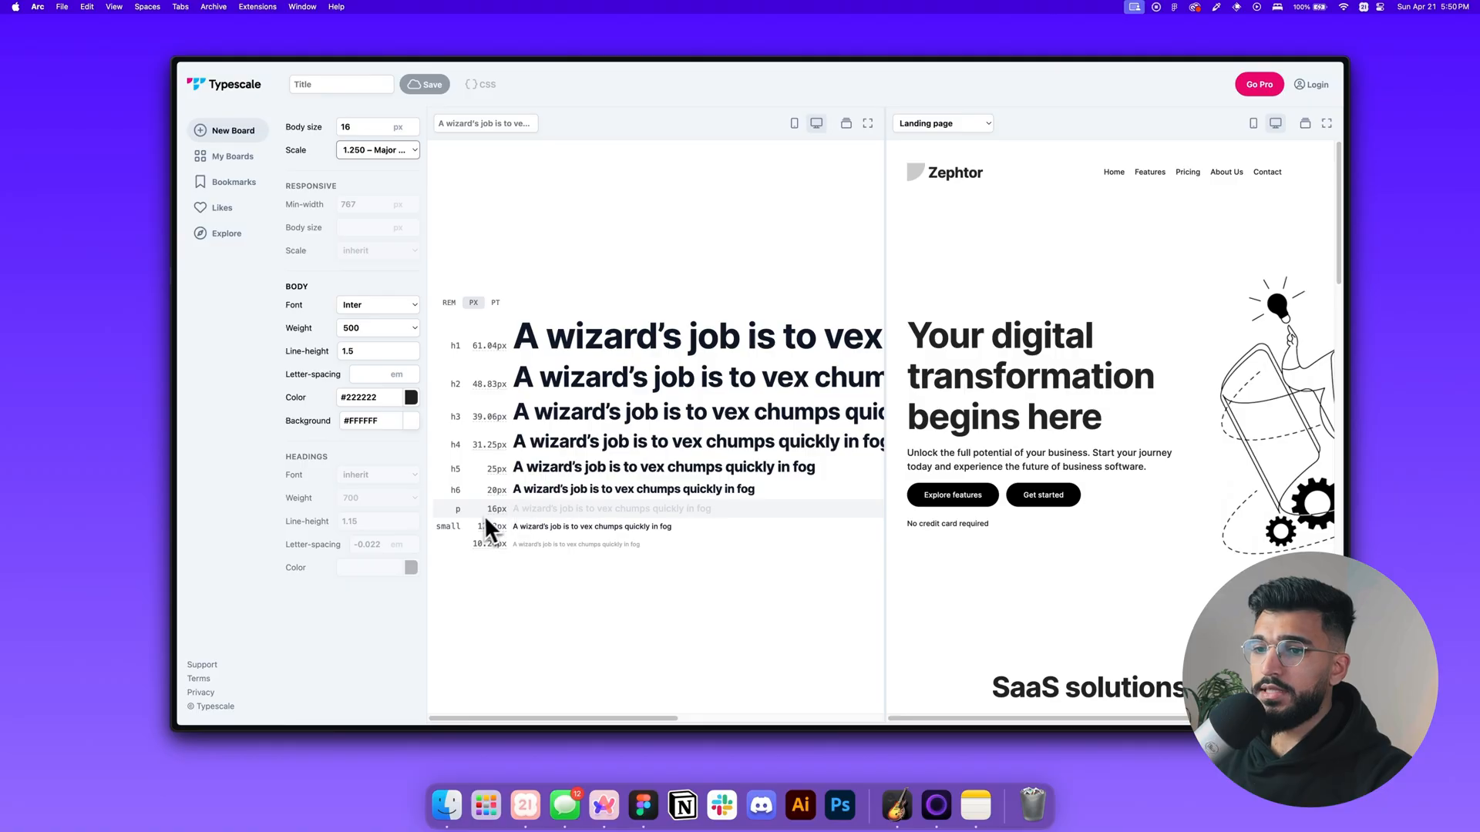
mouse_move(550, 609)
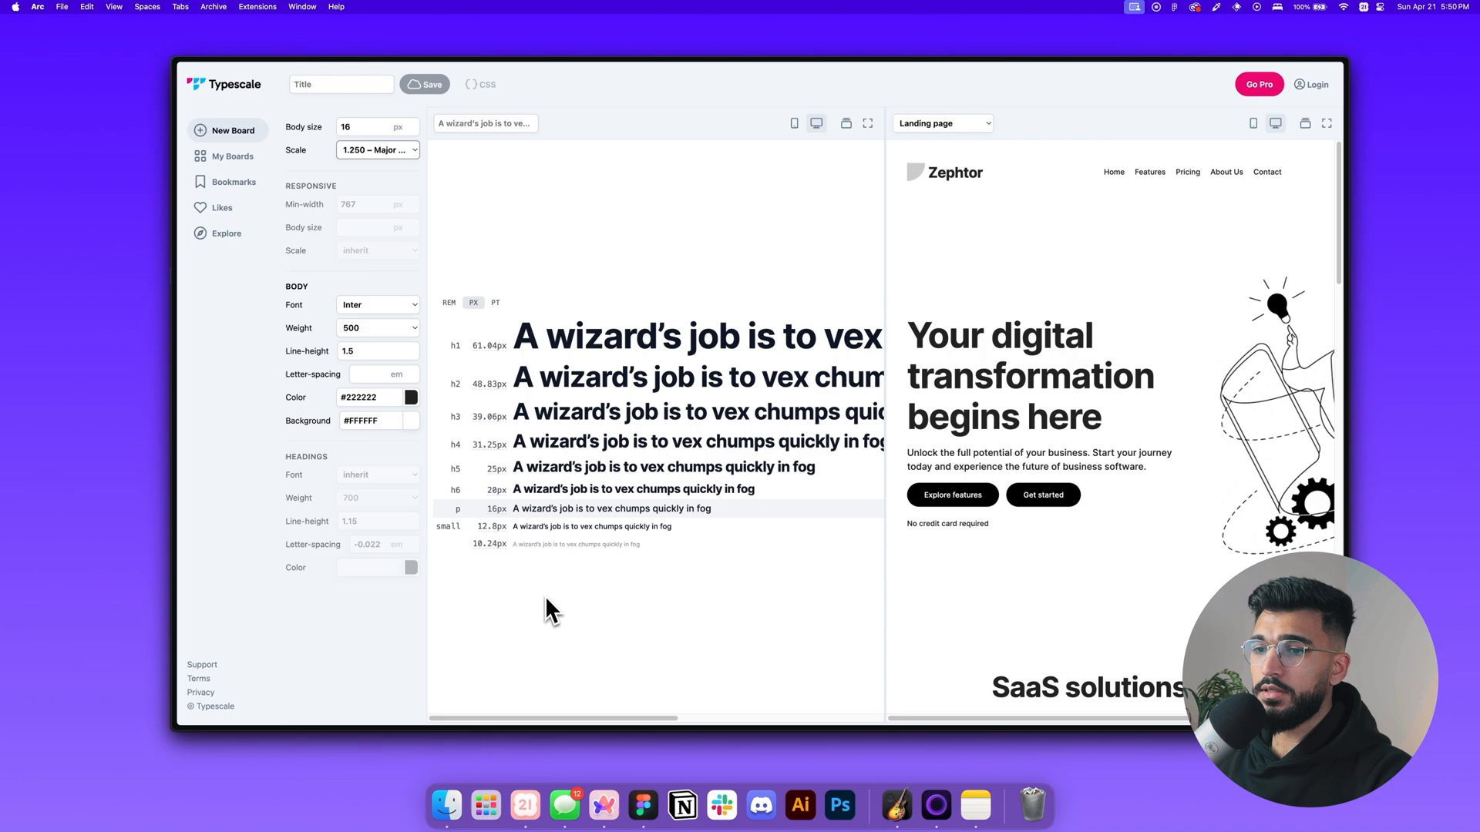
mouse_move(371, 481)
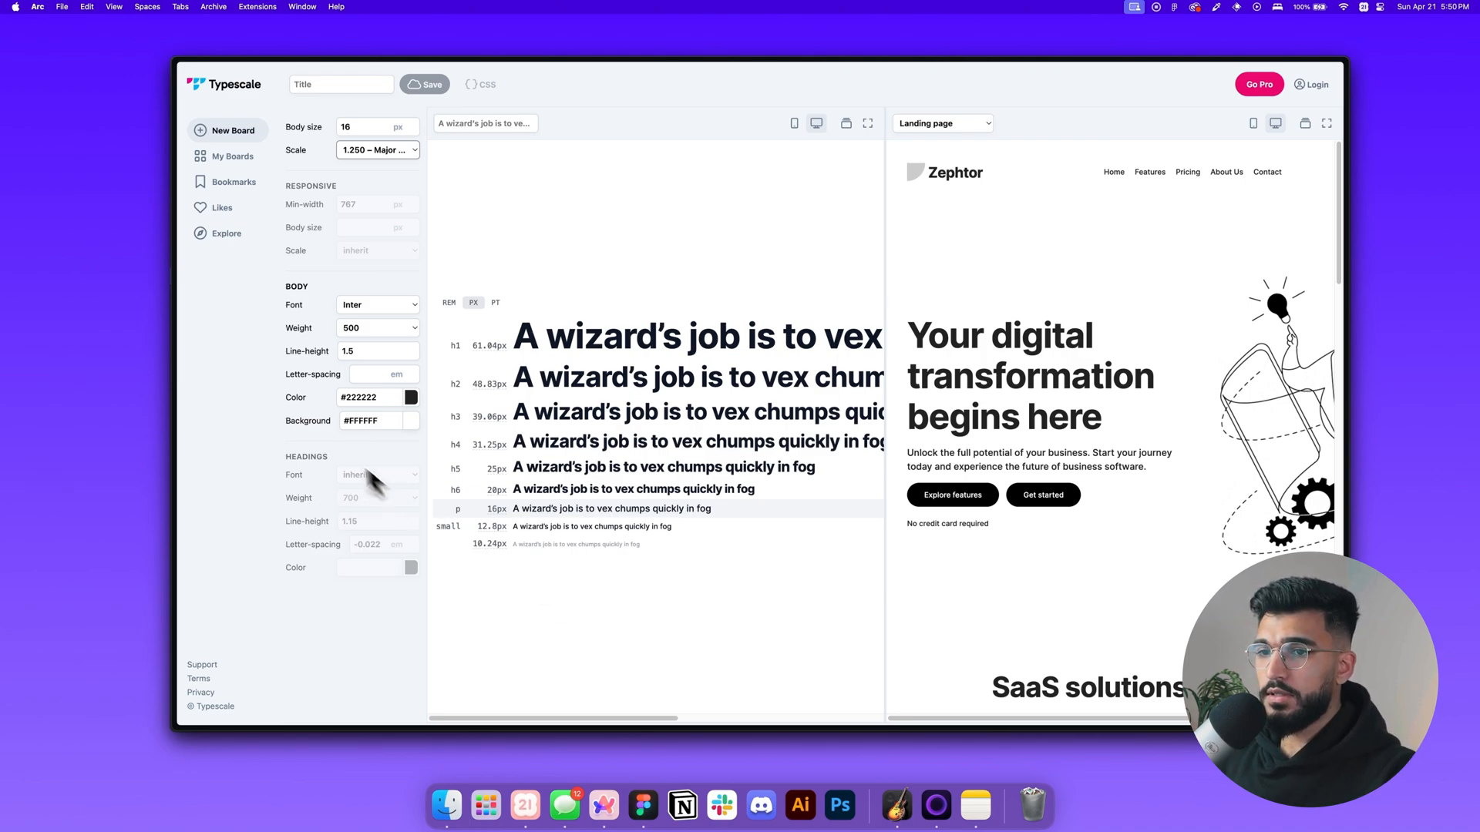
mouse_move(755, 363)
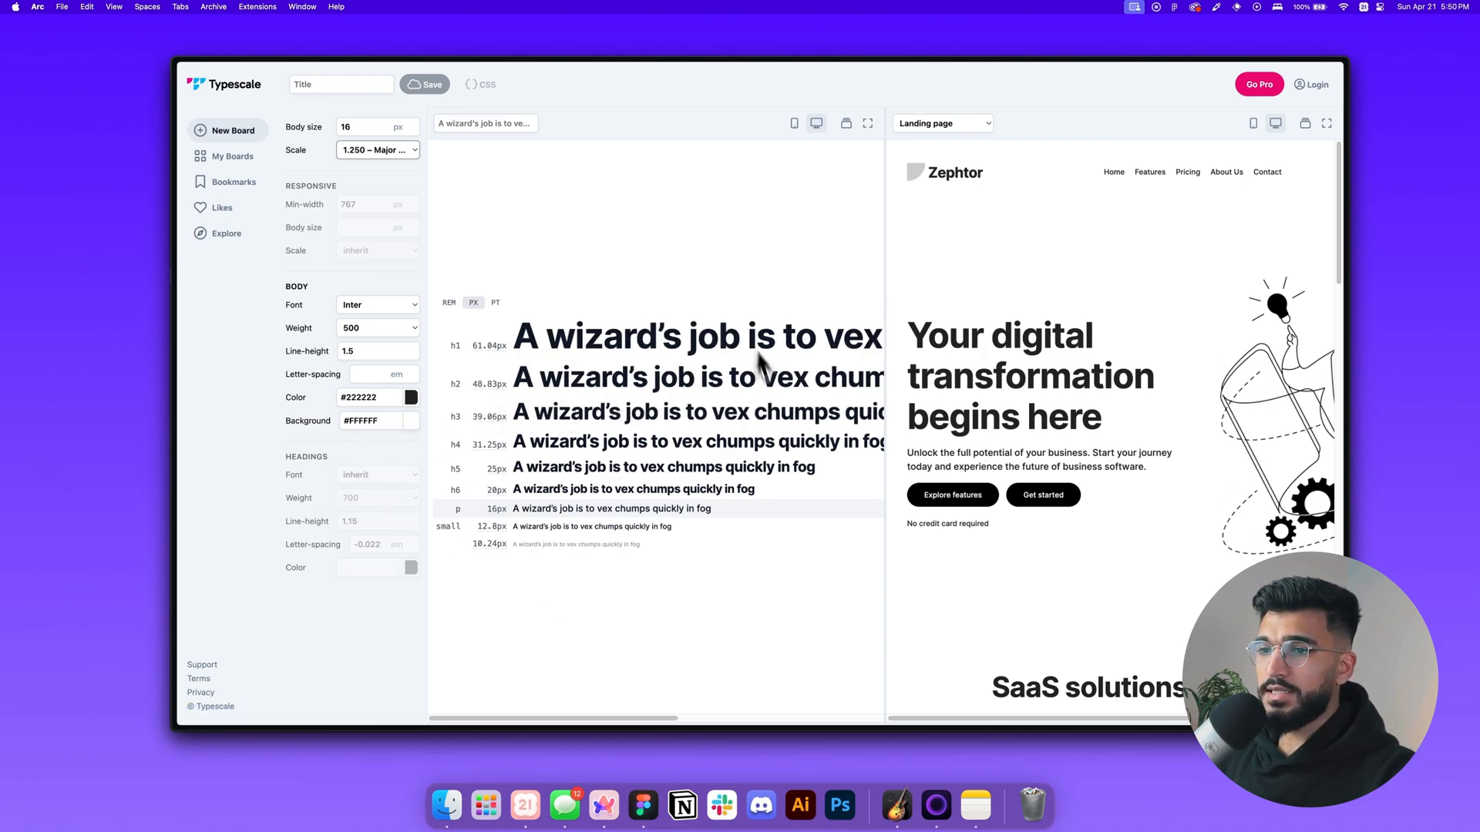
mouse_move(731, 279)
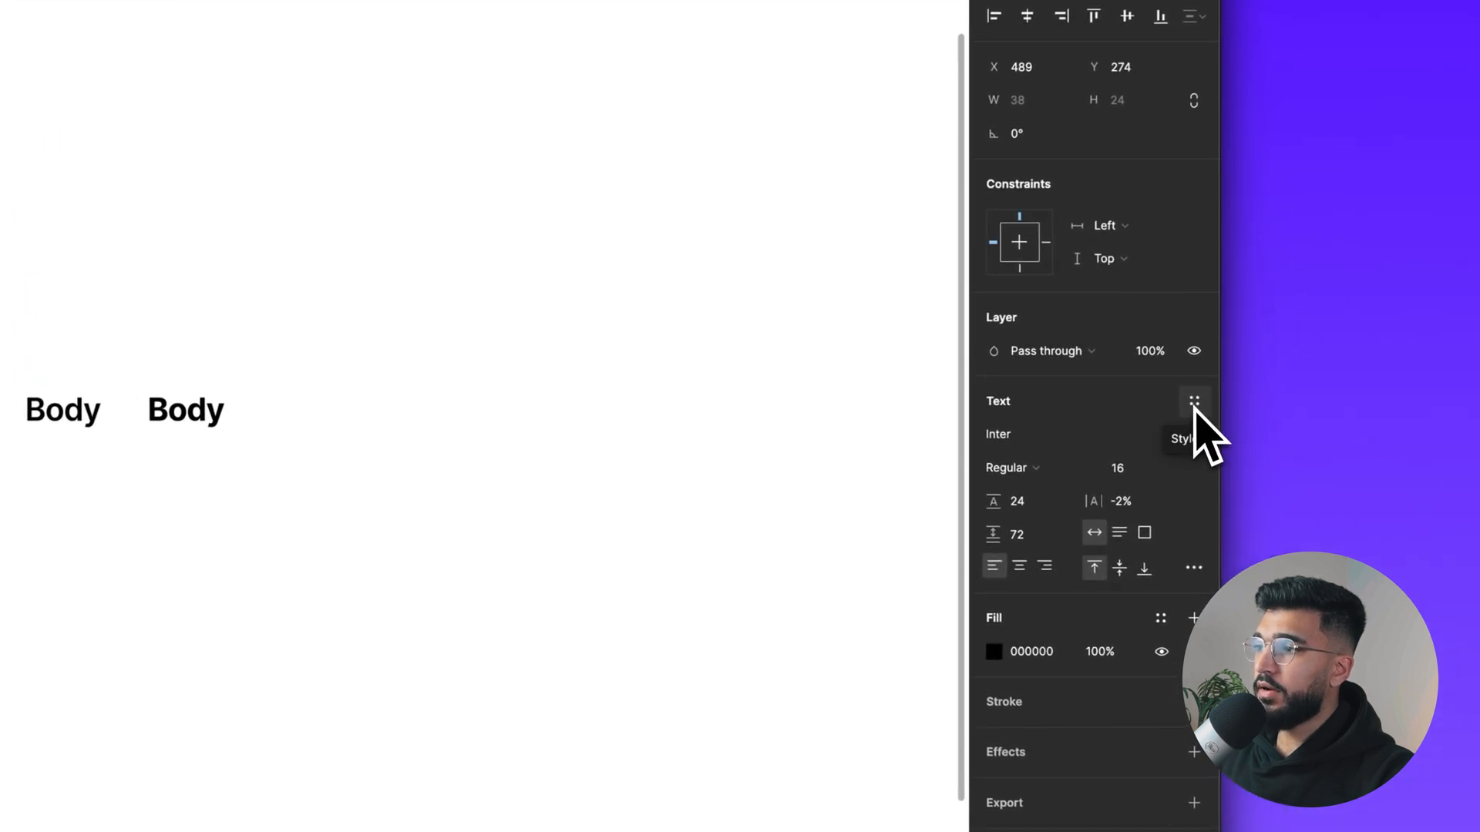
Create a 'Text md/Regular' text style from the Body sample
left_click(1194, 400)
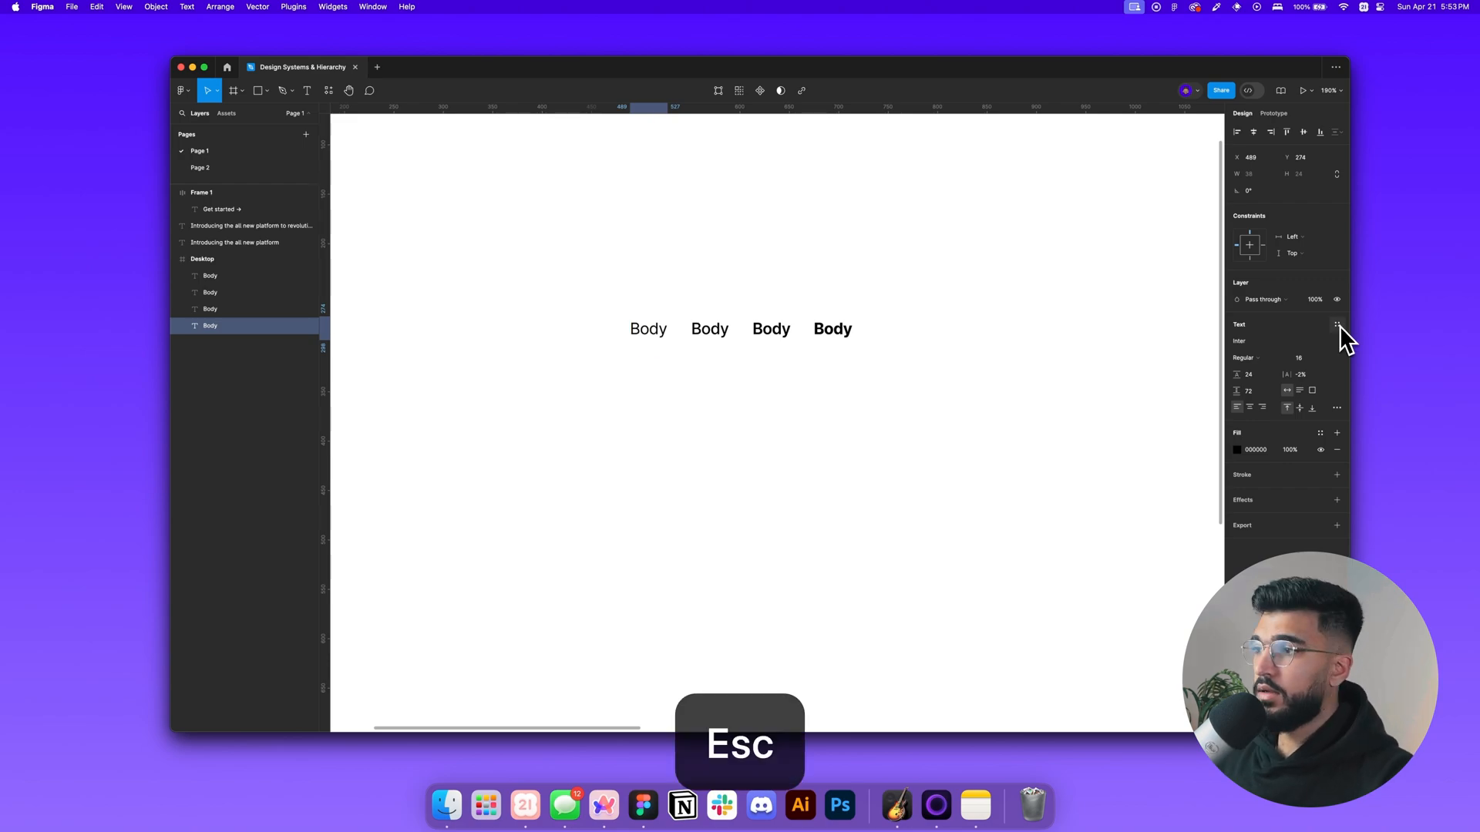
left_click(1336, 325)
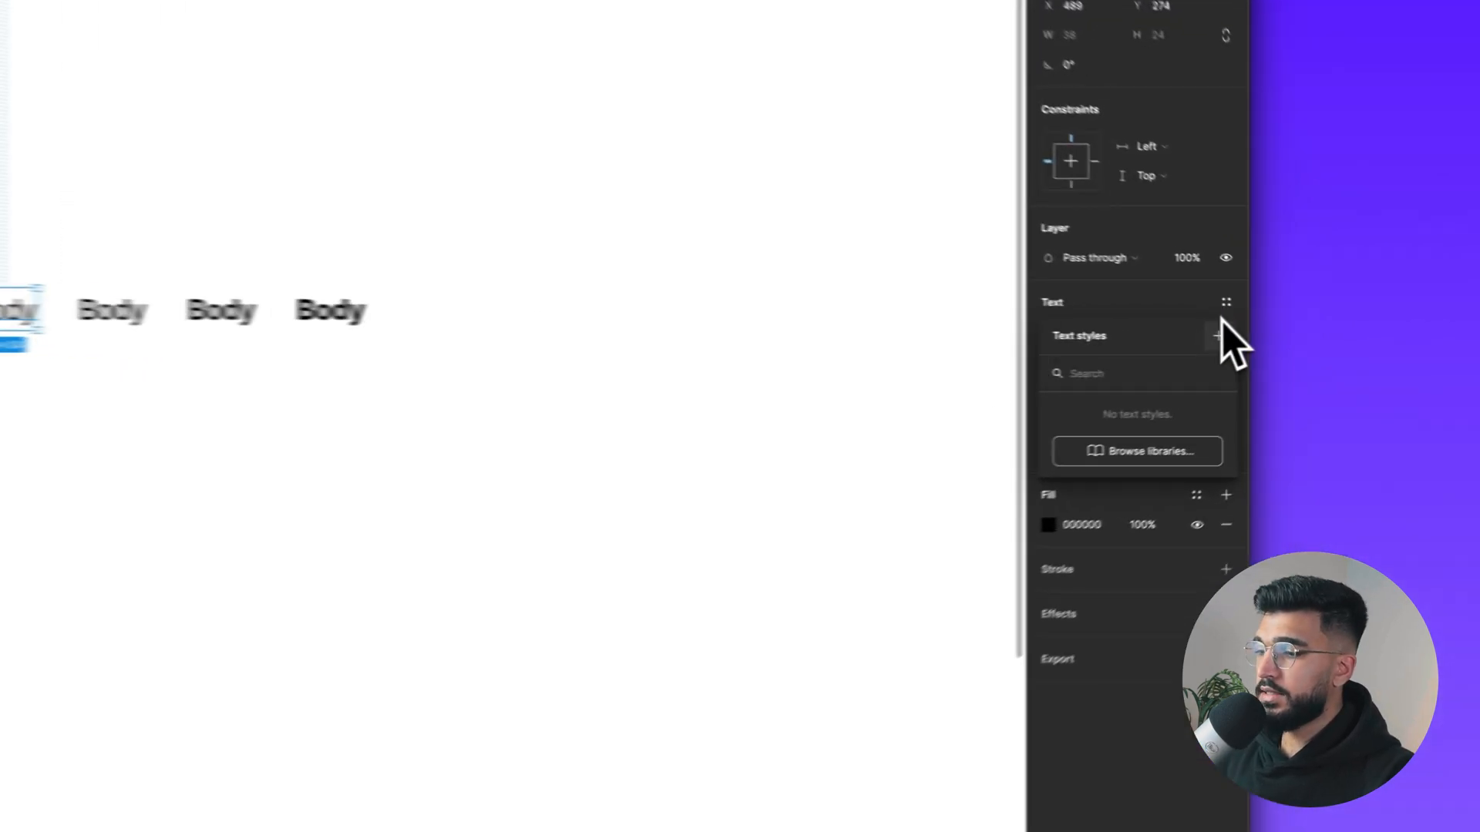
left_click(1215, 336)
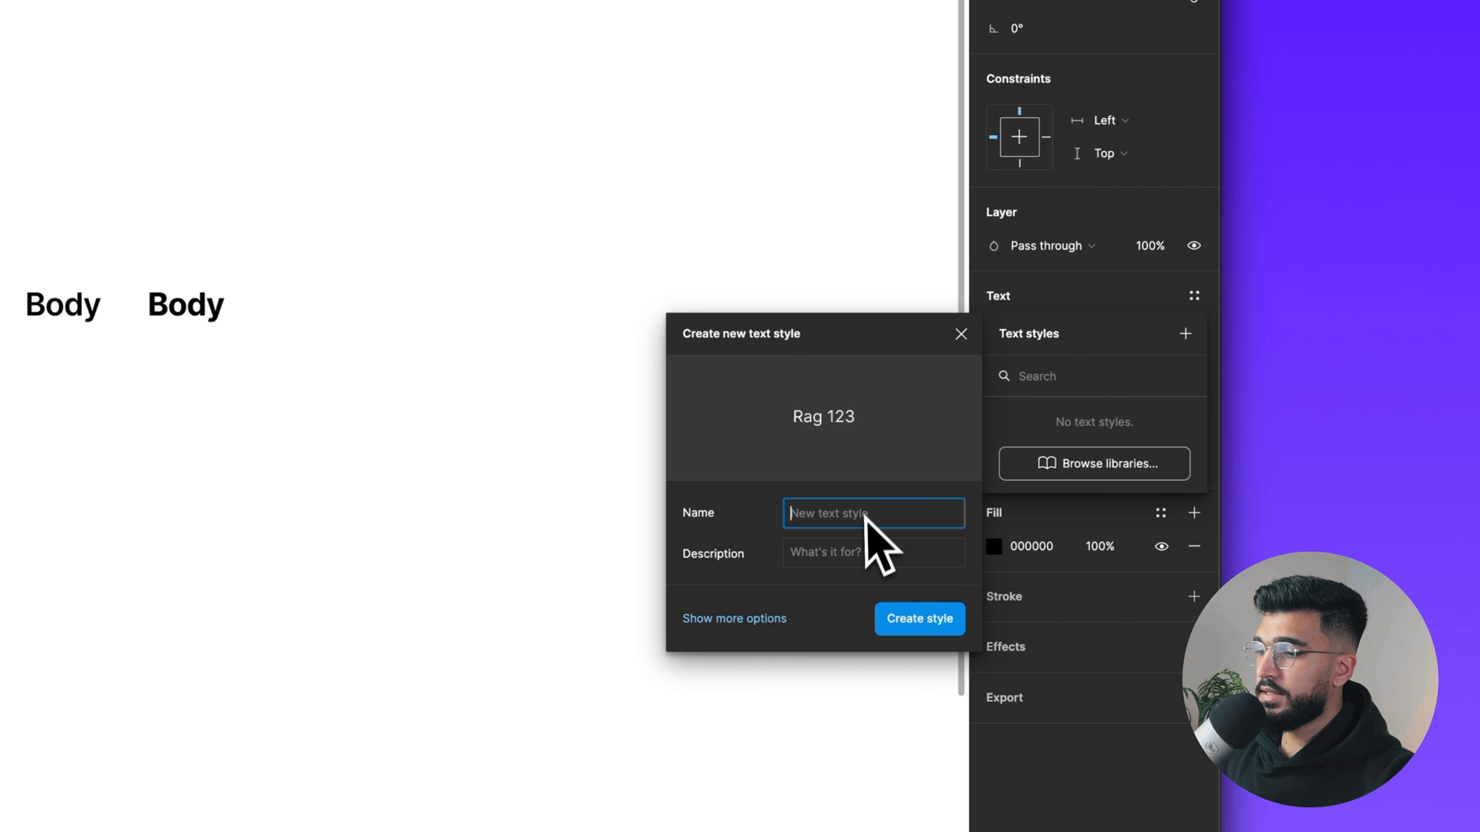
type("Text")
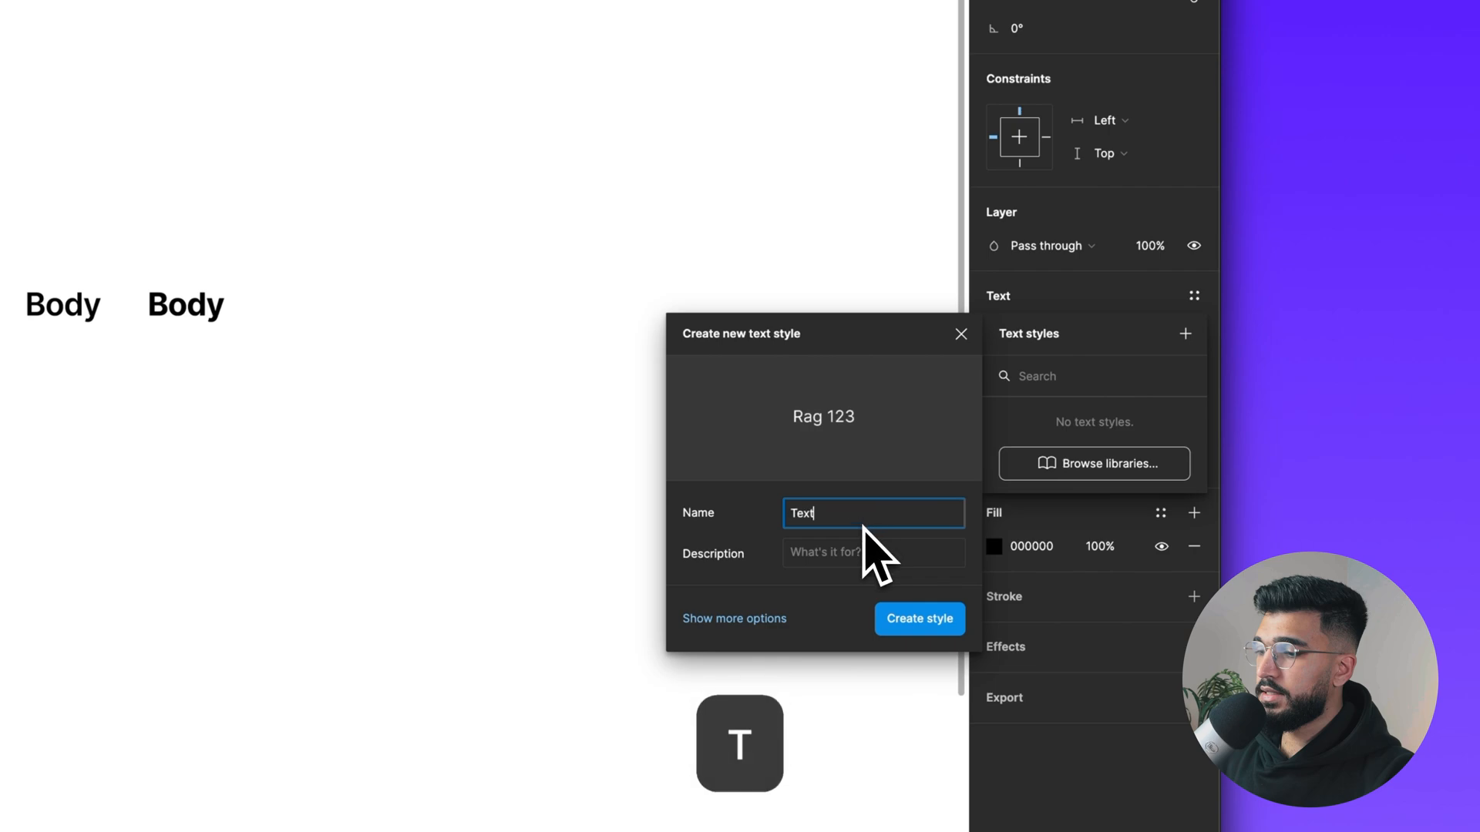
type("md/")
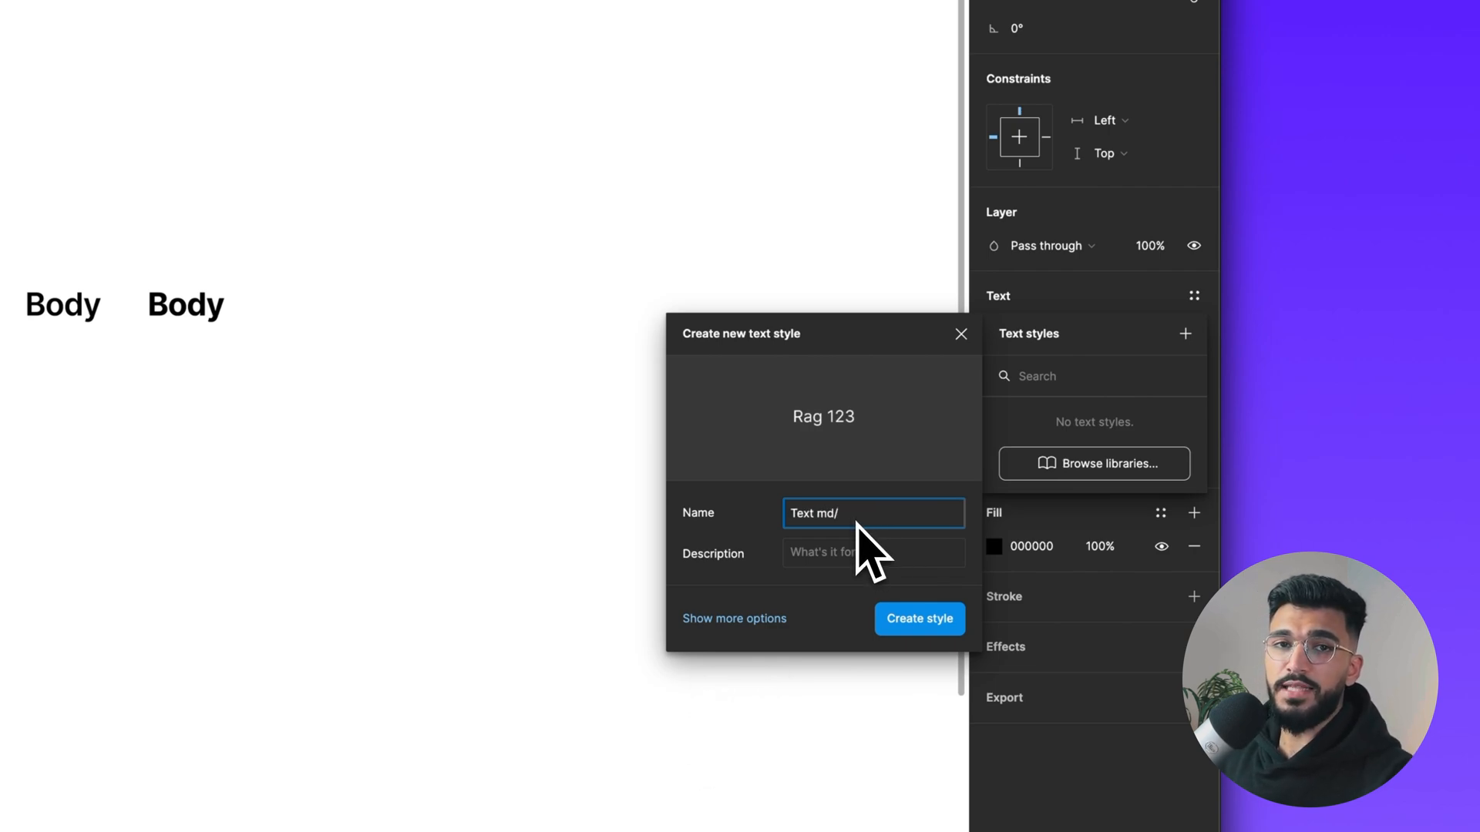
type("Regl")
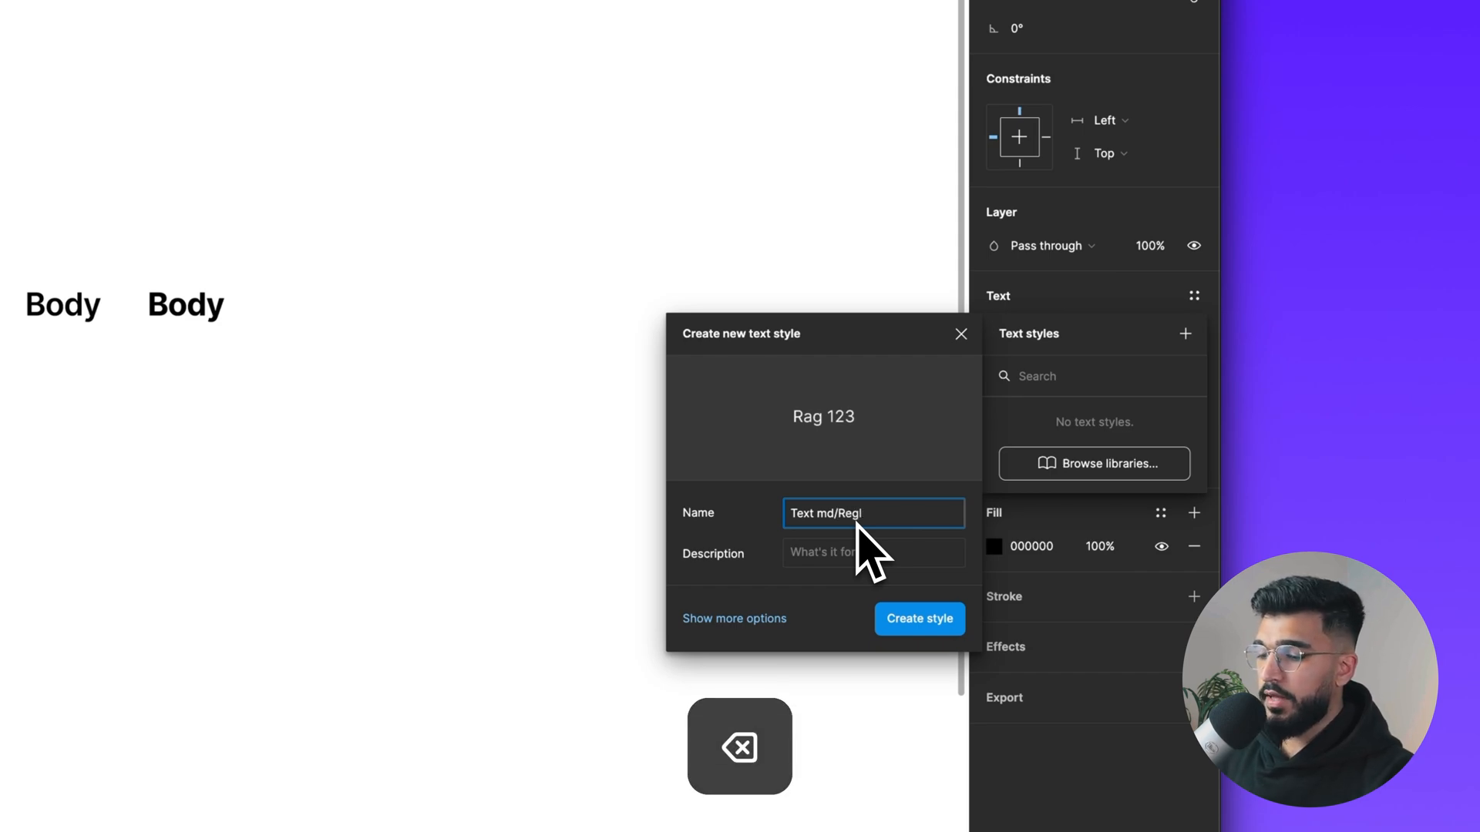
type("ular")
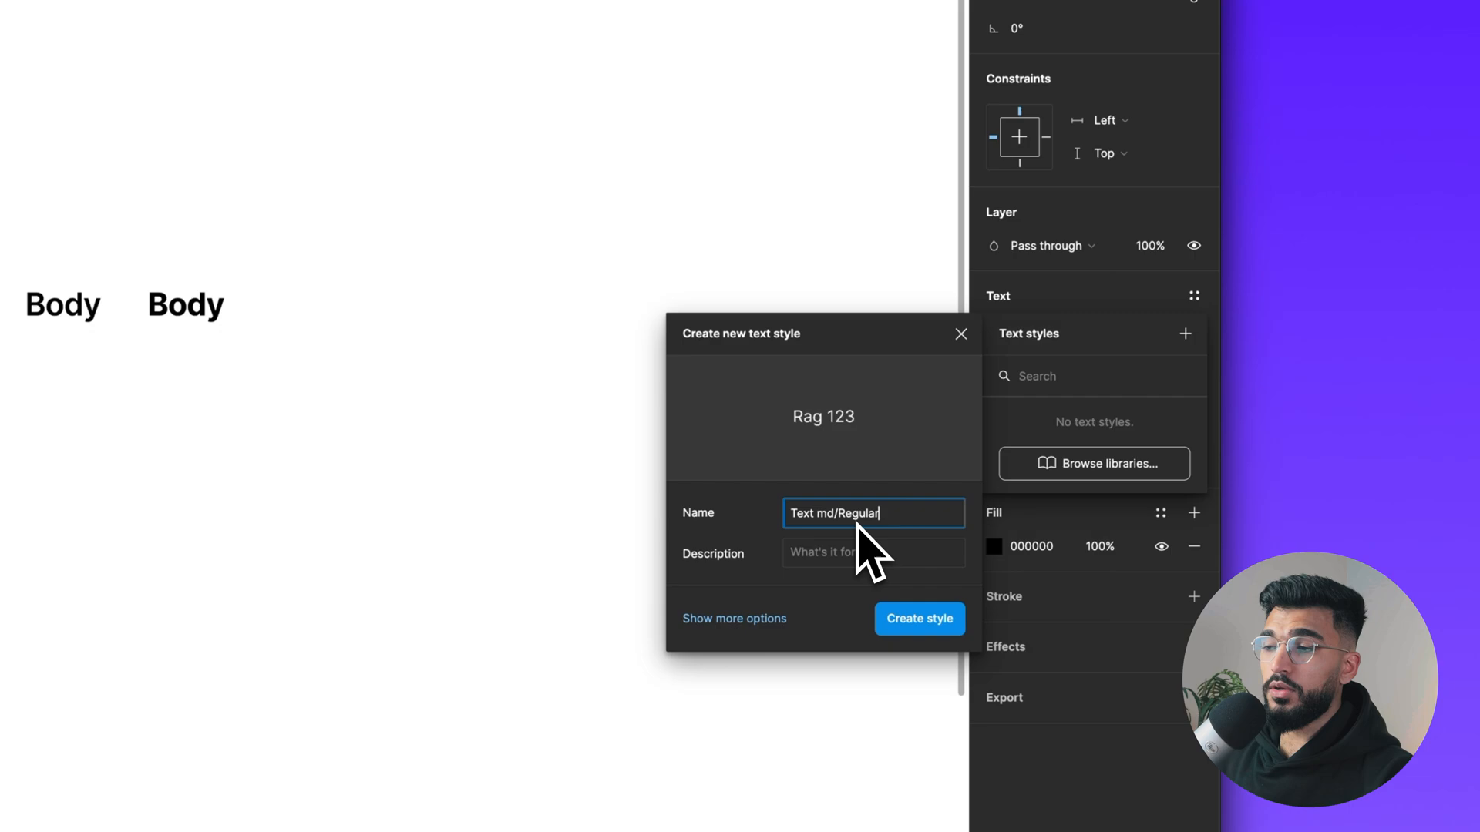
left_click(920, 618)
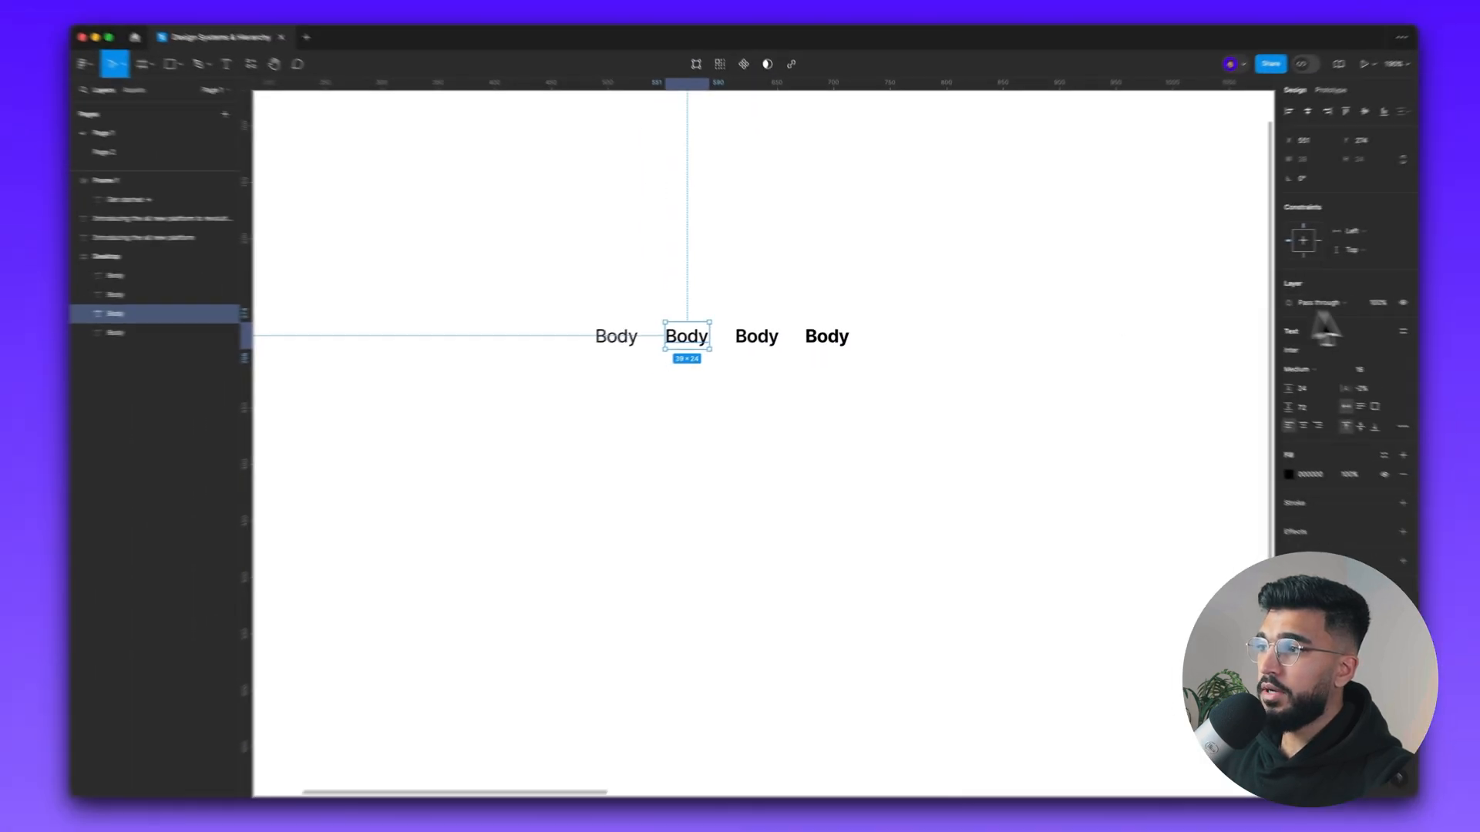
Select the medium-weight Body sample, then deselect and delete a layer
left_click(1333, 344)
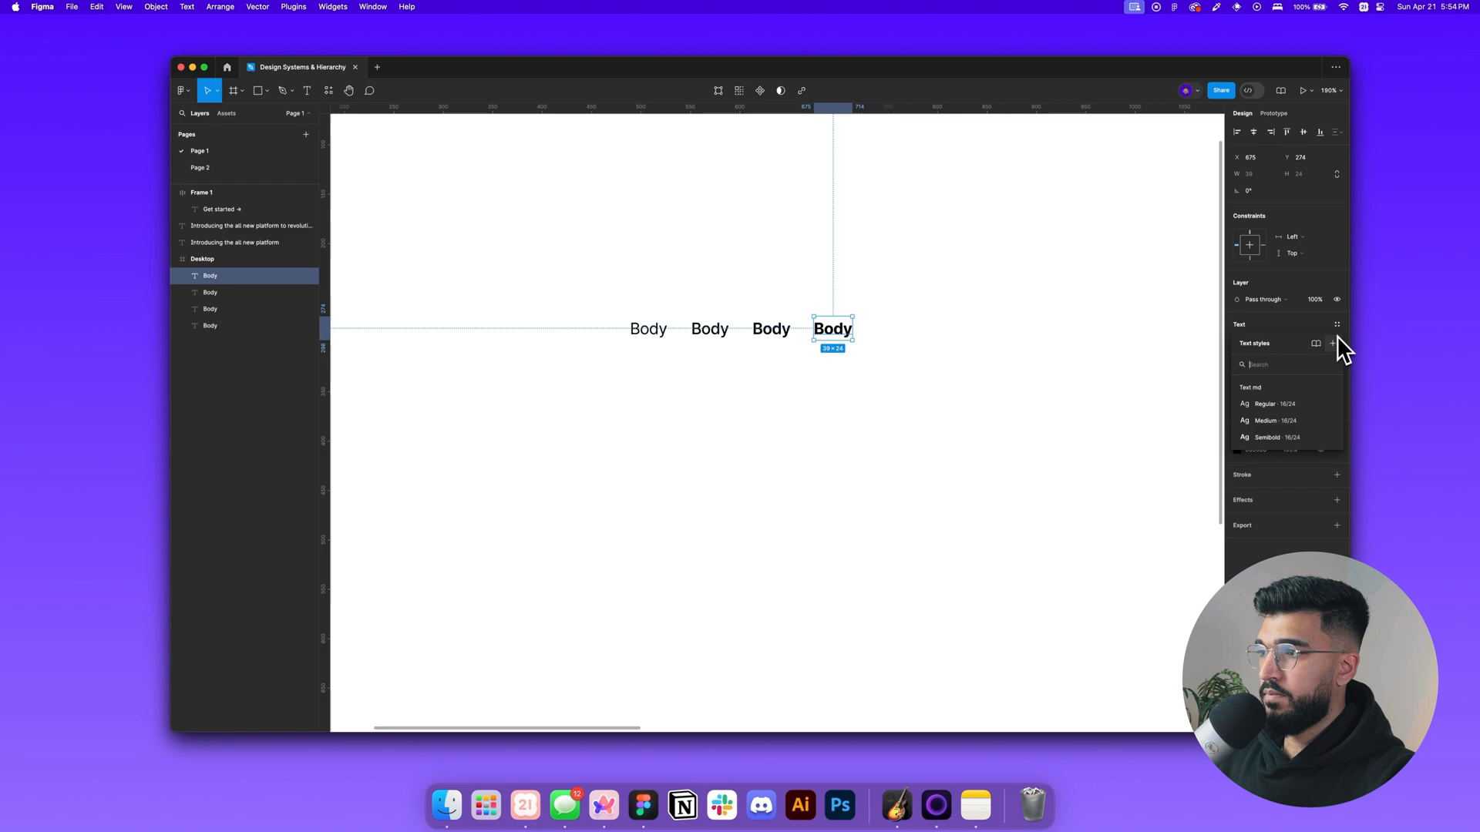
key("escape")
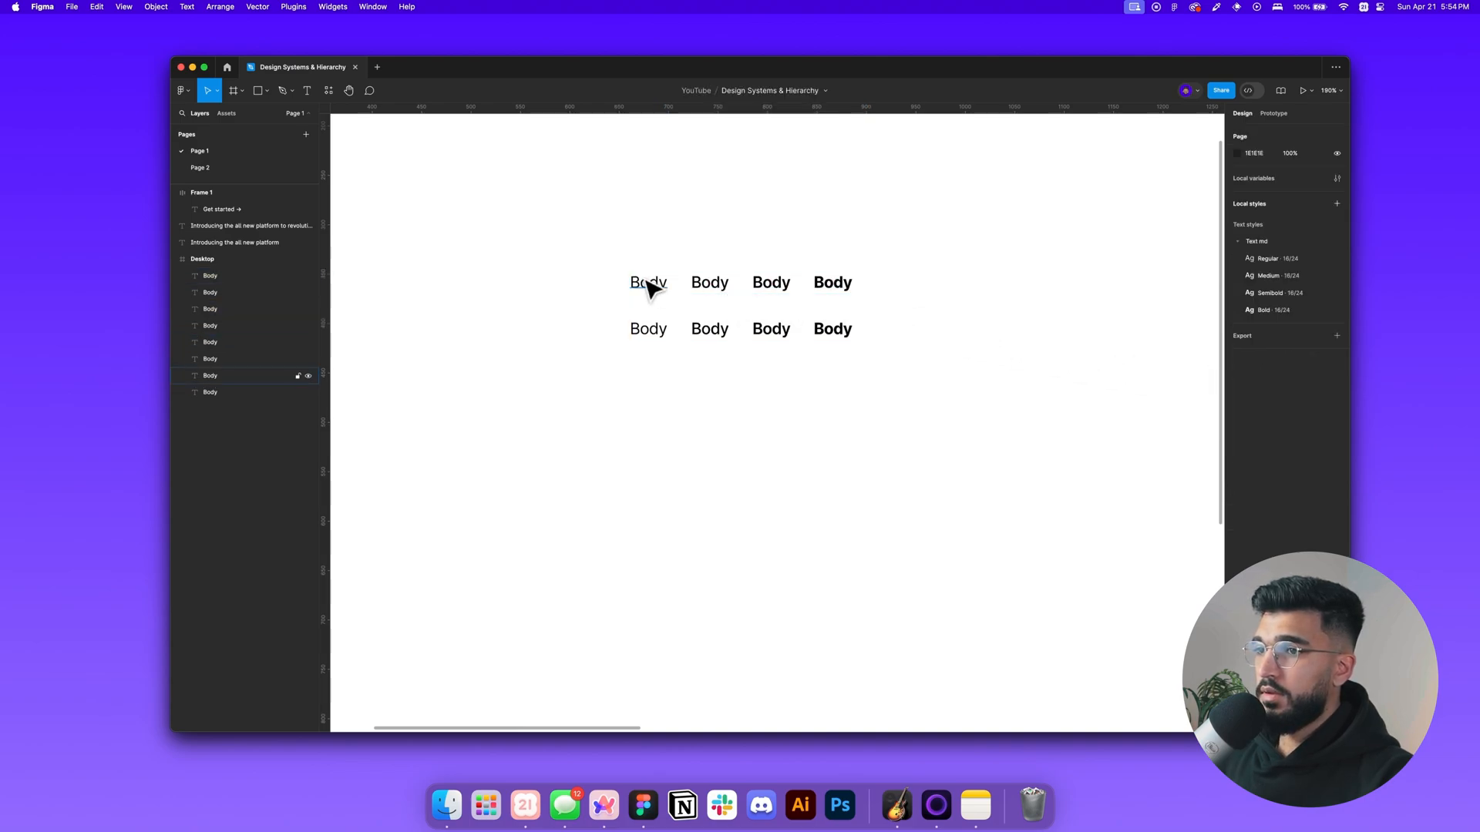
key("delete")
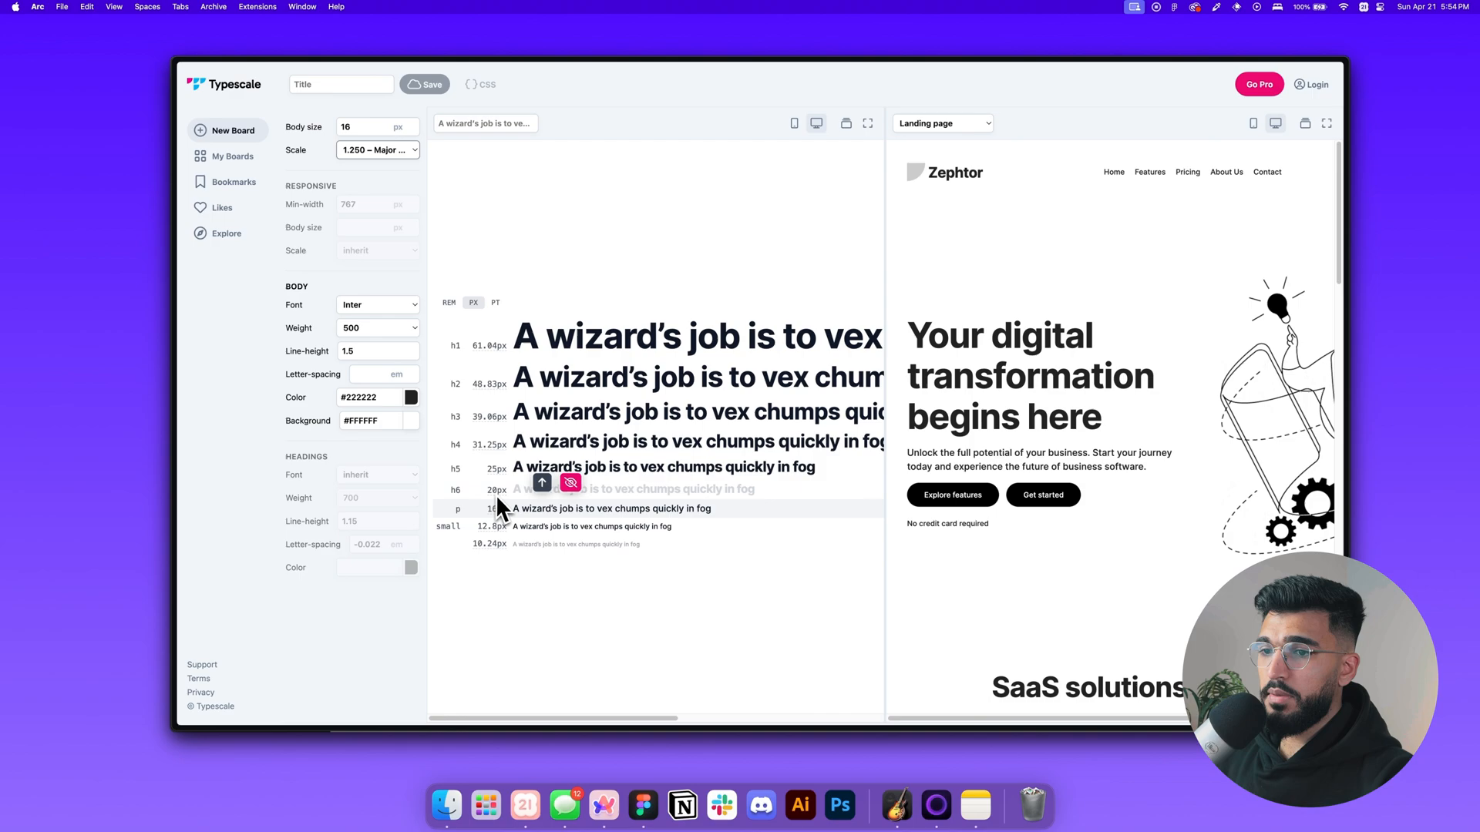
Check the 20px h6 size in Typescale
left_click(642, 805)
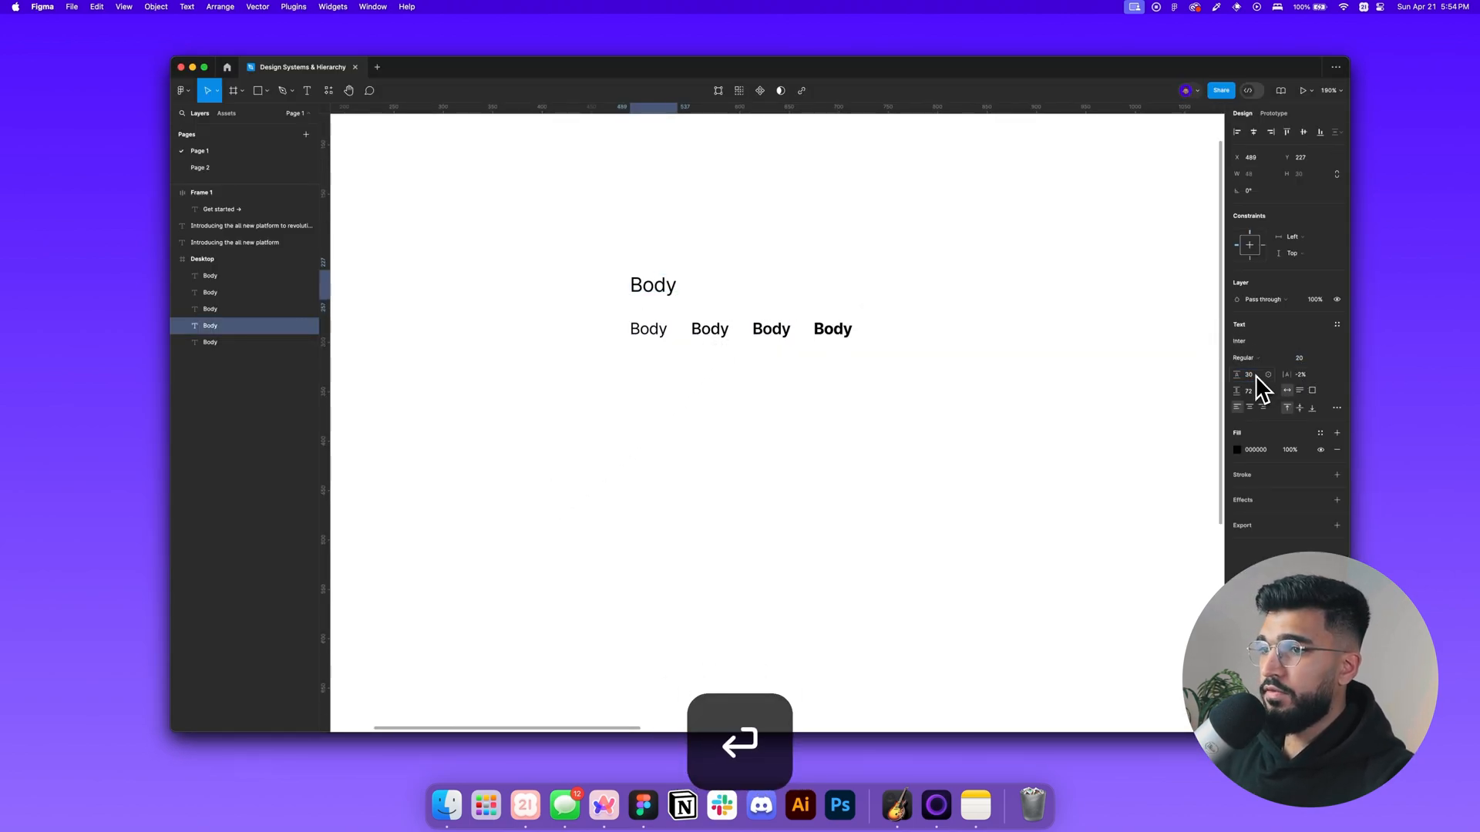
Set the larger Body text to 30 line height and wrap Text md samples in auto layout
left_click(652, 285)
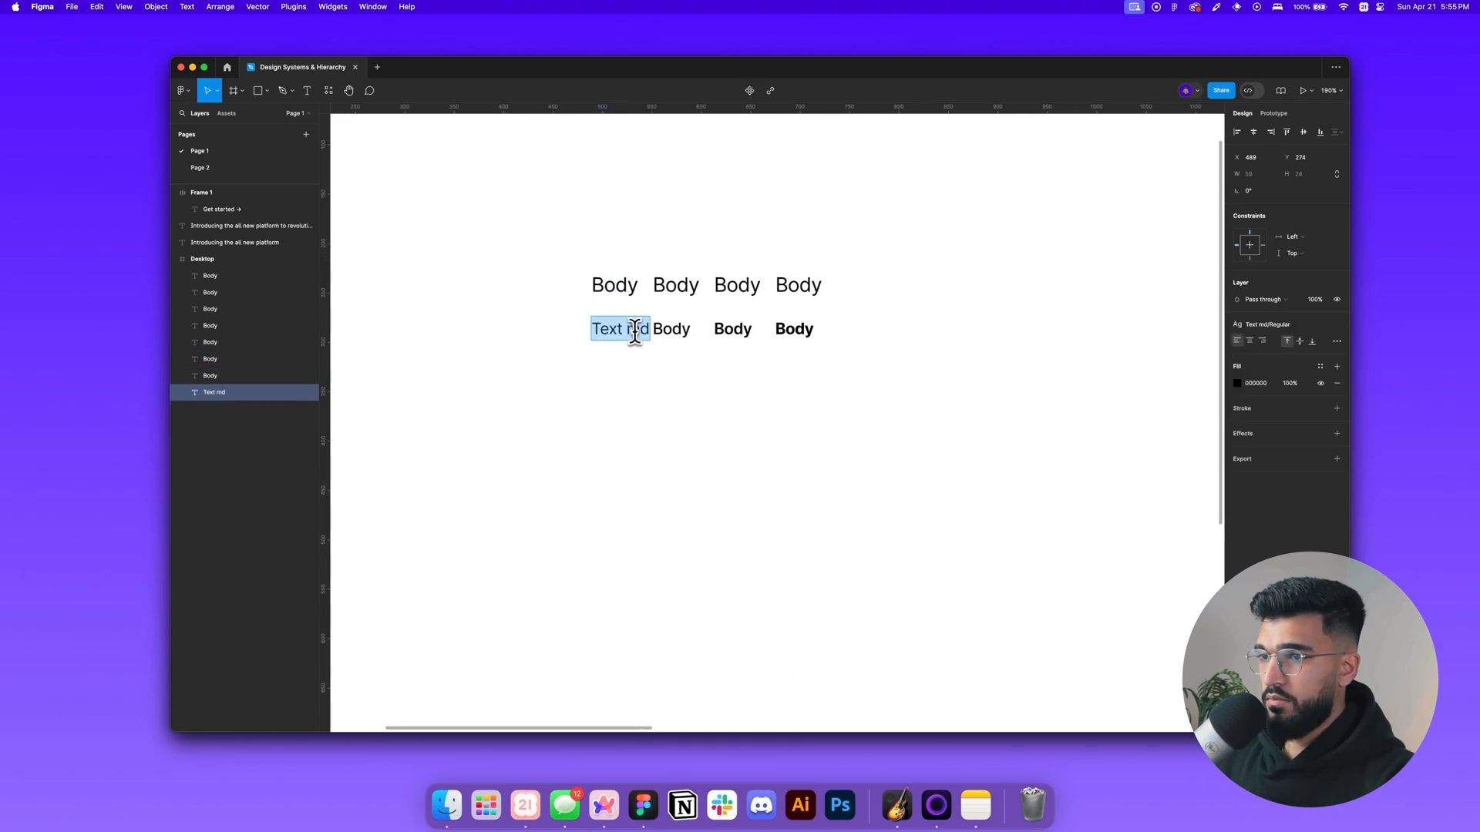
key("shift+A")
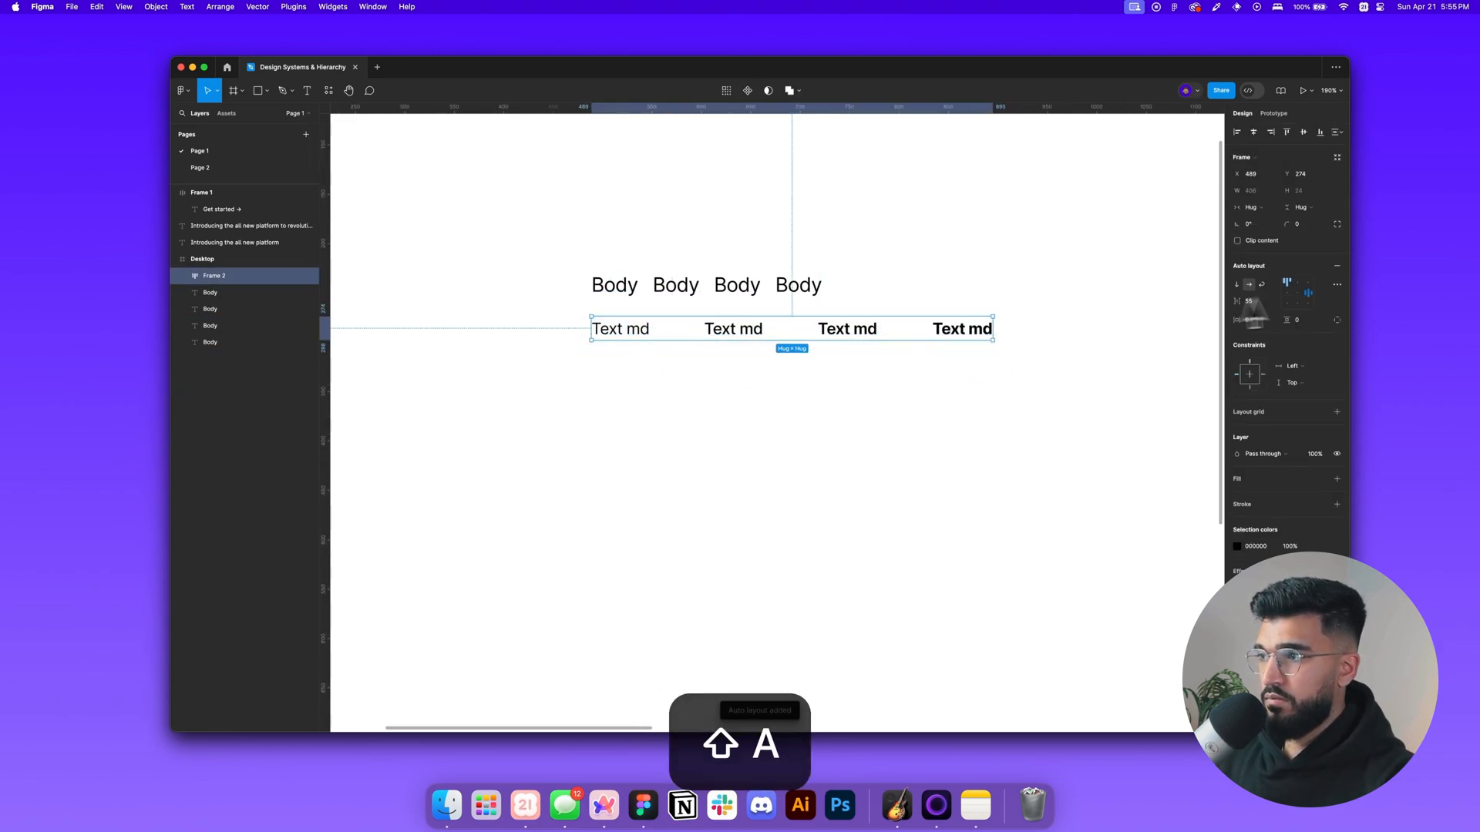
key("cmd+shift+v")
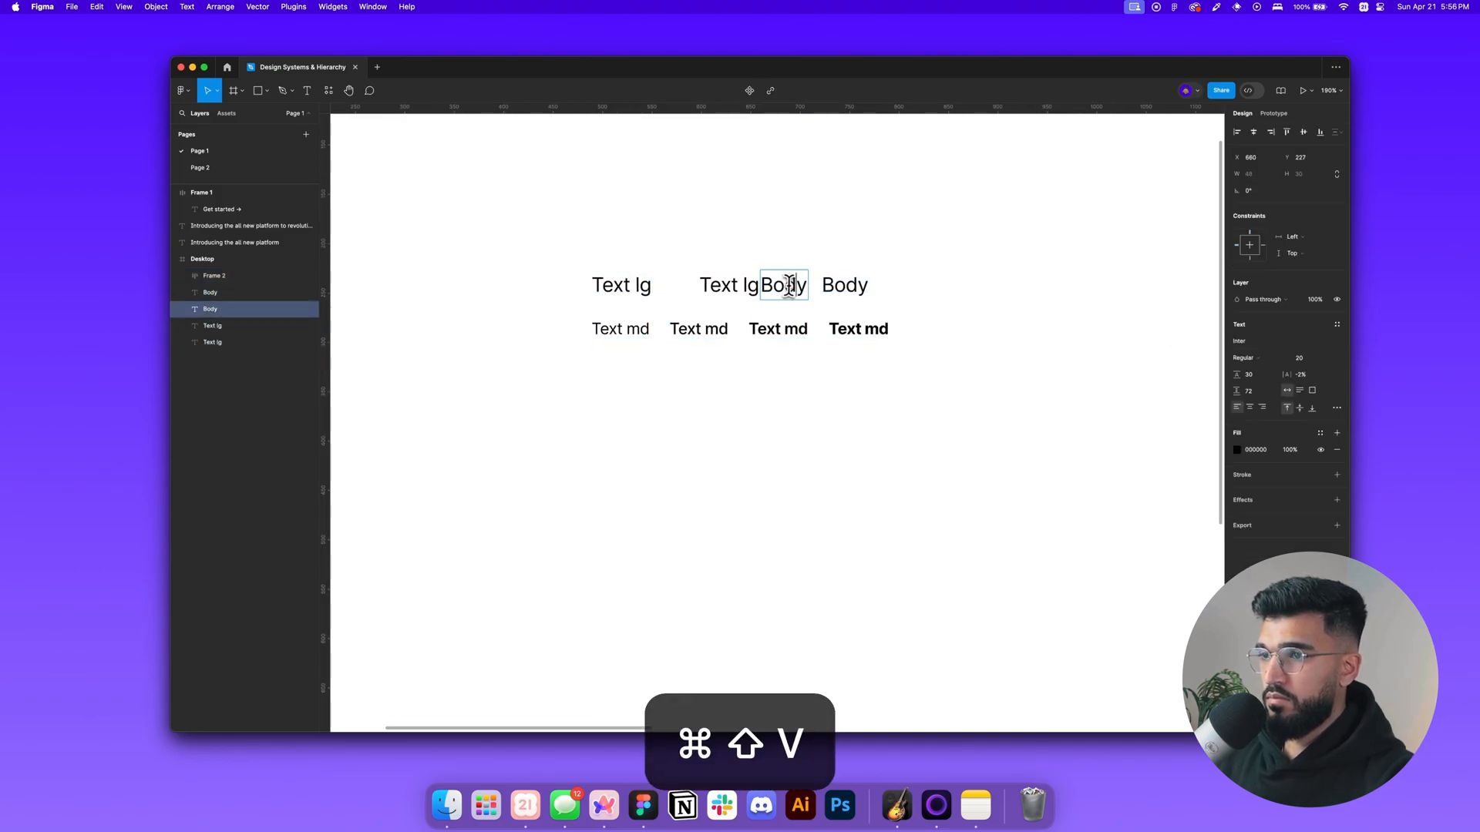
Bold the next top-row sample and start a 'Text lg' text style
left_click(1245, 357)
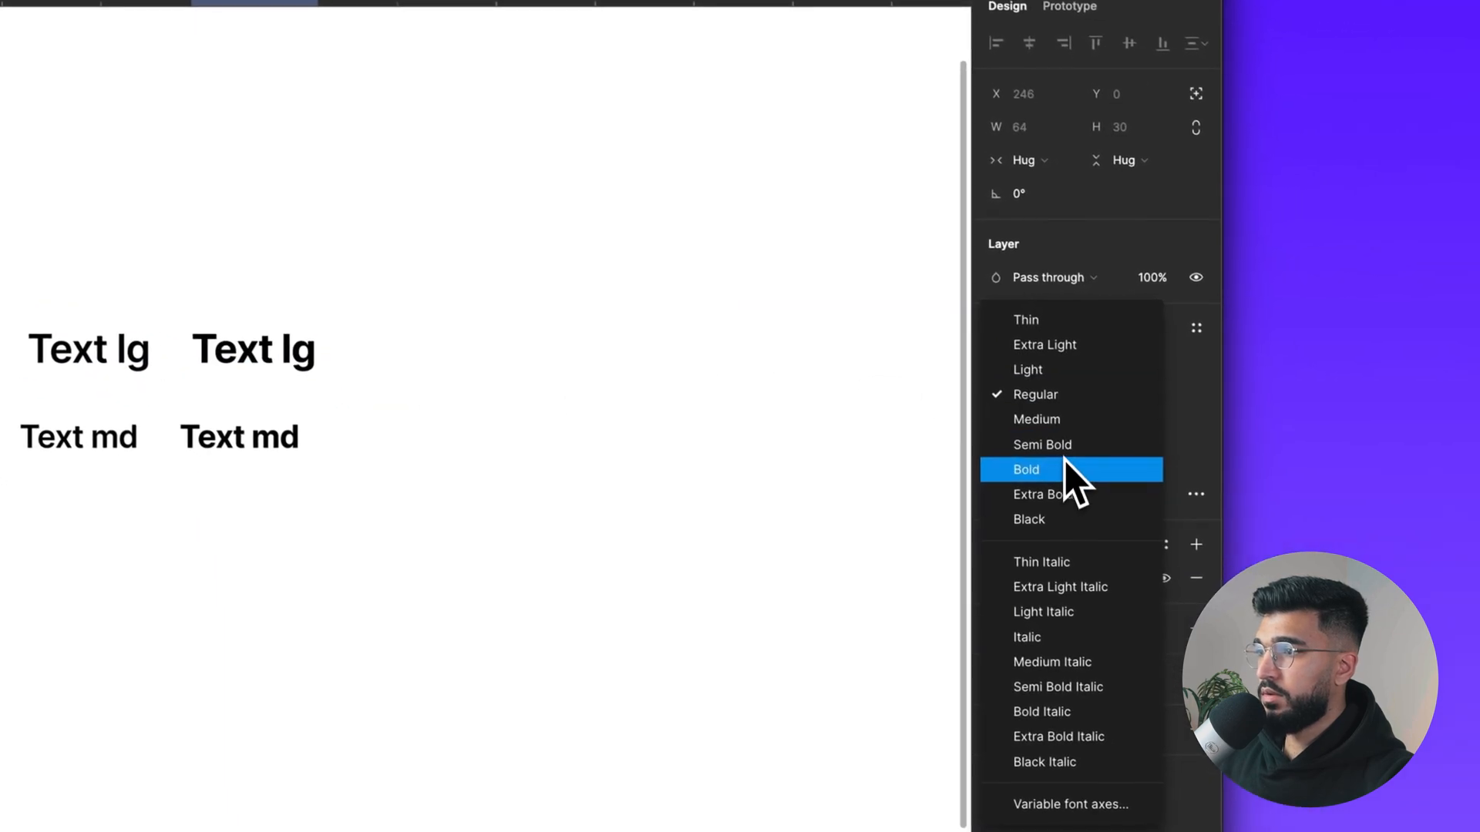
left_click(1026, 469)
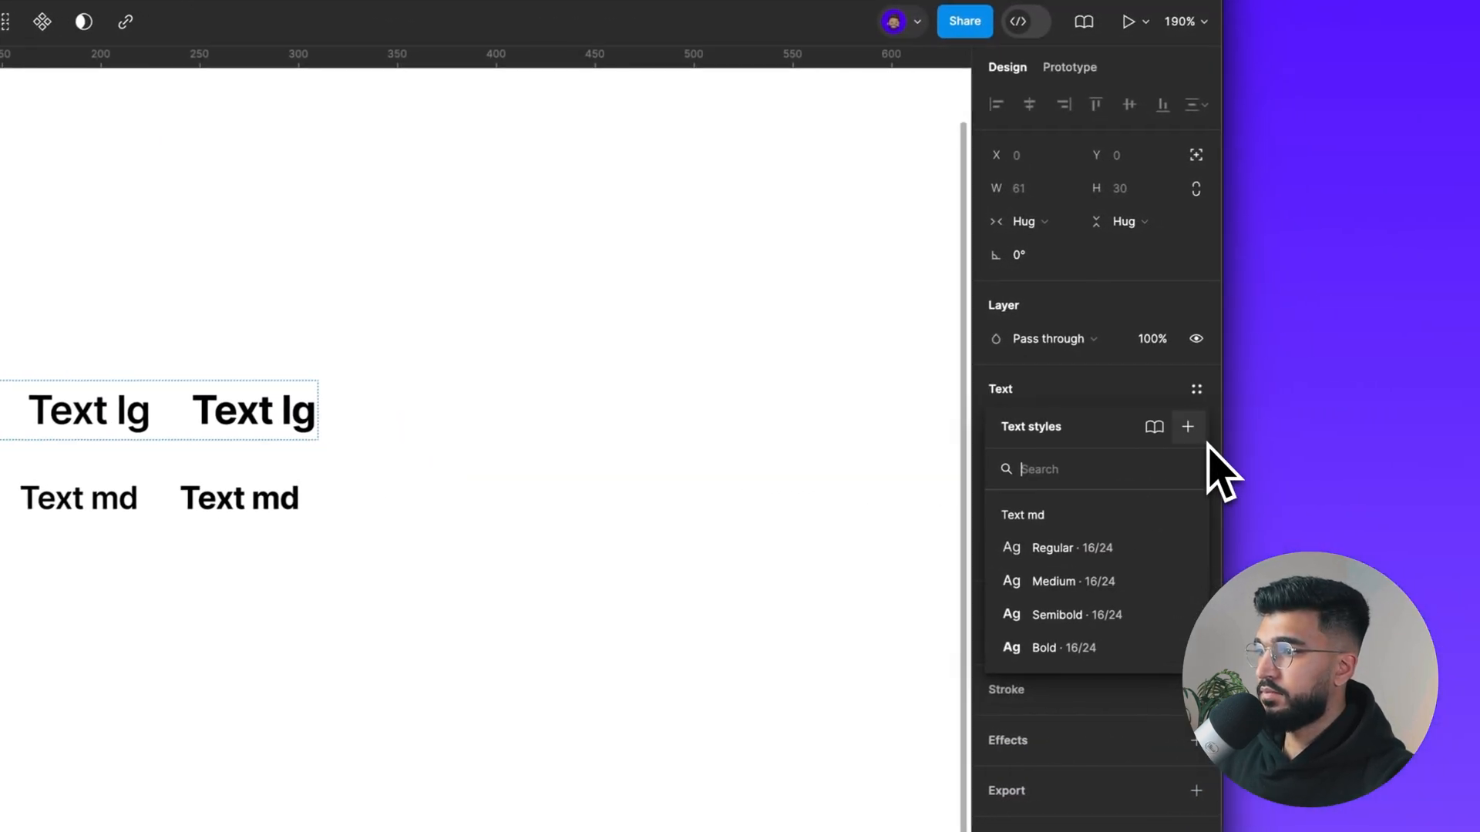
left_click(1188, 426)
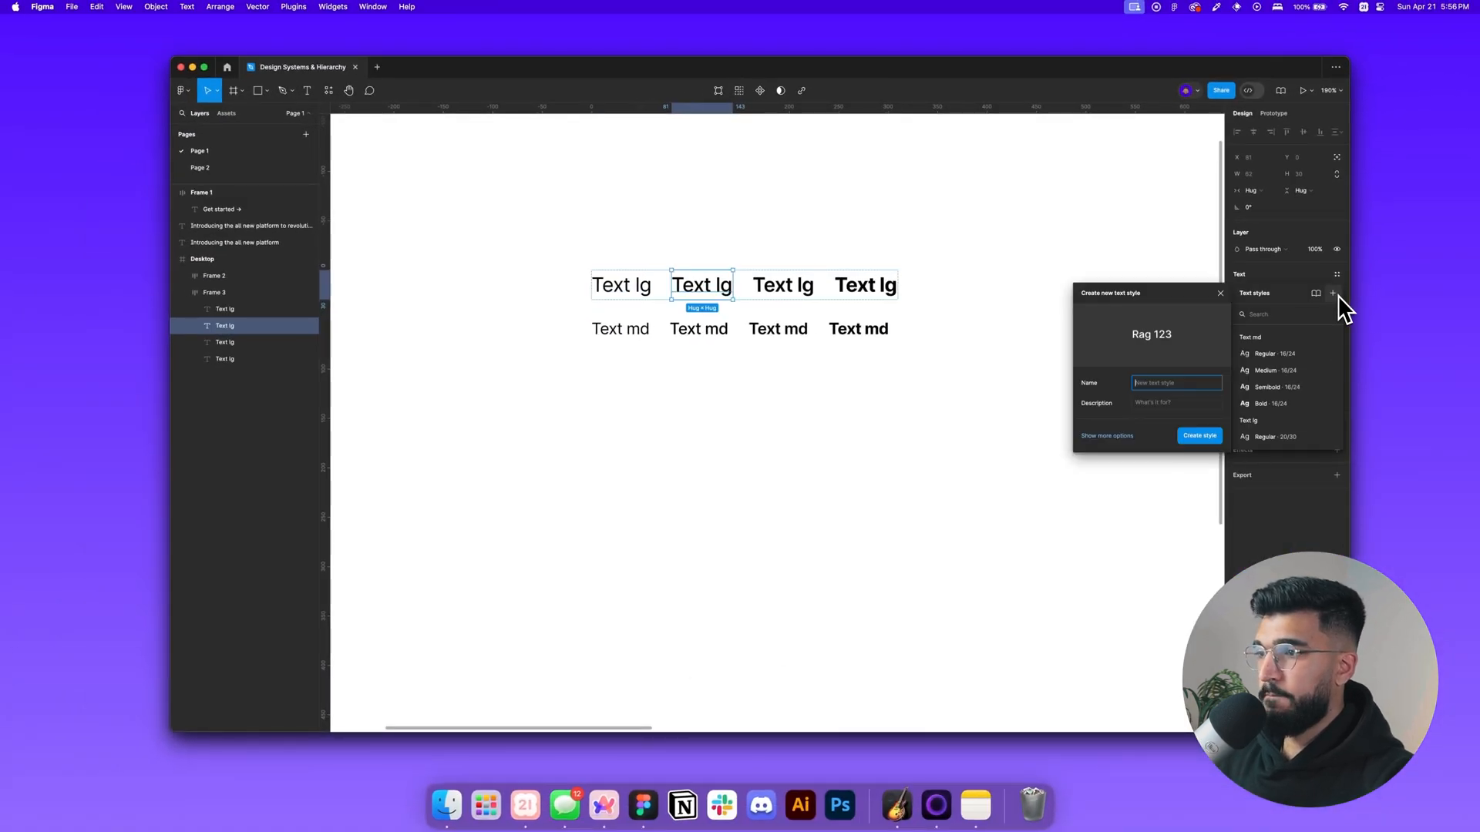
type("Text lg")
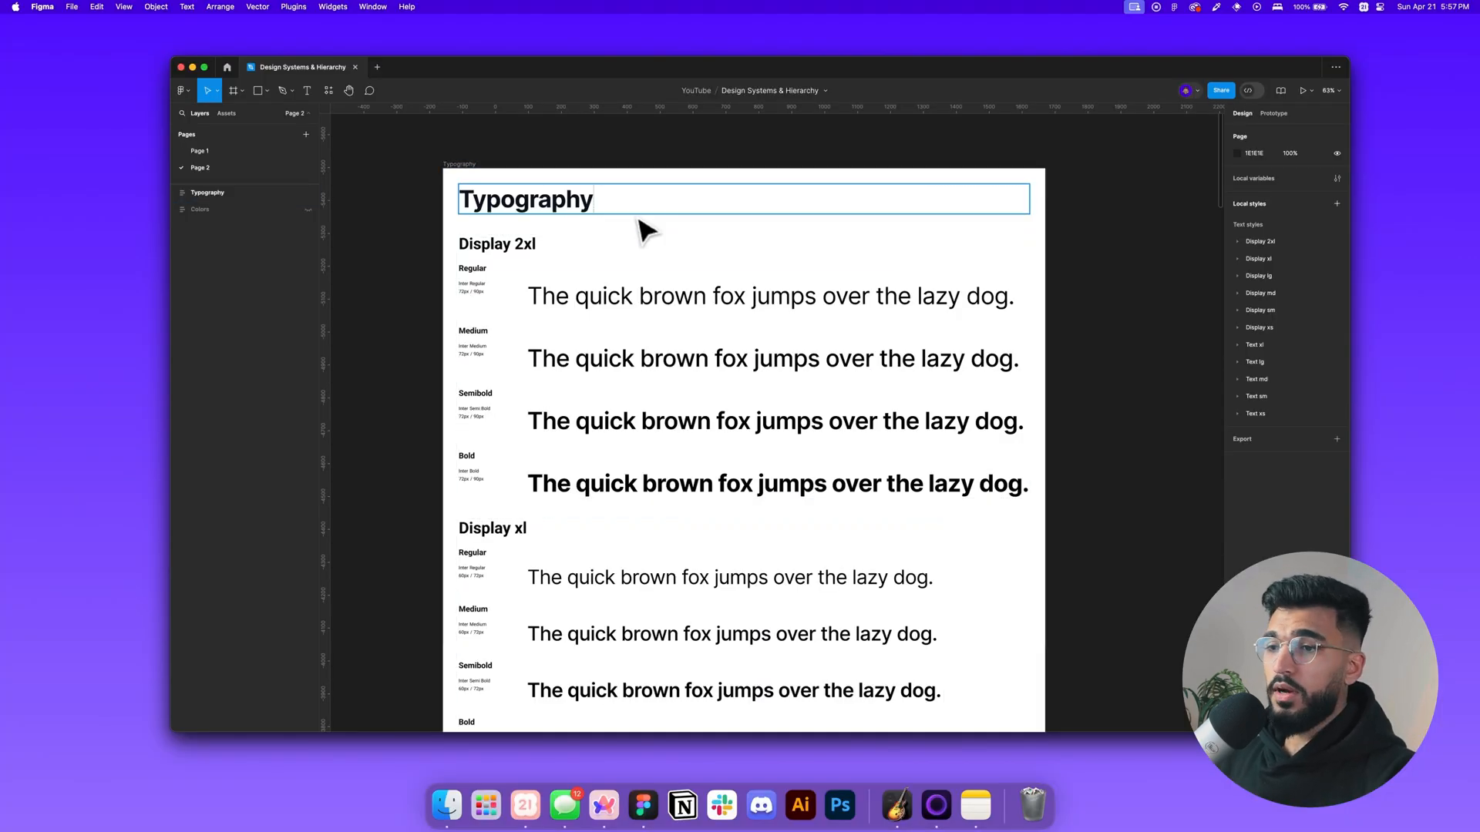
scroll("down", 3)
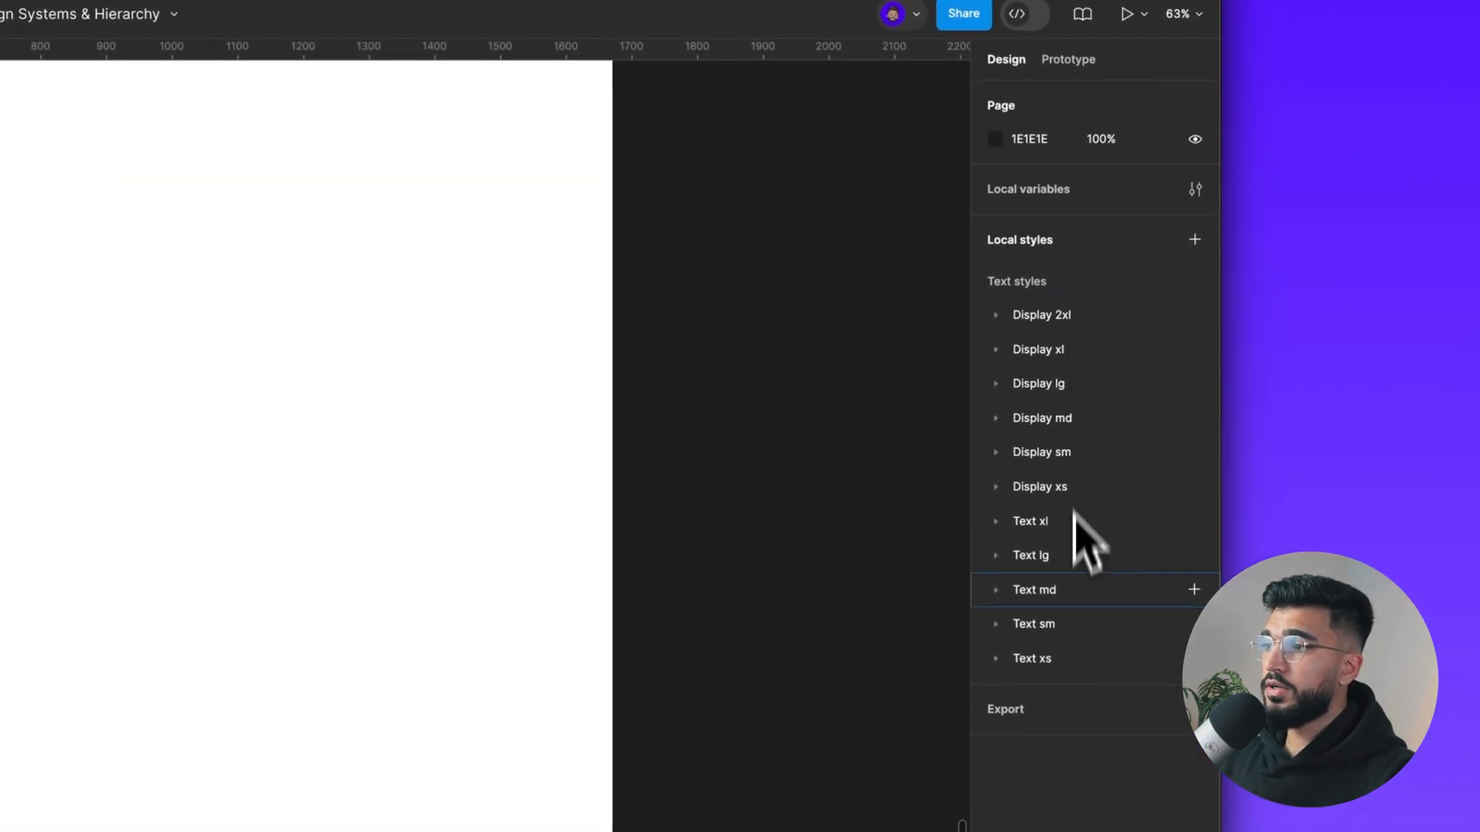
mouse_move(1009, 514)
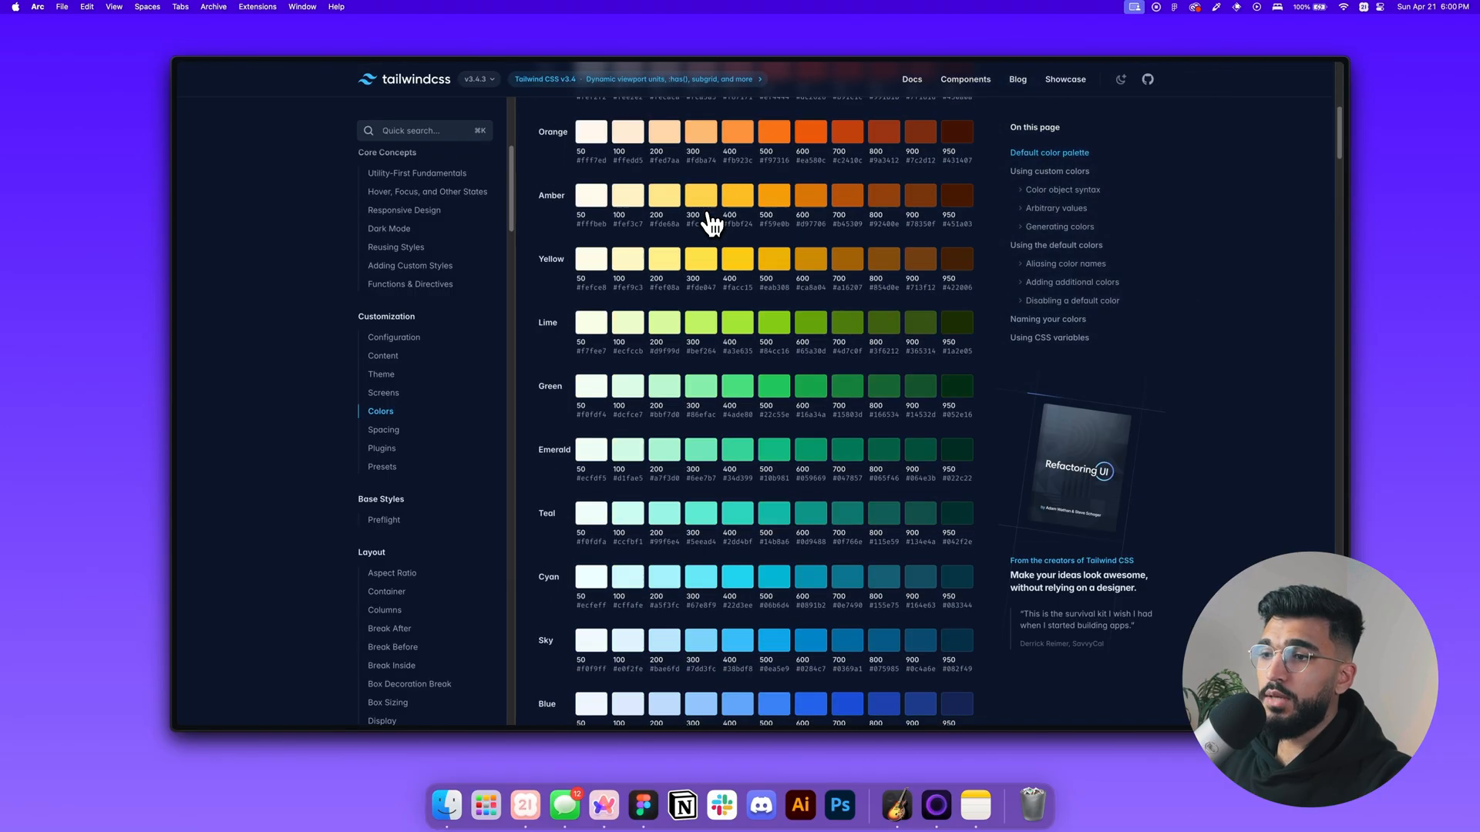
Scroll through Tailwind's default color palette swatches and hex codes
scroll("up", 3)
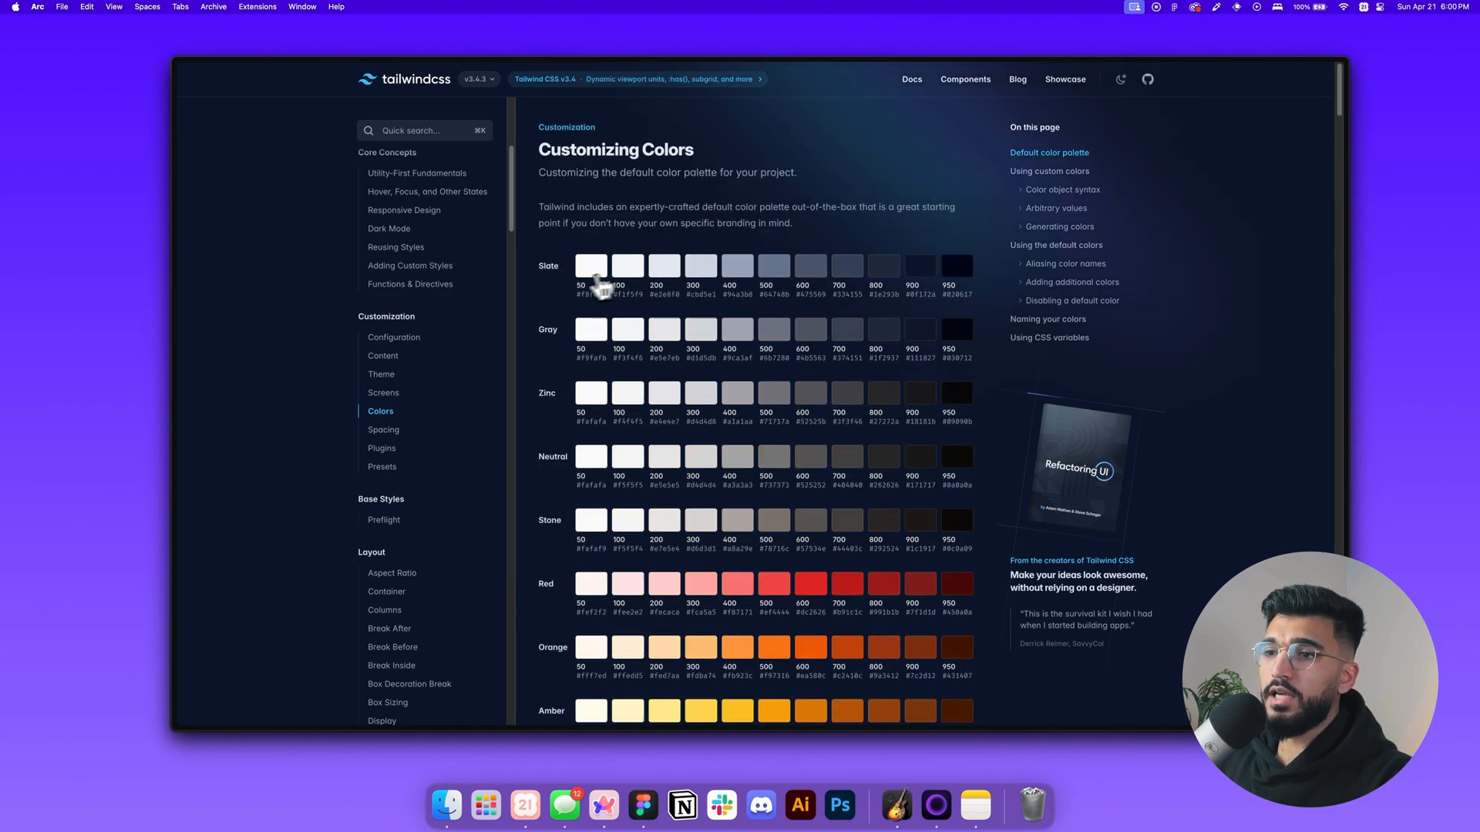
mouse_move(833, 230)
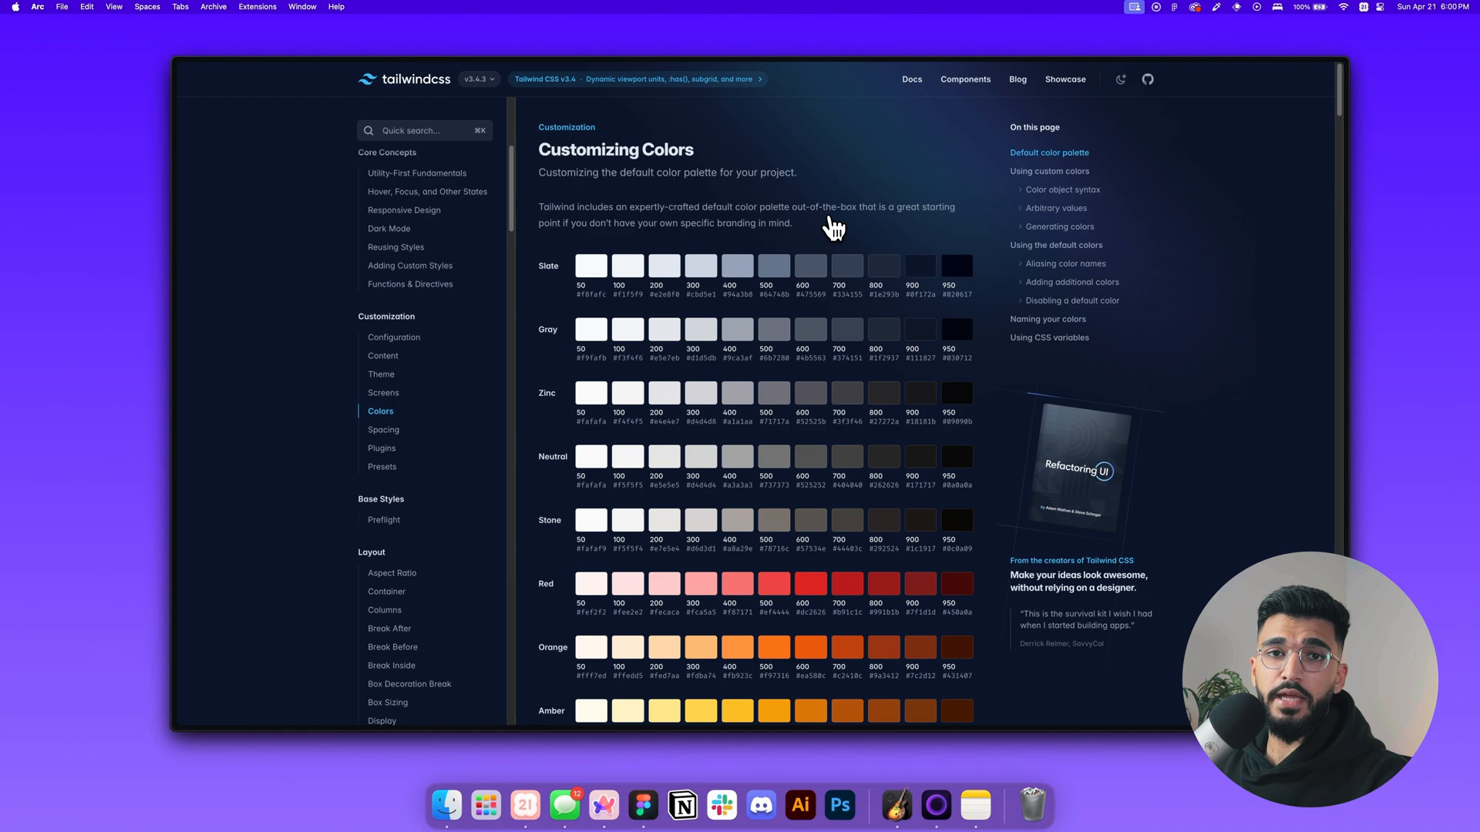
mouse_move(781, 278)
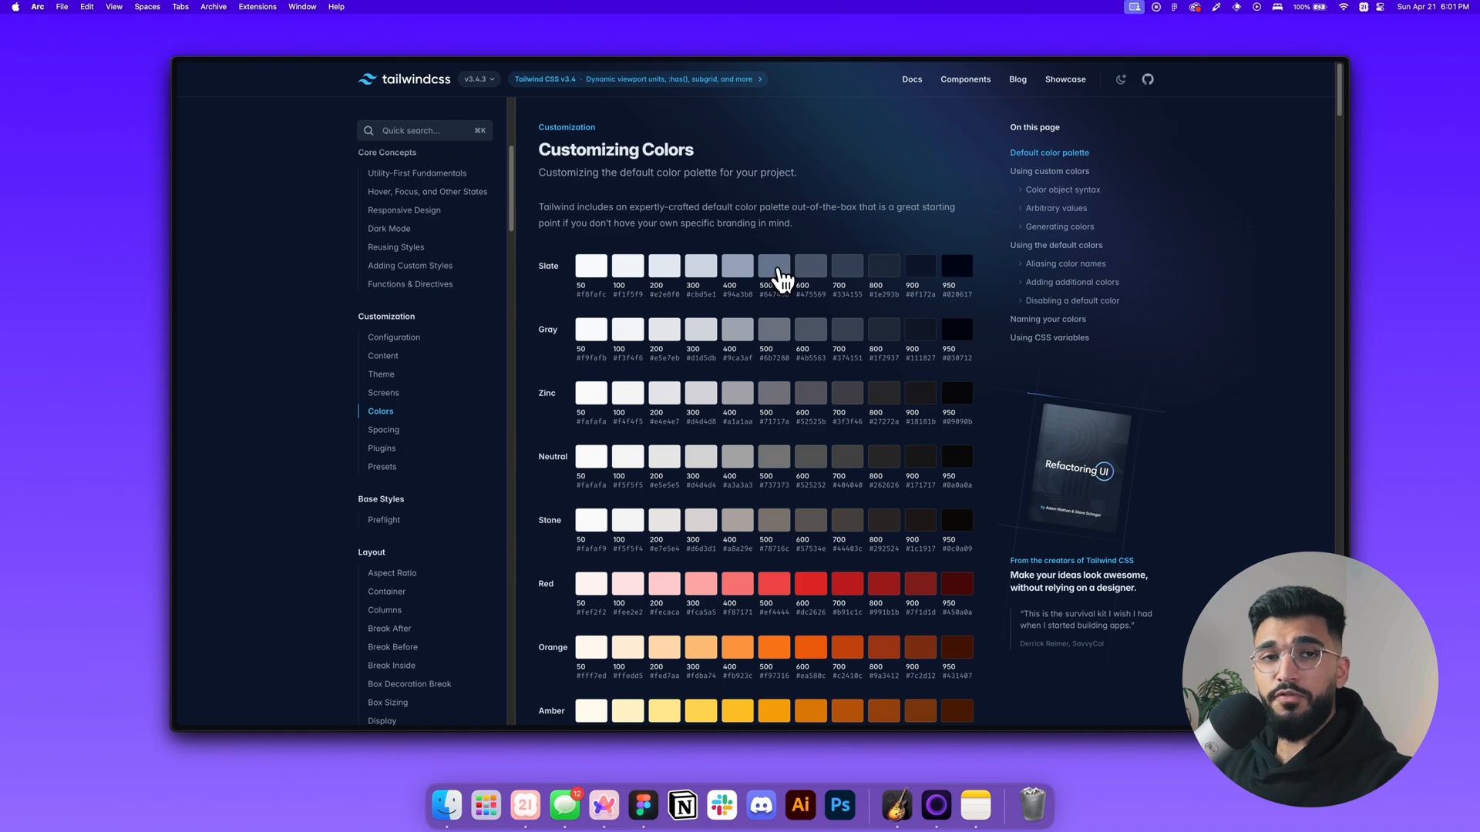
mouse_move(785, 273)
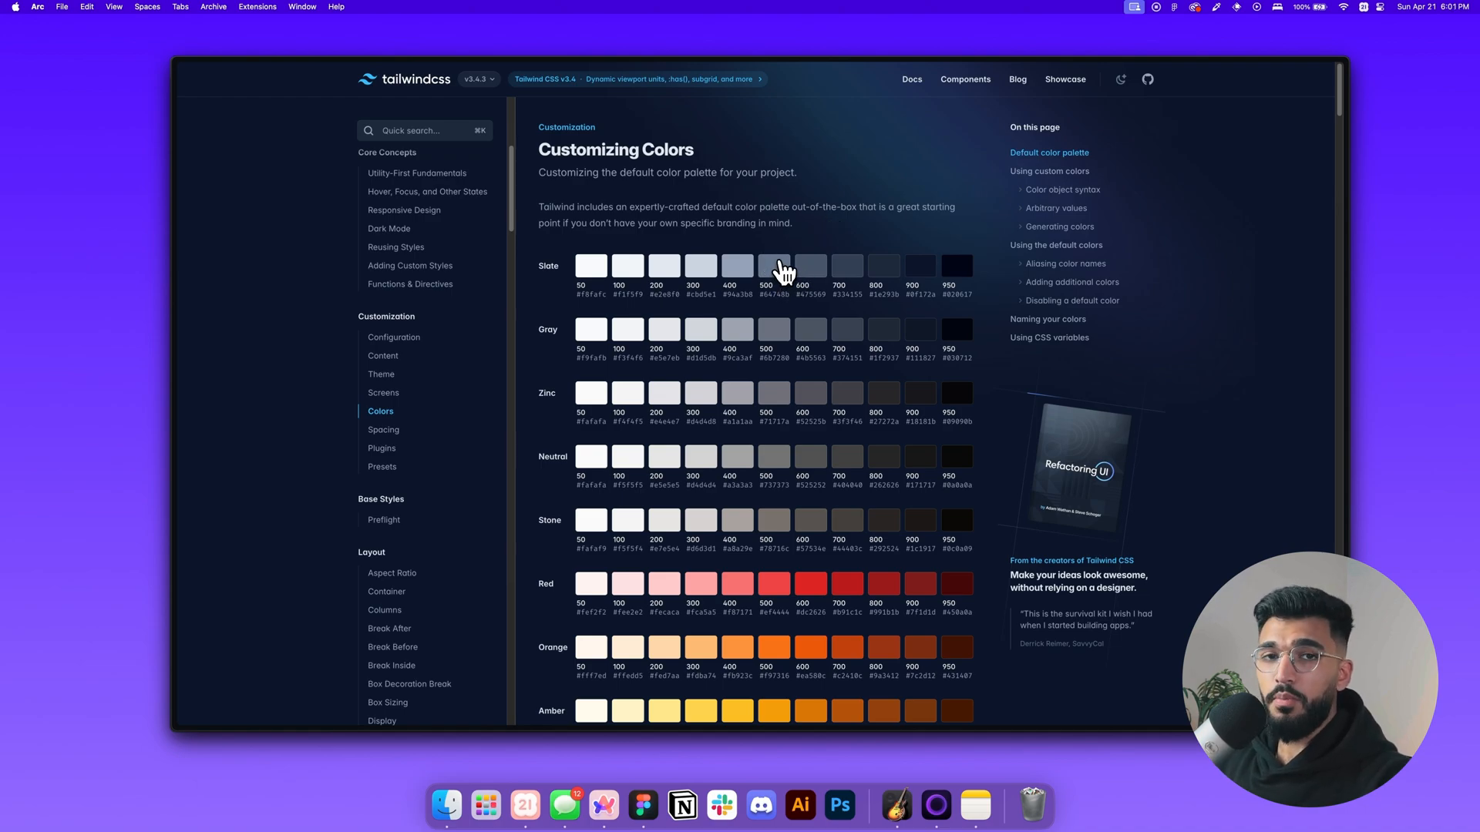
scroll("up", 3)
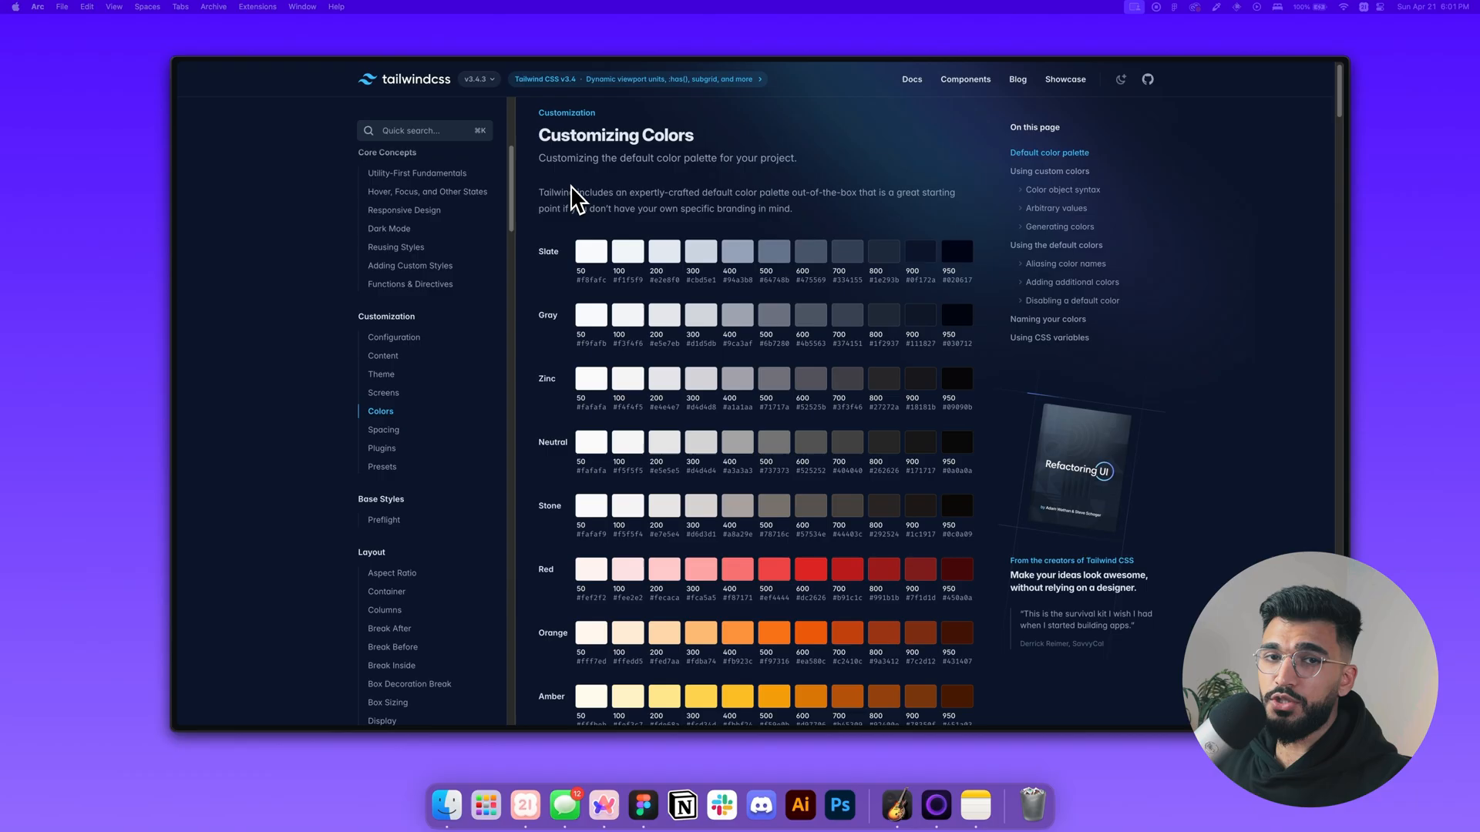
left_click(642, 805)
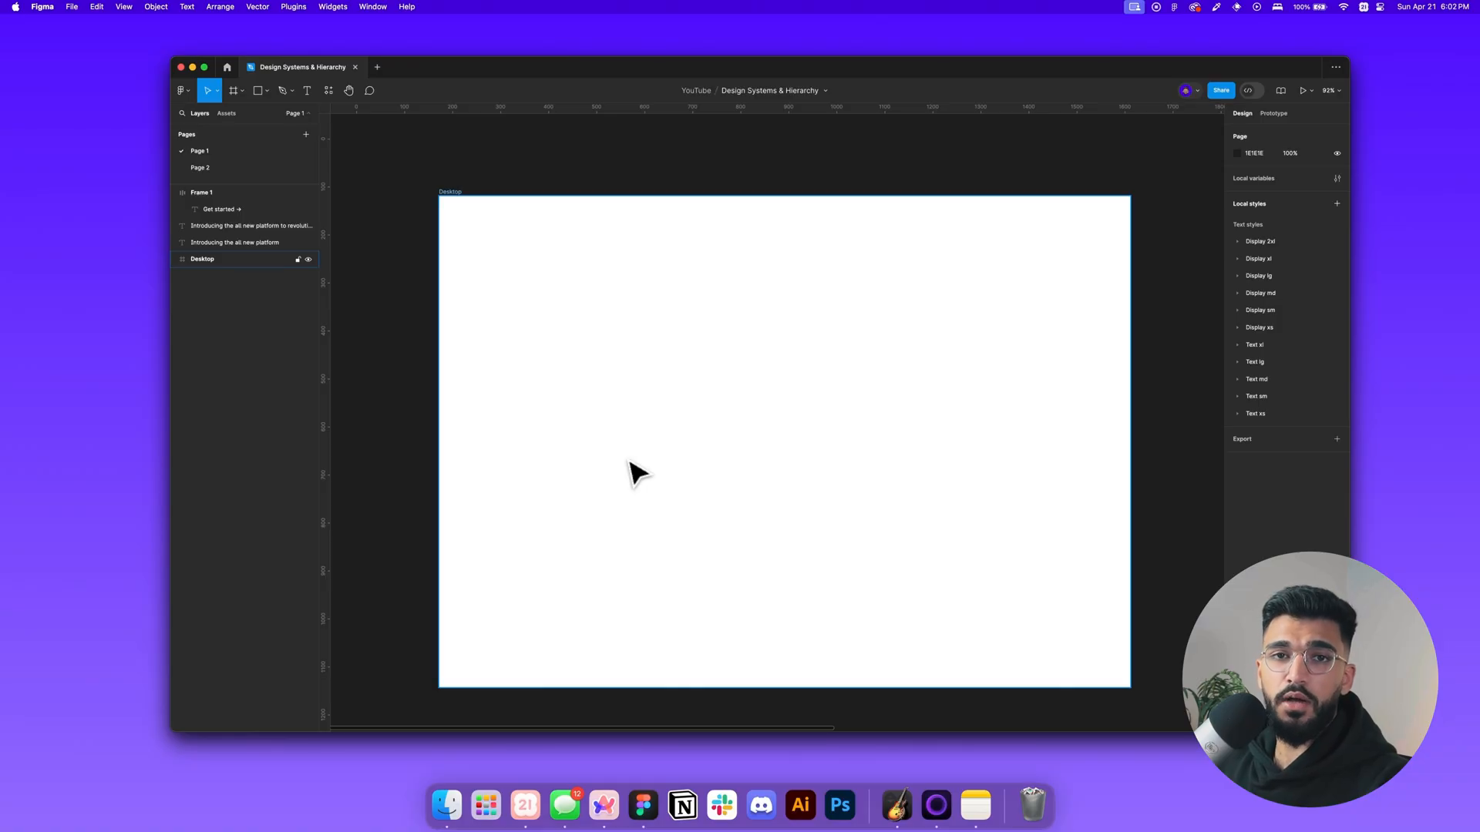
Add a 'Neutrals' heading and paste a screenshot of Tailwind's Neutral row above the frame
type("Neutrals")
type("Primary")
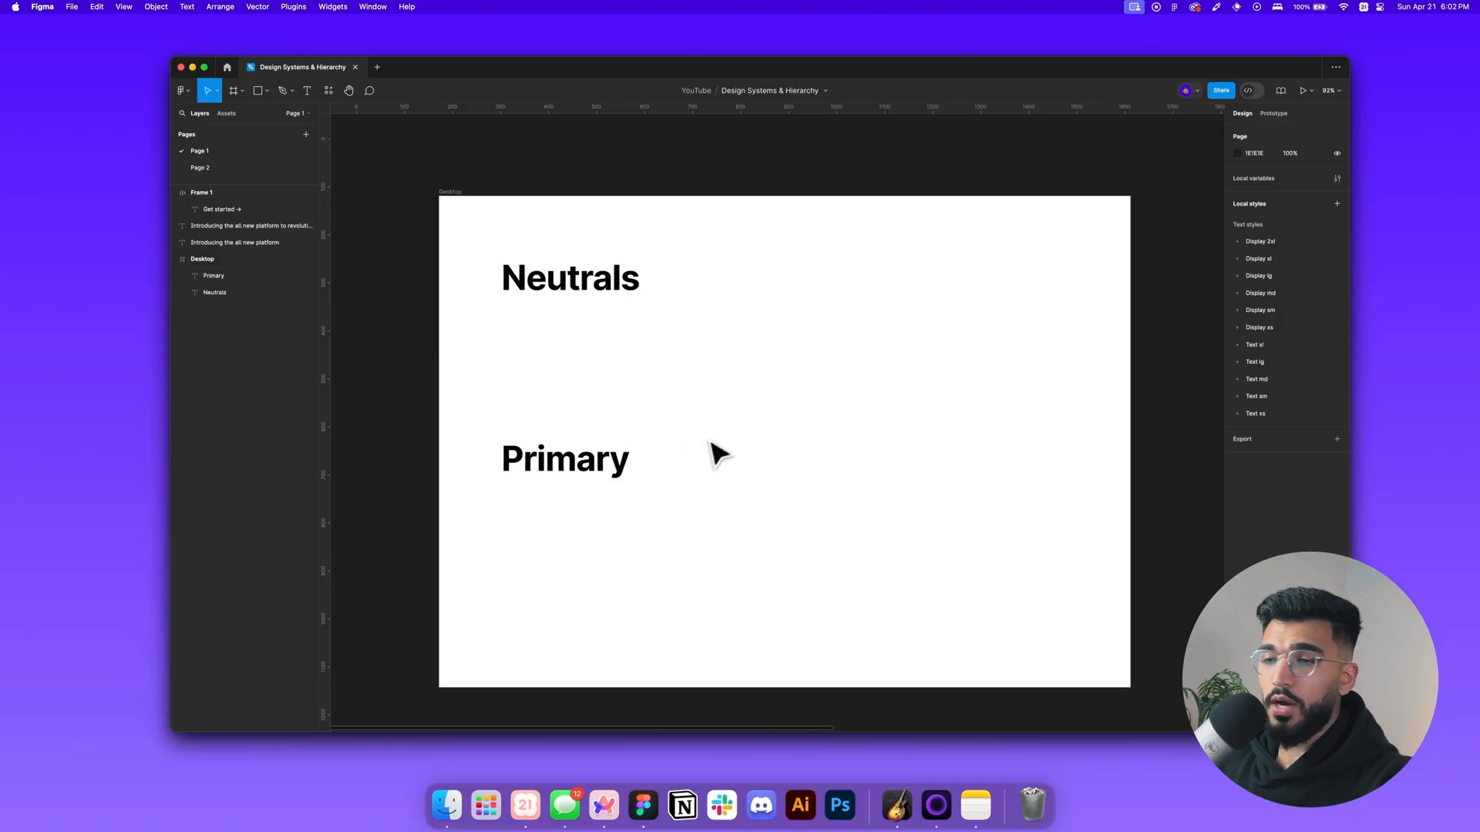
left_click(570, 277)
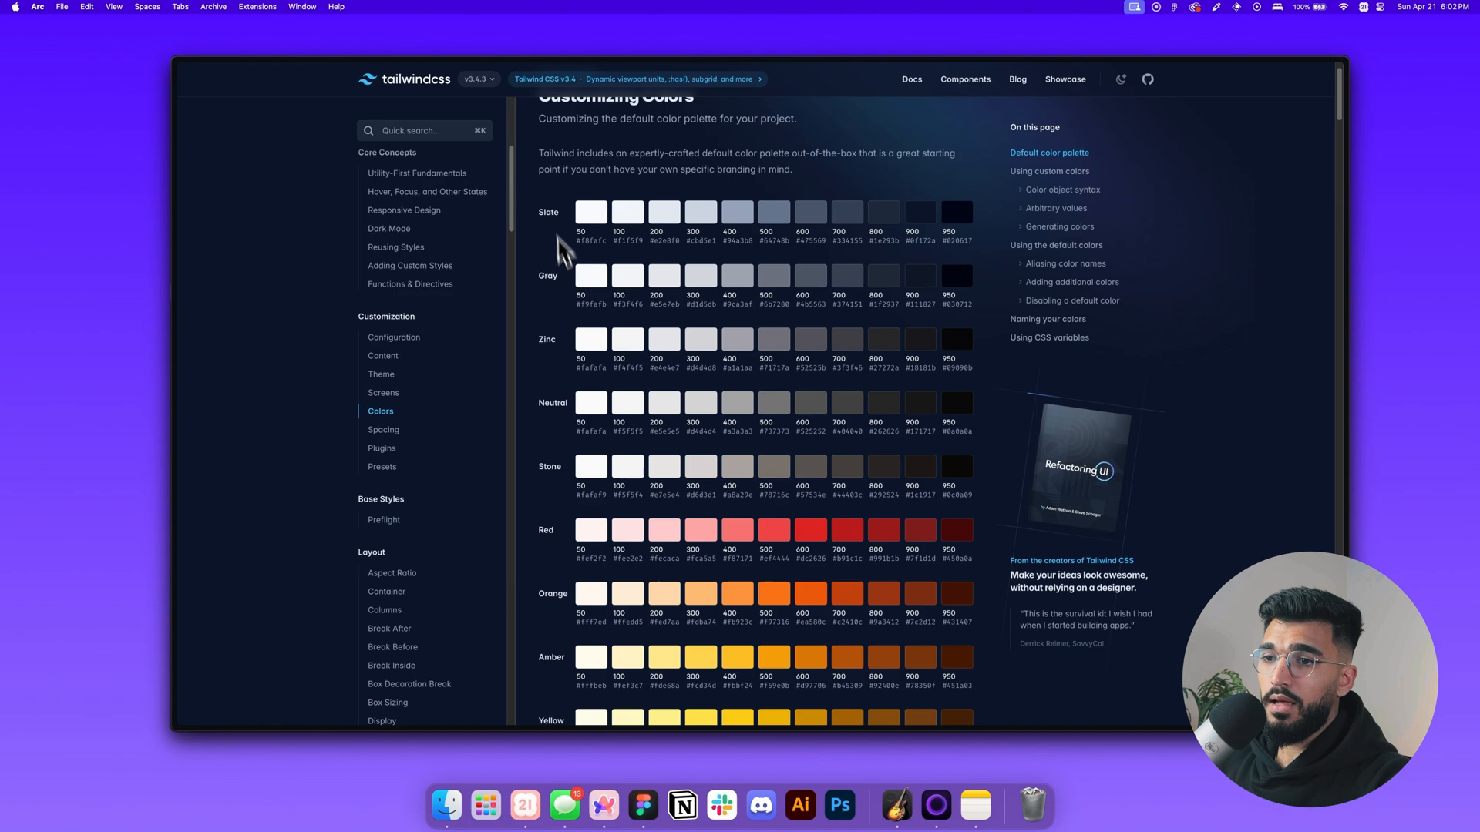
key("cmd+shift+4")
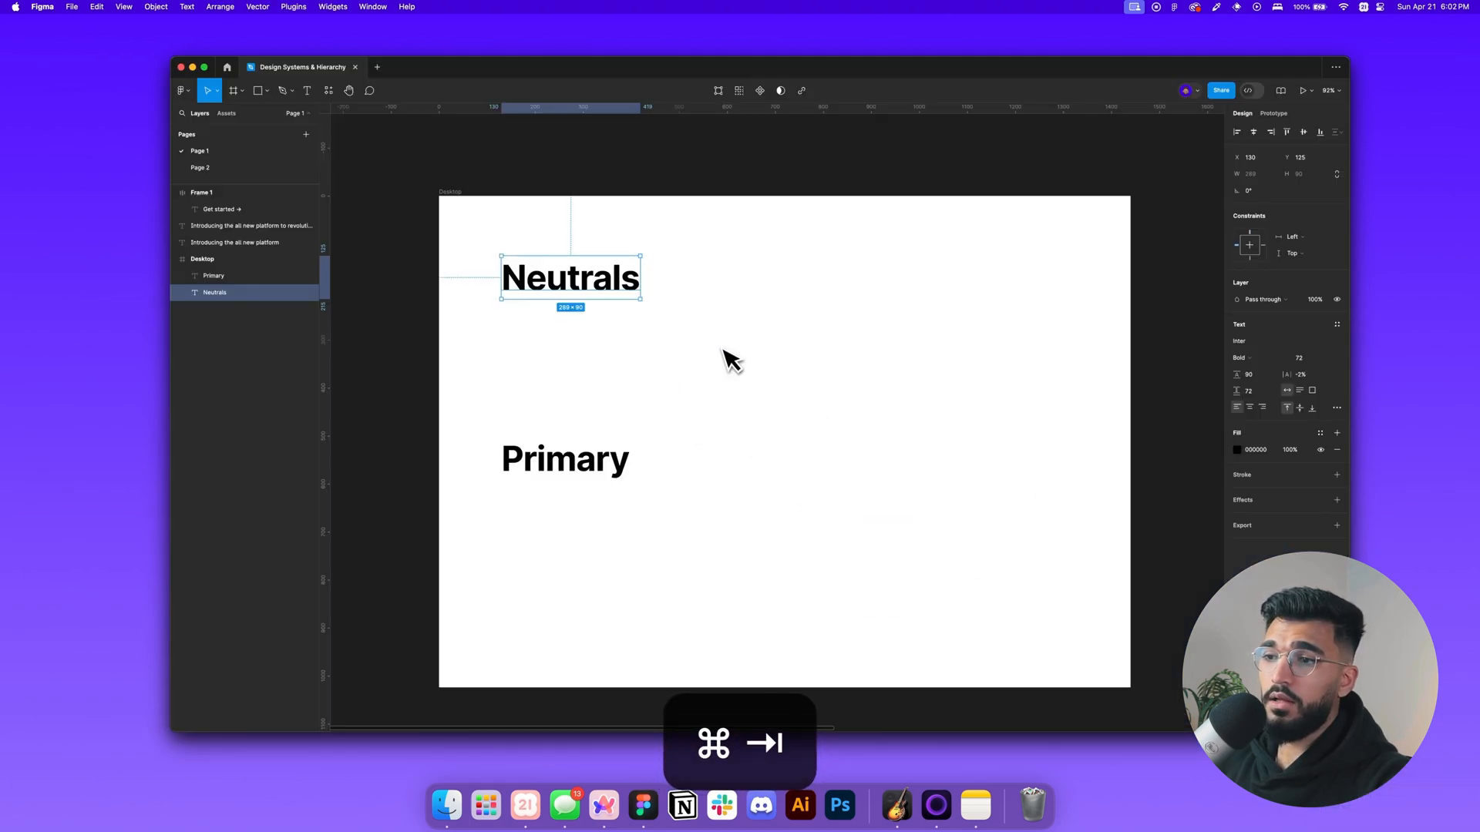
key("cmd+v")
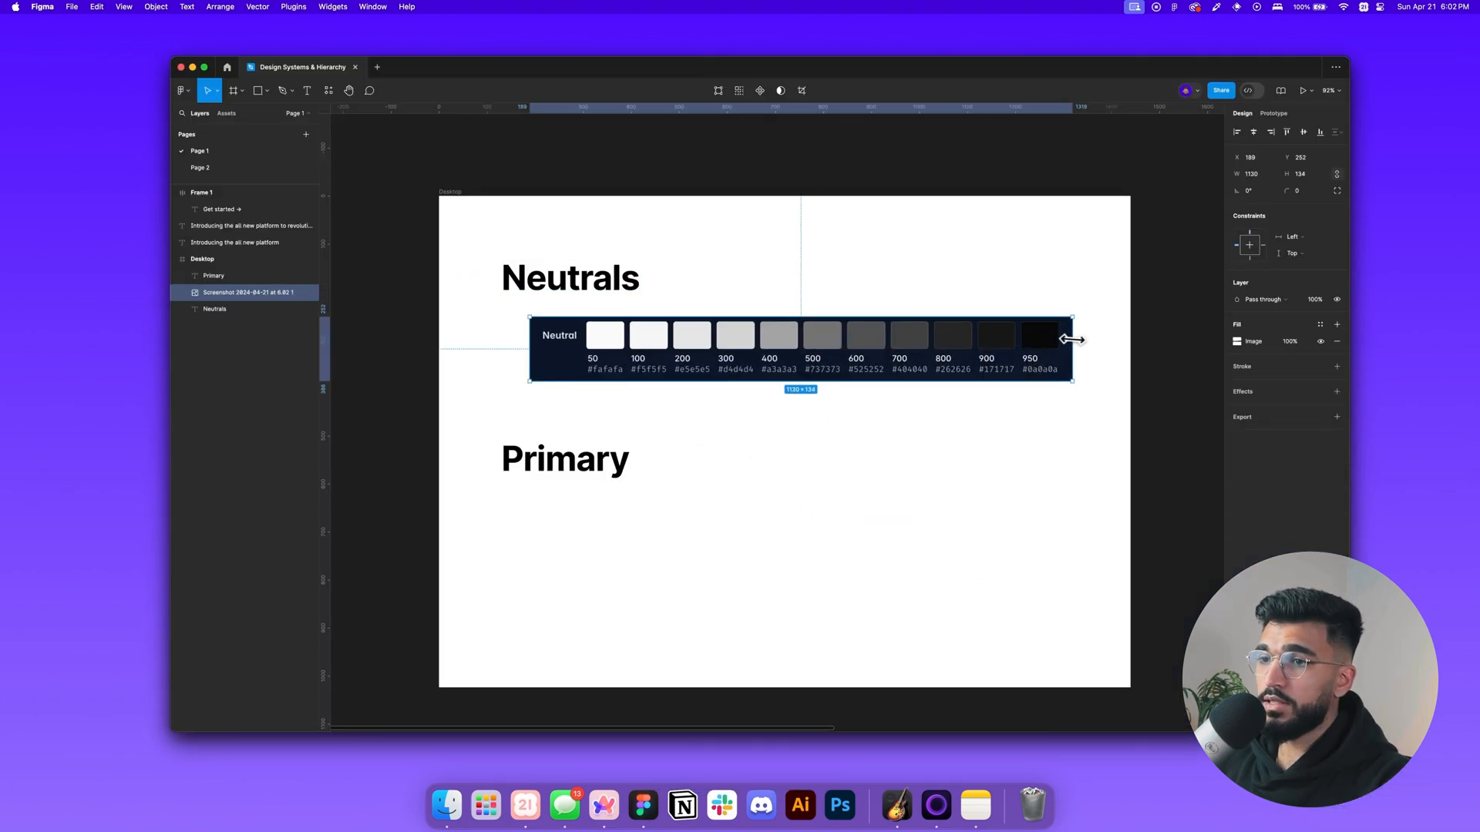
left_click(916, 317)
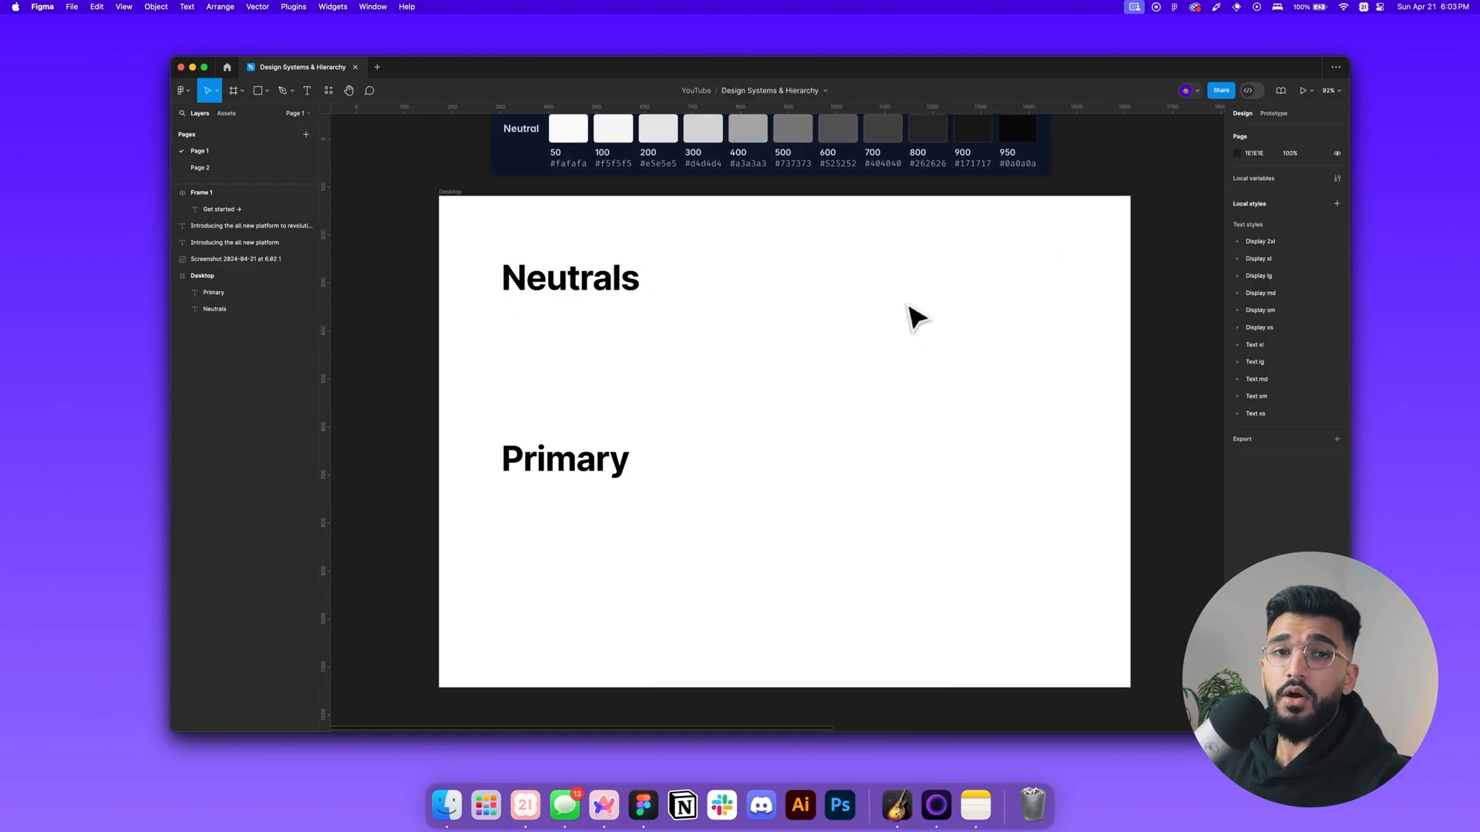
mouse_move(533, 526)
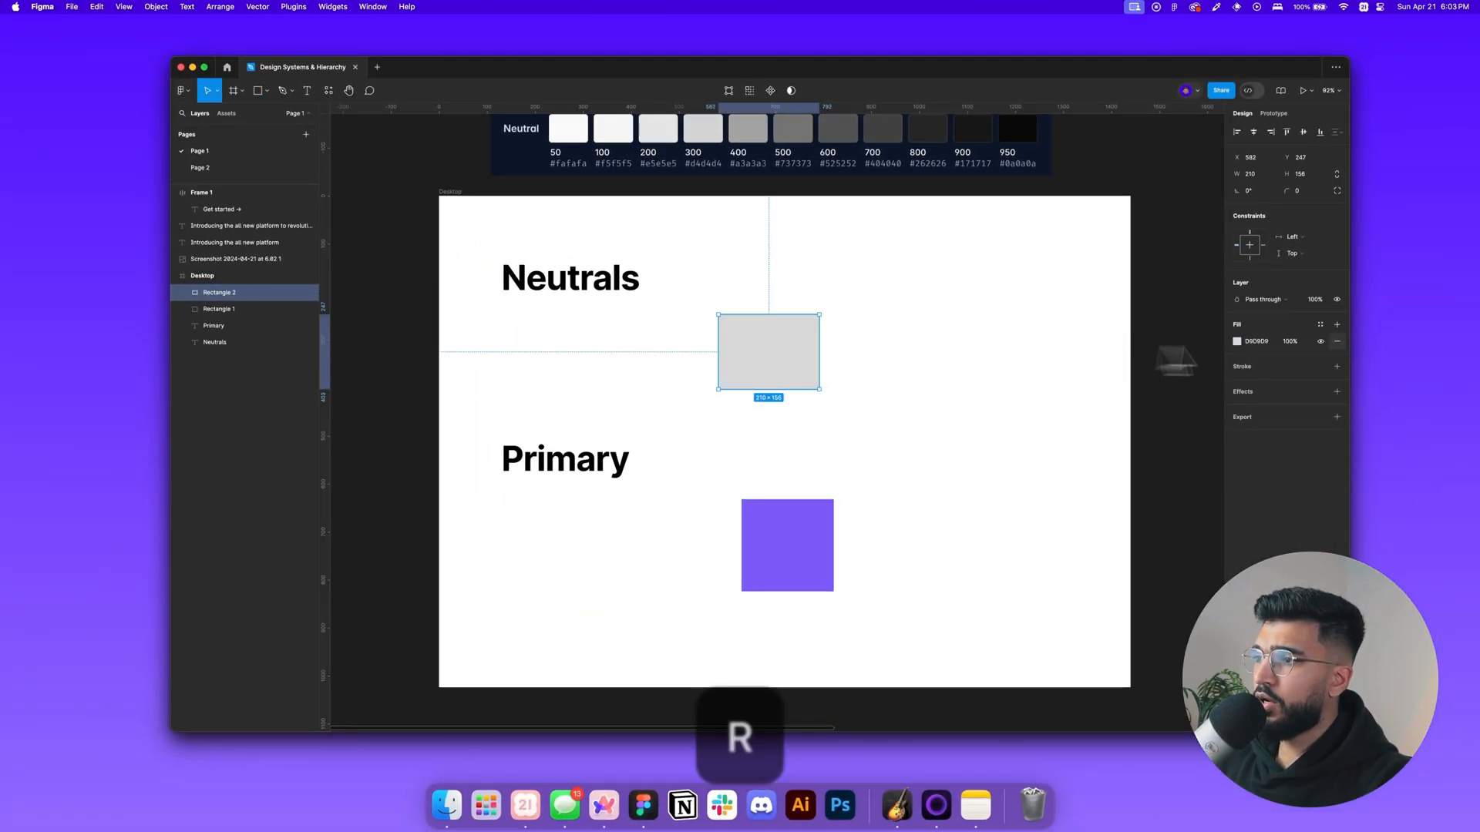
Fill the swatch rectangle with the neutral grey sampled by eyedropper
left_click(1237, 340)
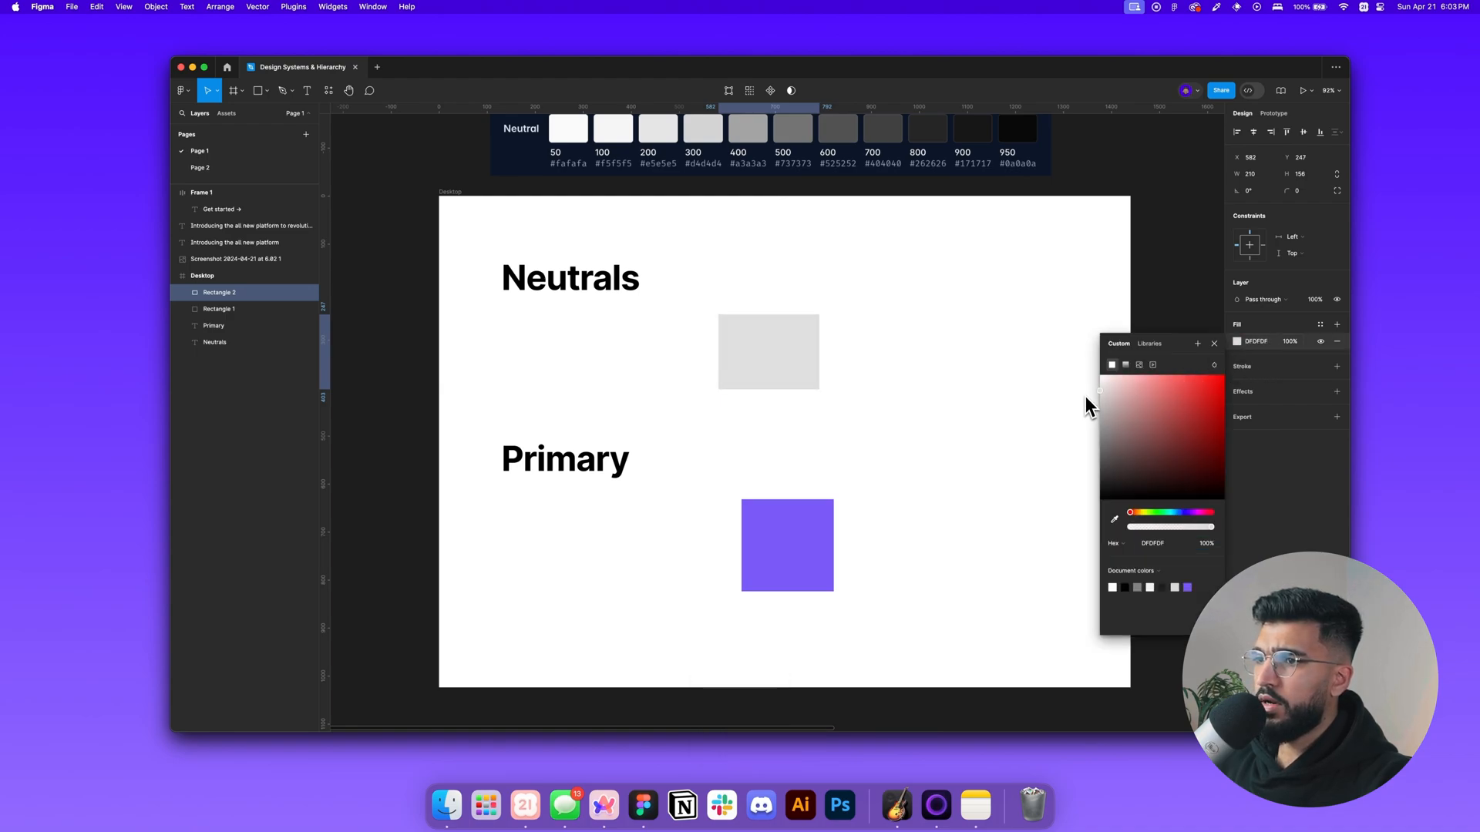
left_click(786, 545)
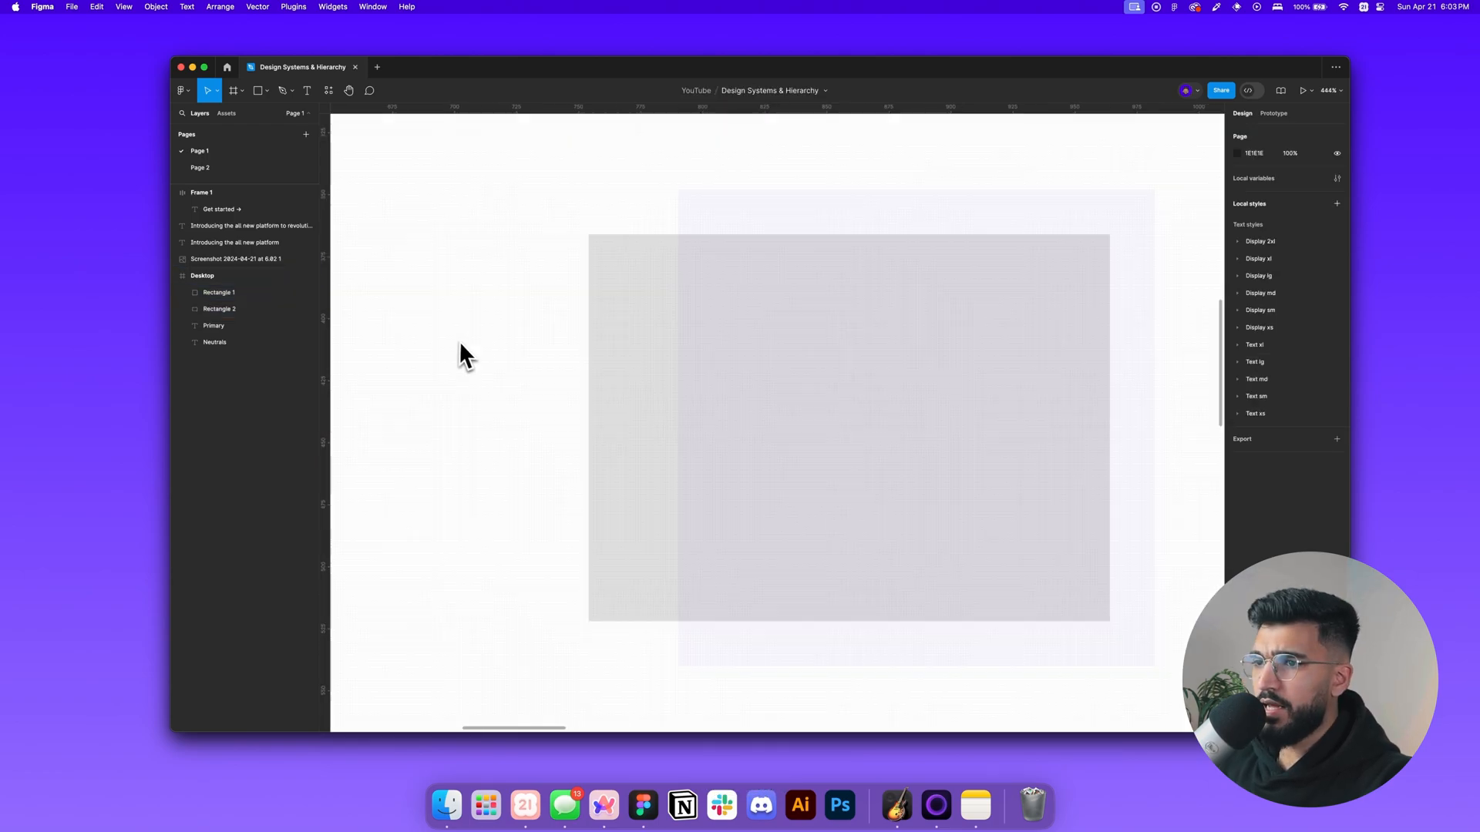
key("r")
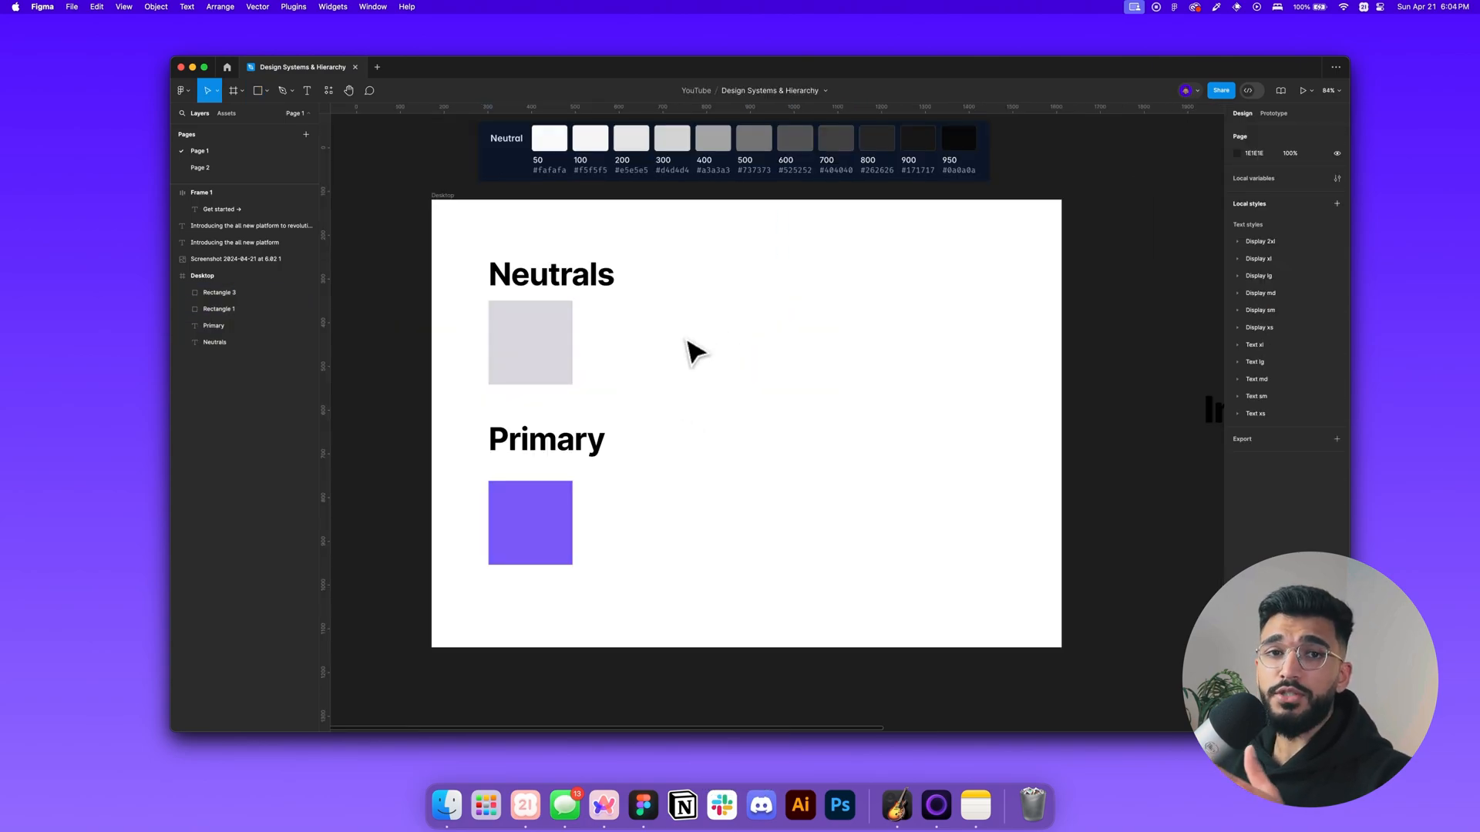
Duplicate the base purple swatch into progressively lighter tints using opacities from 15% to 75%
left_click(1306, 90)
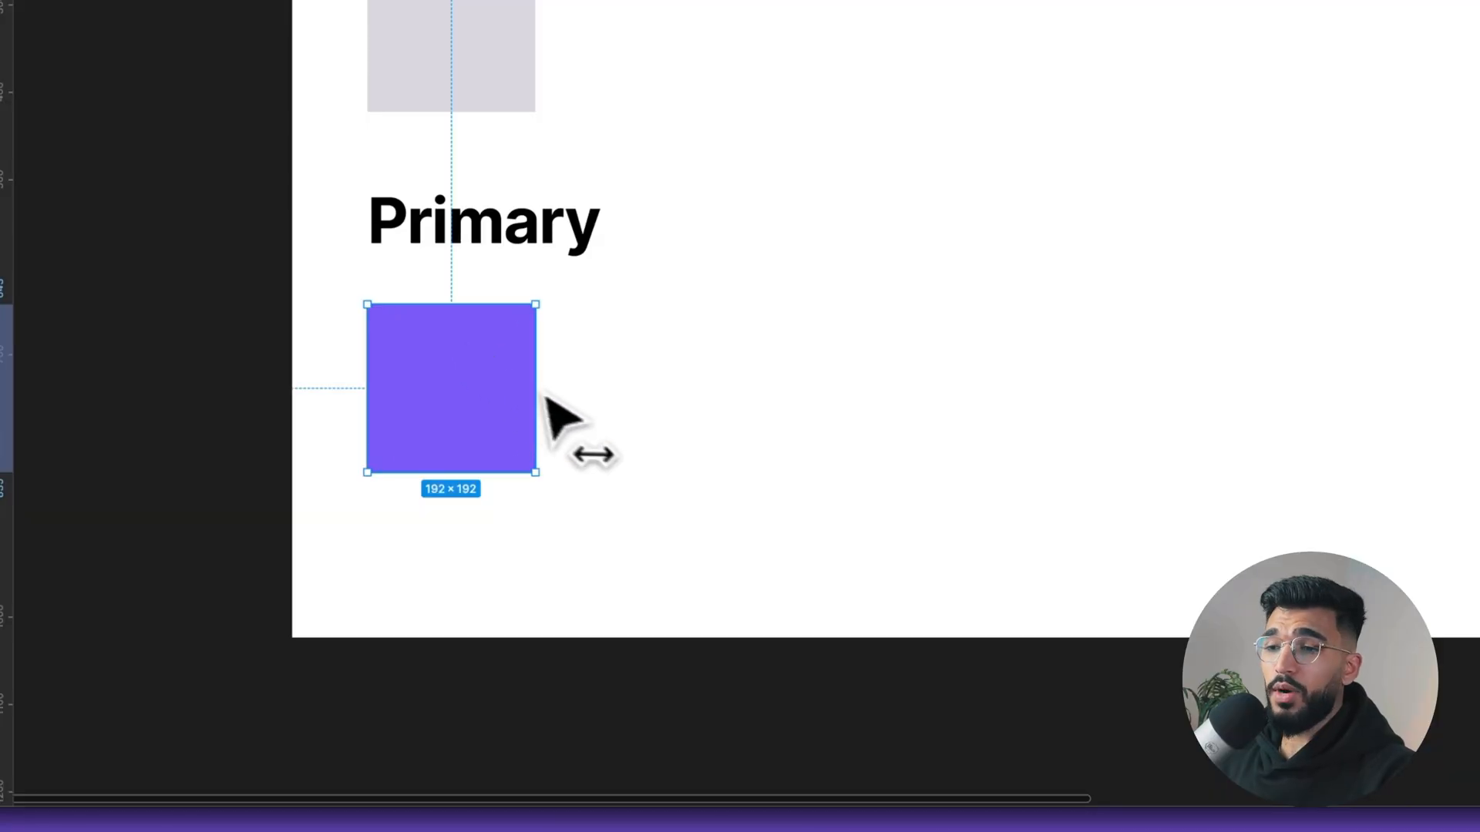
key("cmd+z")
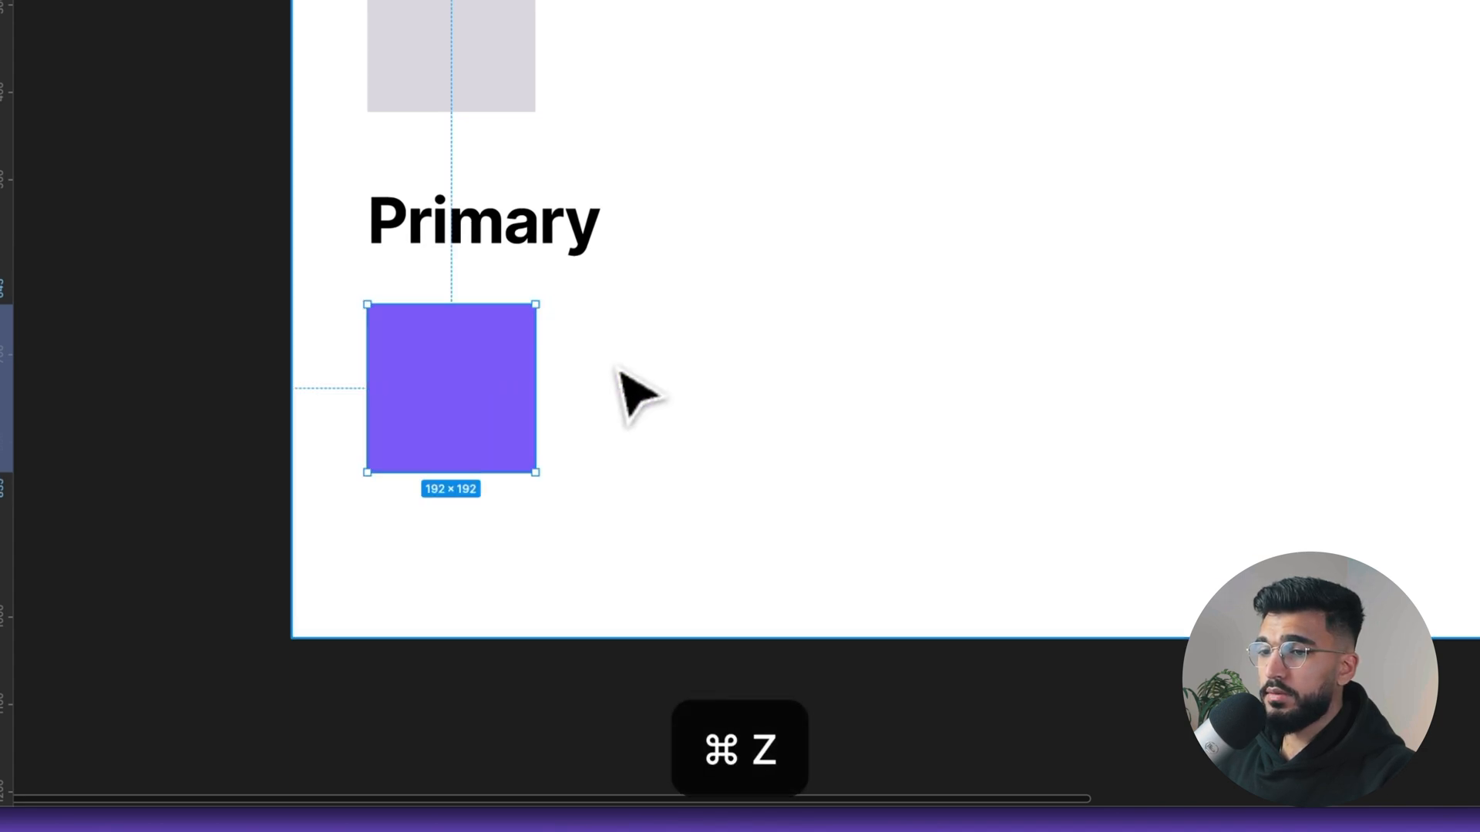
key("cmd+v")
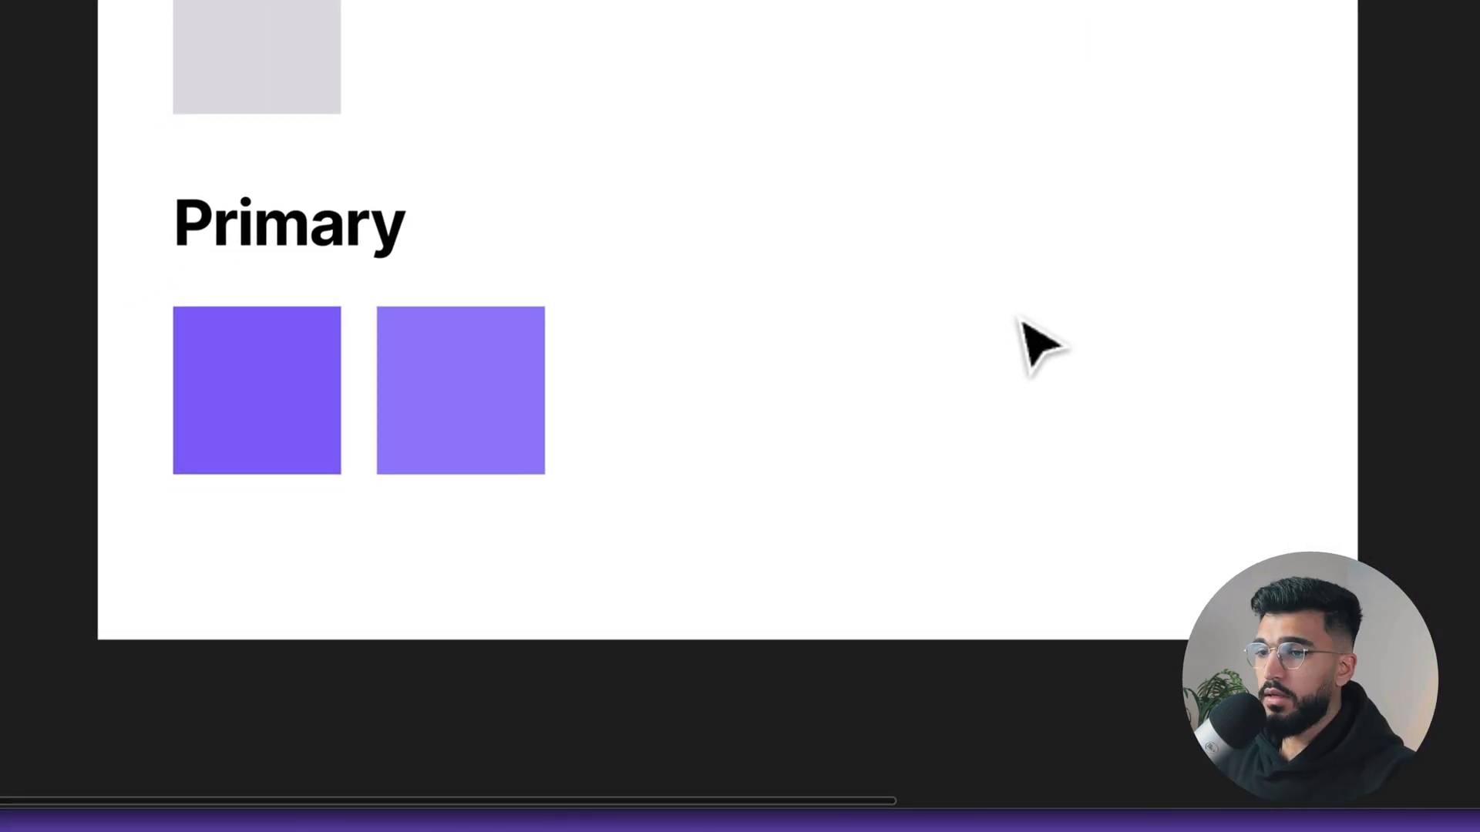
left_click(459, 391)
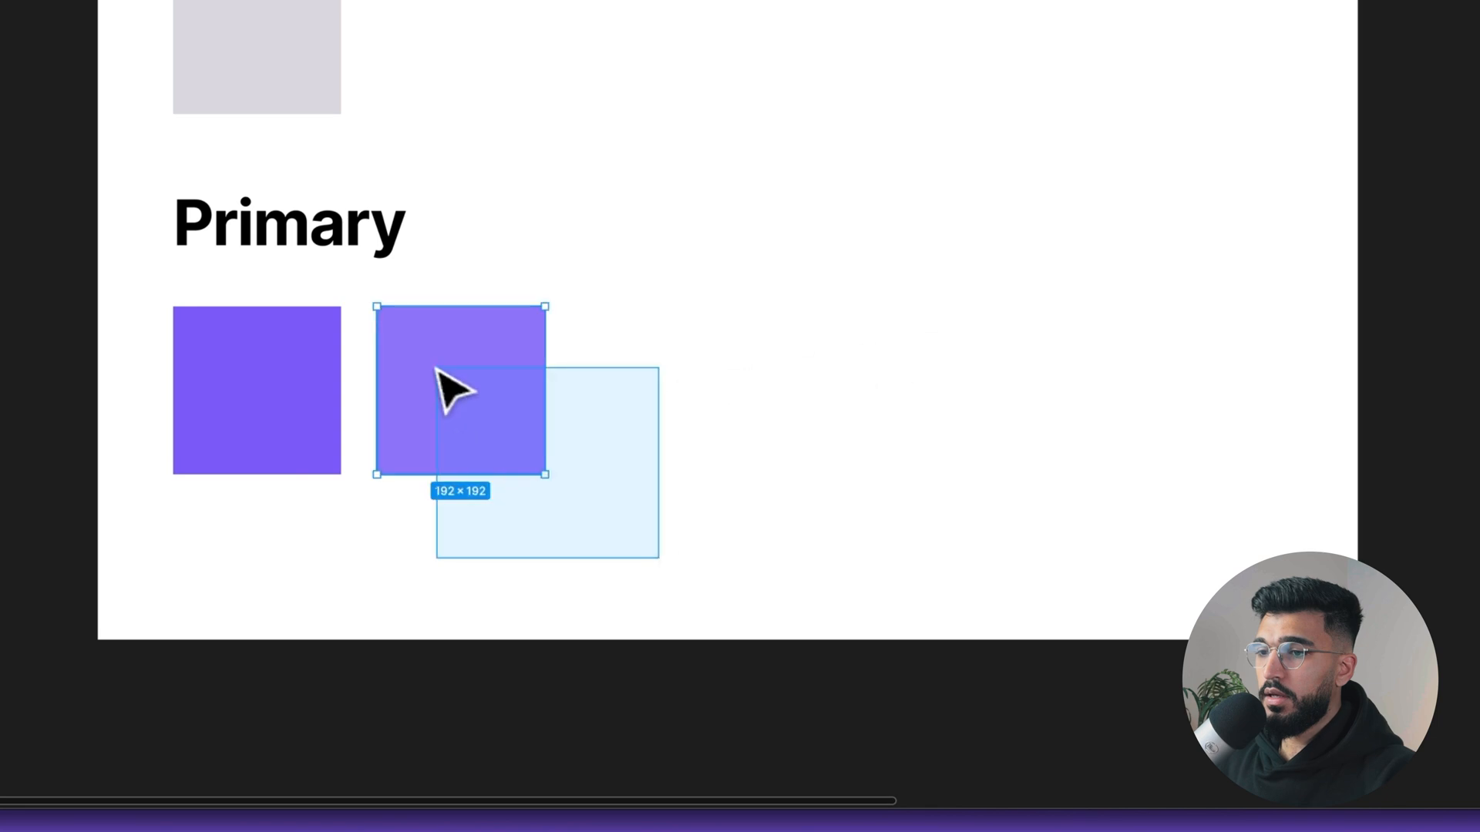
key("cmd+d")
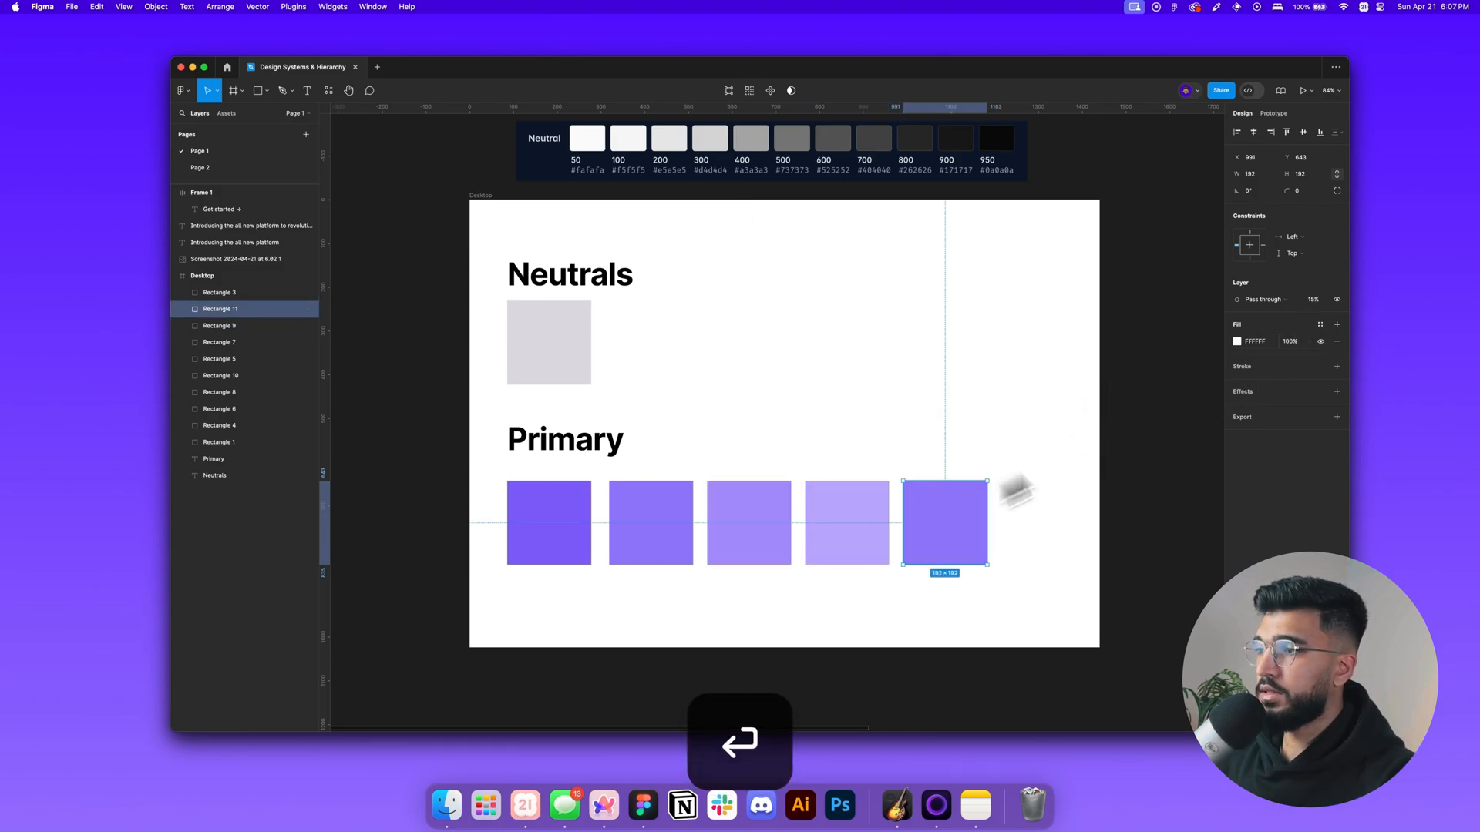
left_click(1312, 299)
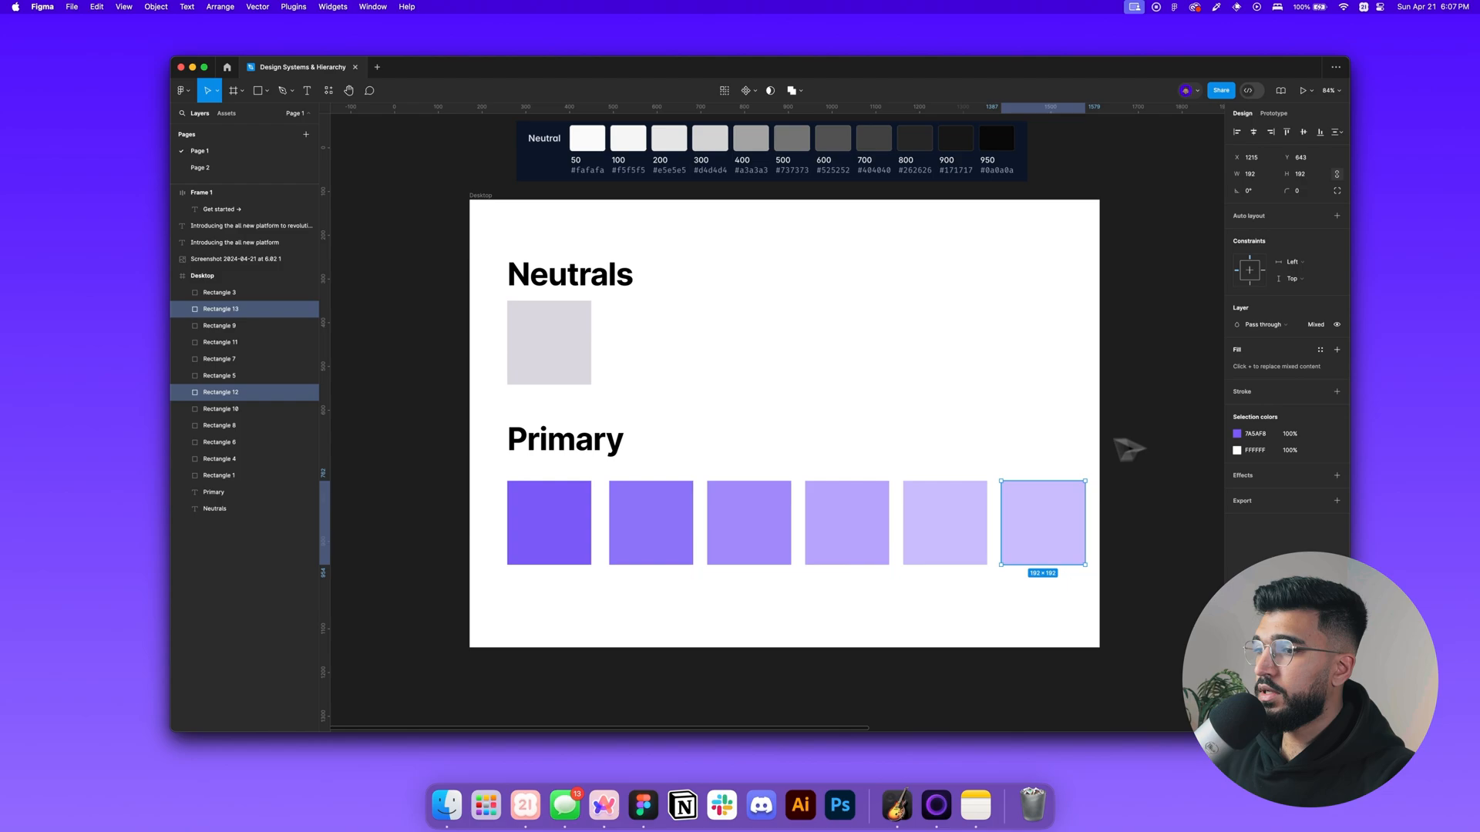
key("return")
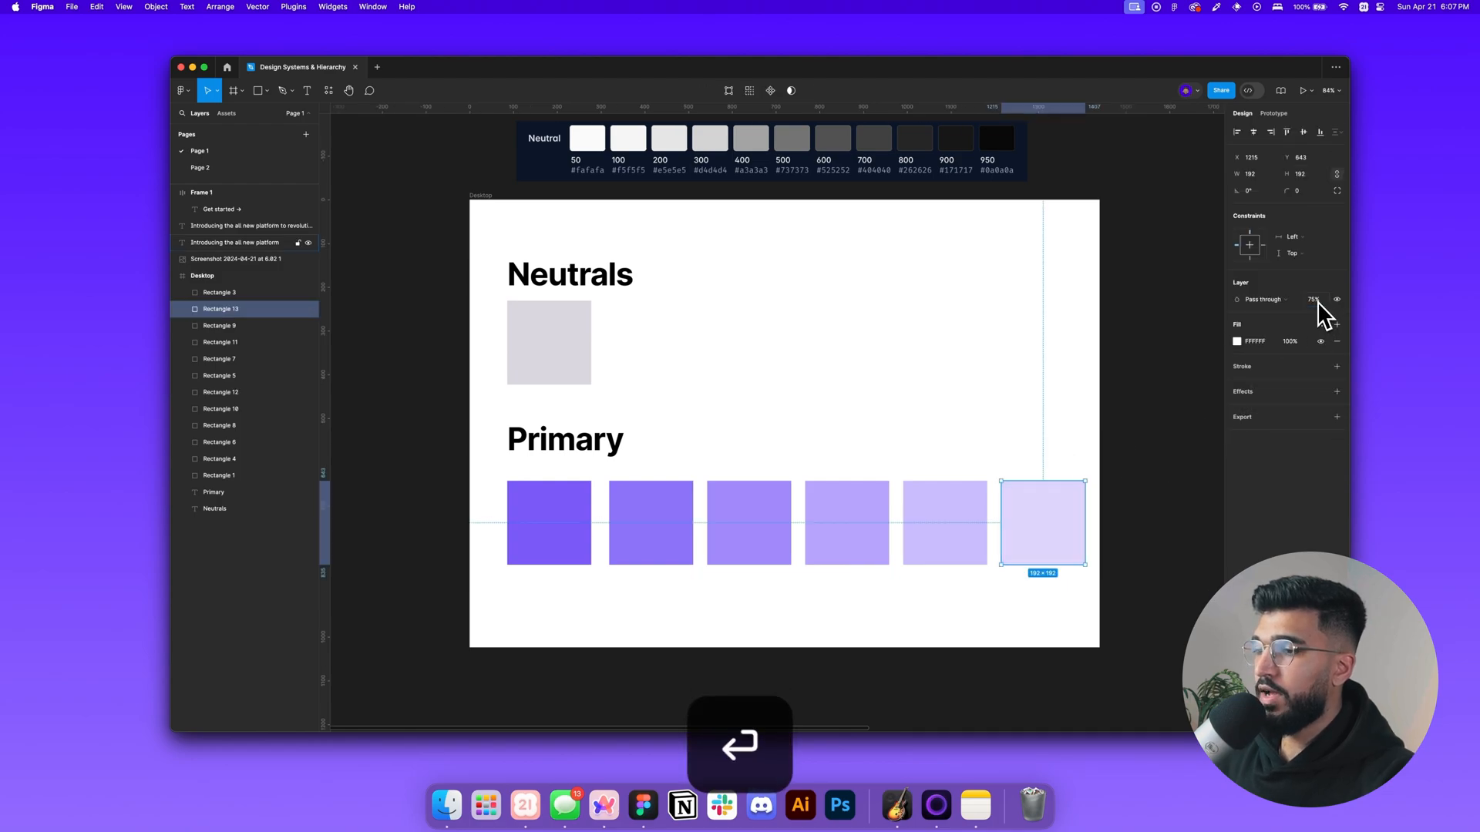
left_click(925, 382)
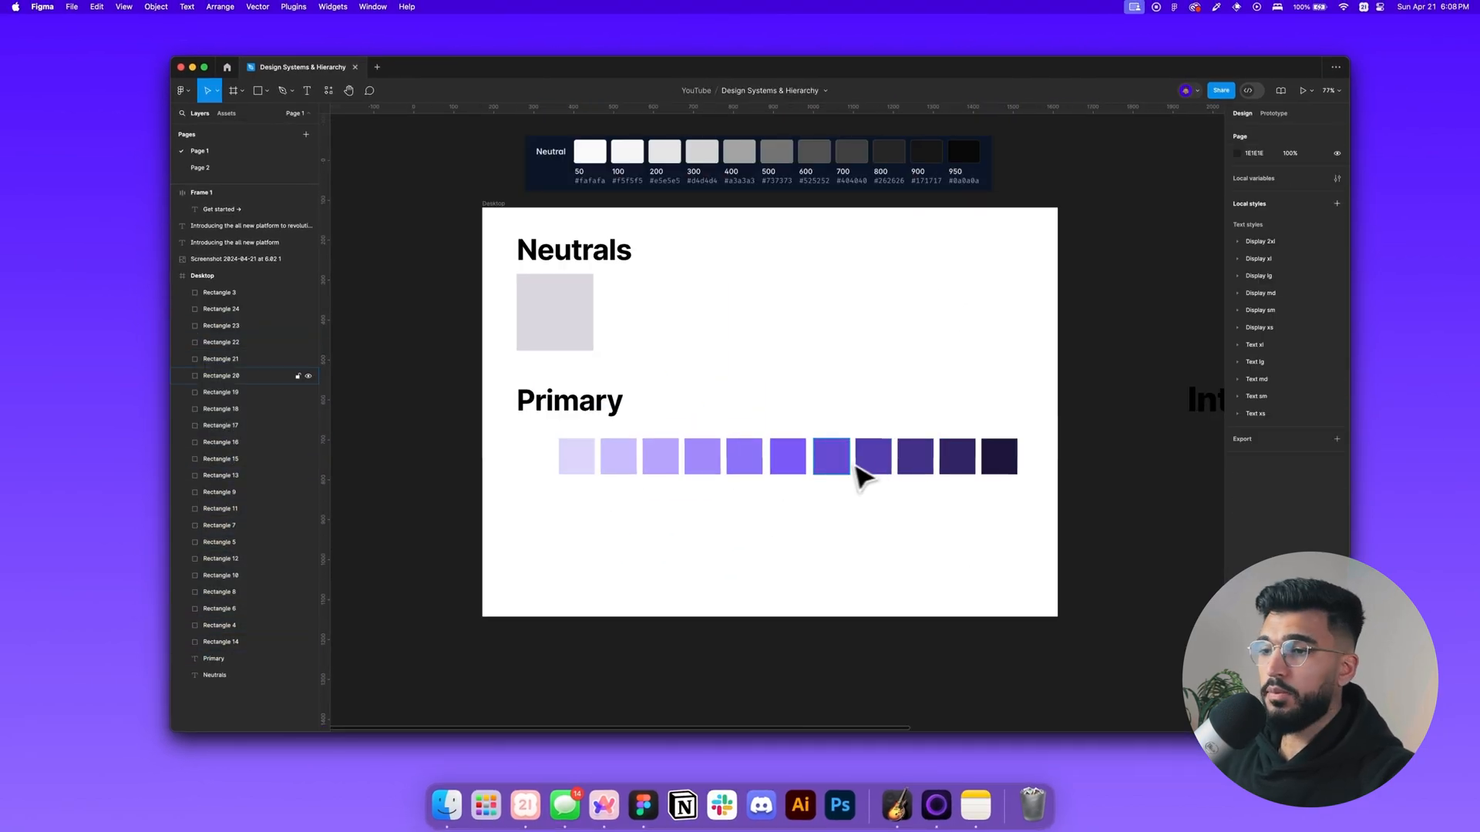
Select swatches in the Primary row, ending on the palest DED6FD lavender swatch
left_click(687, 455)
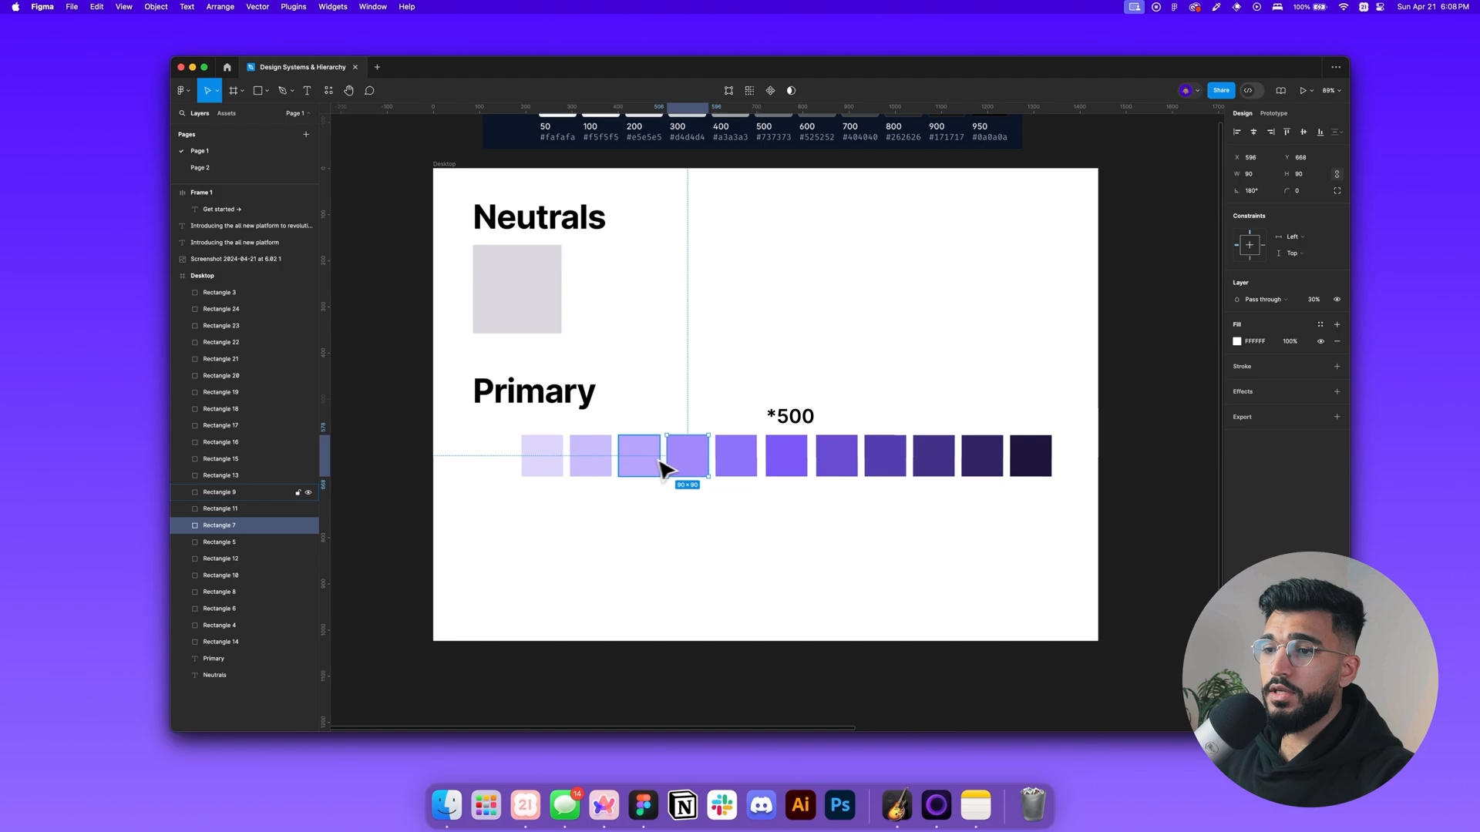
left_click(784, 456)
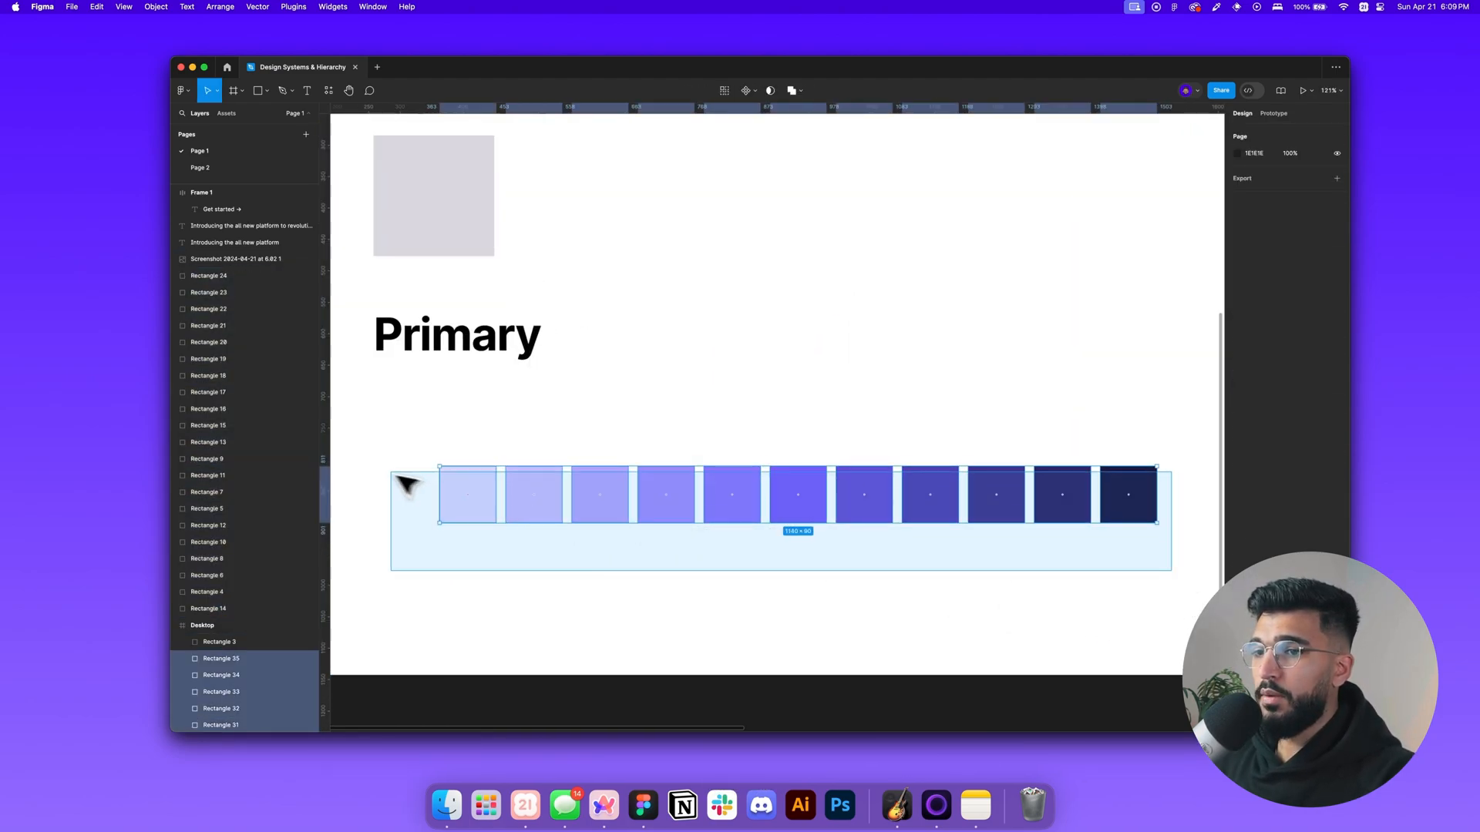
left_click(732, 438)
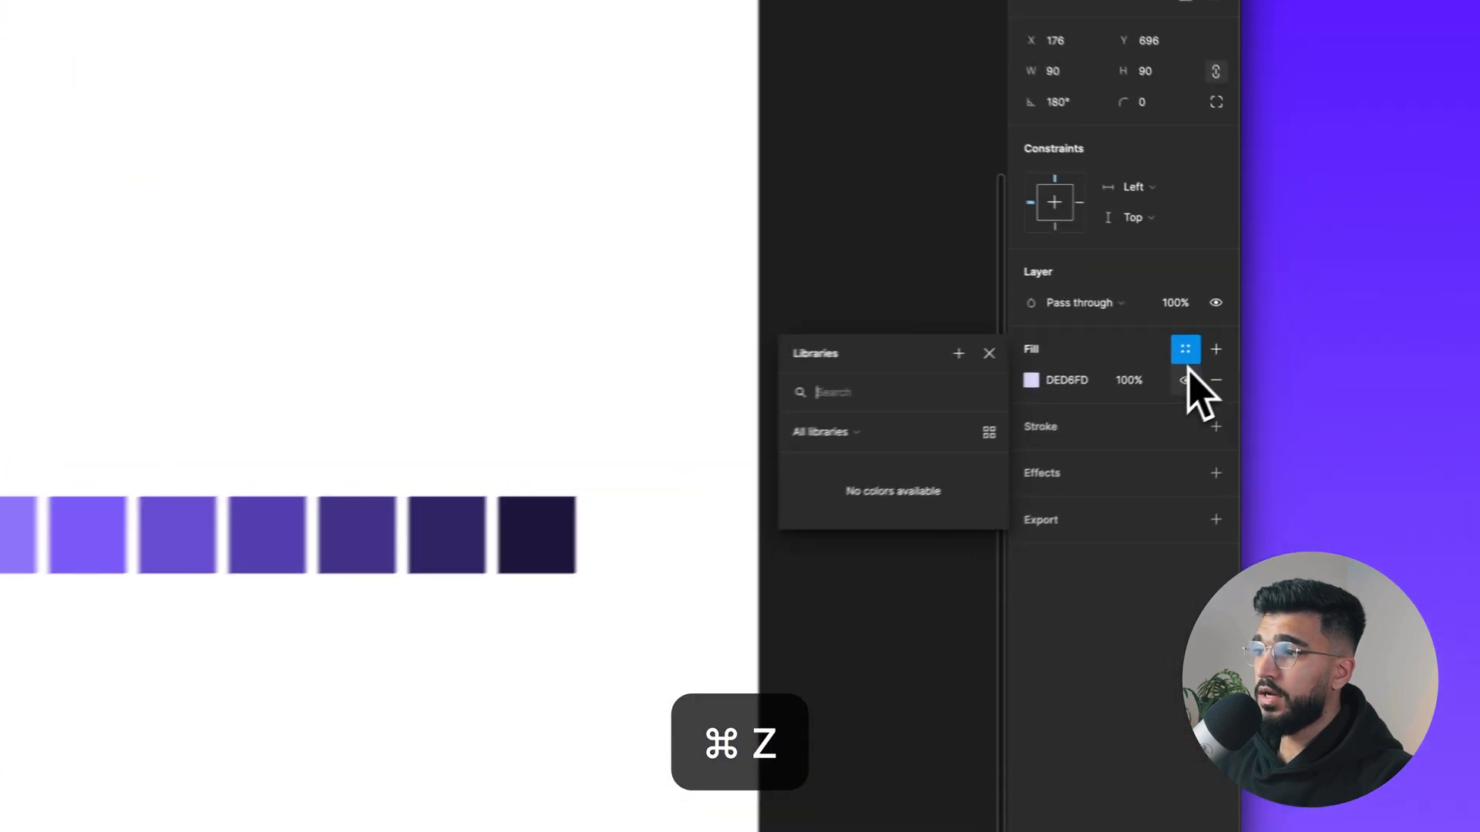
Save each purple swatch's fill as a Primary colour style, from the lightest shade through Primary/600
left_click(1216, 350)
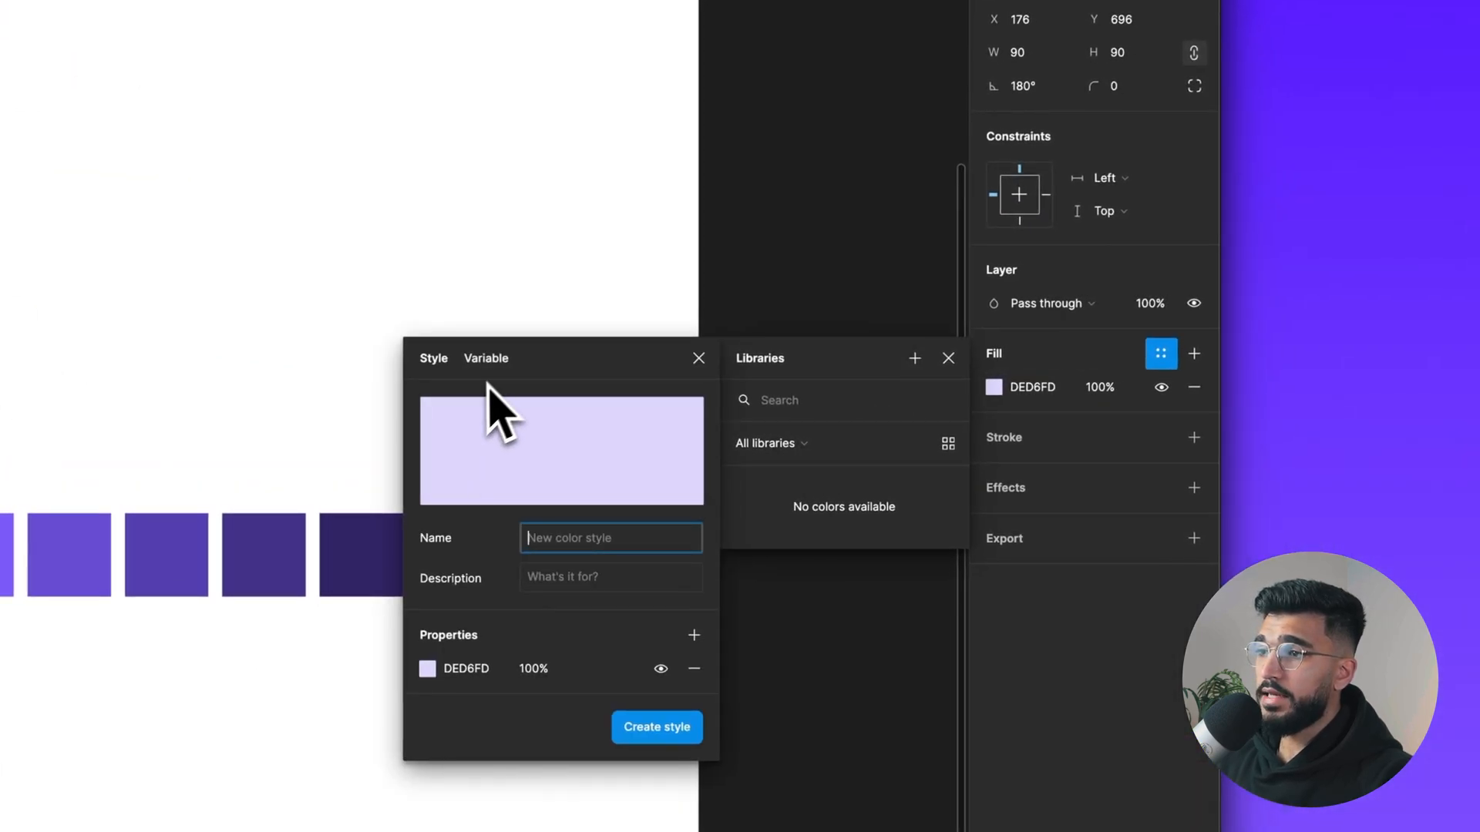
mouse_move(476, 396)
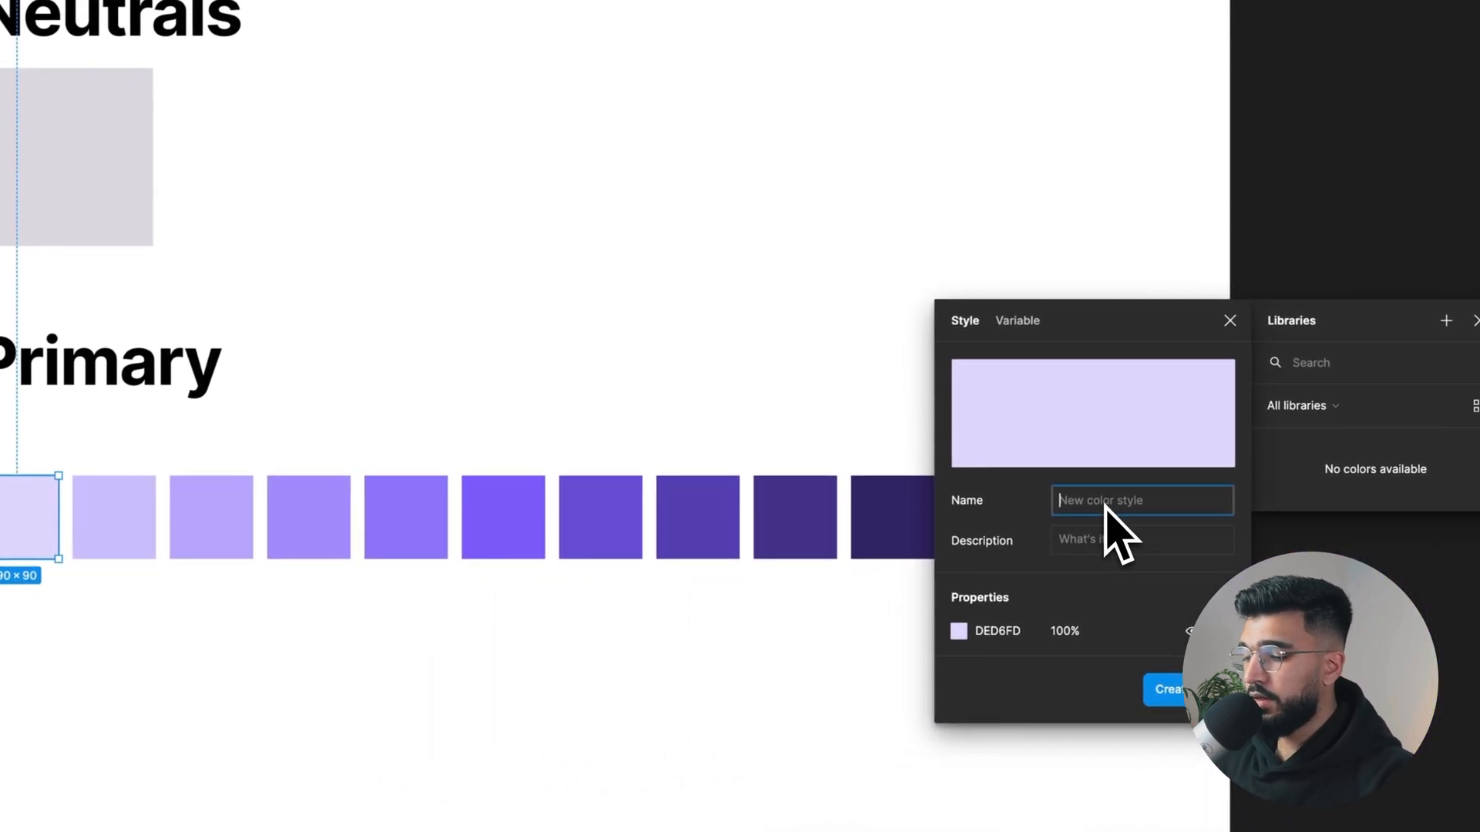
type("Pri")
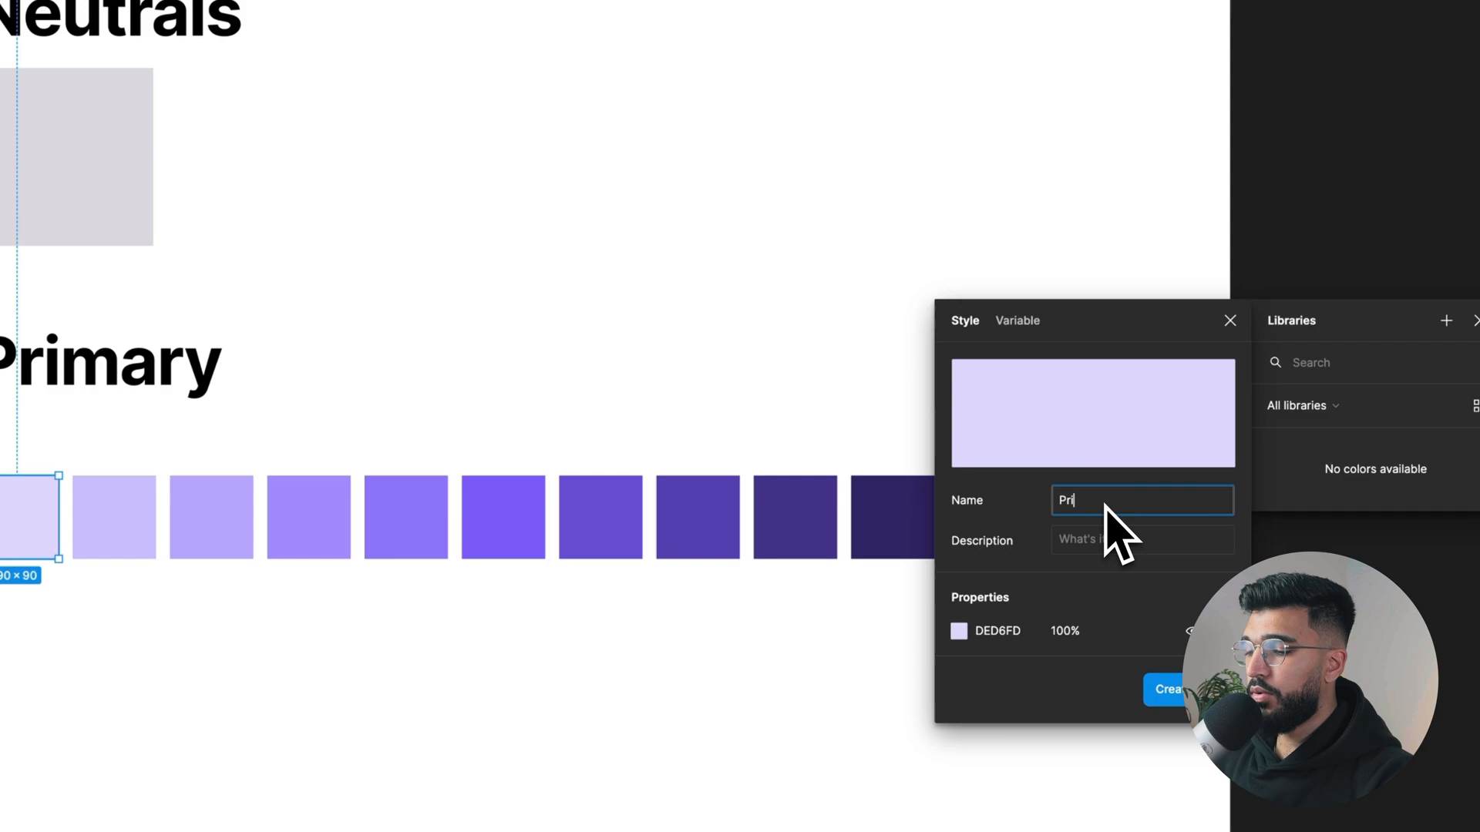
key("Return")
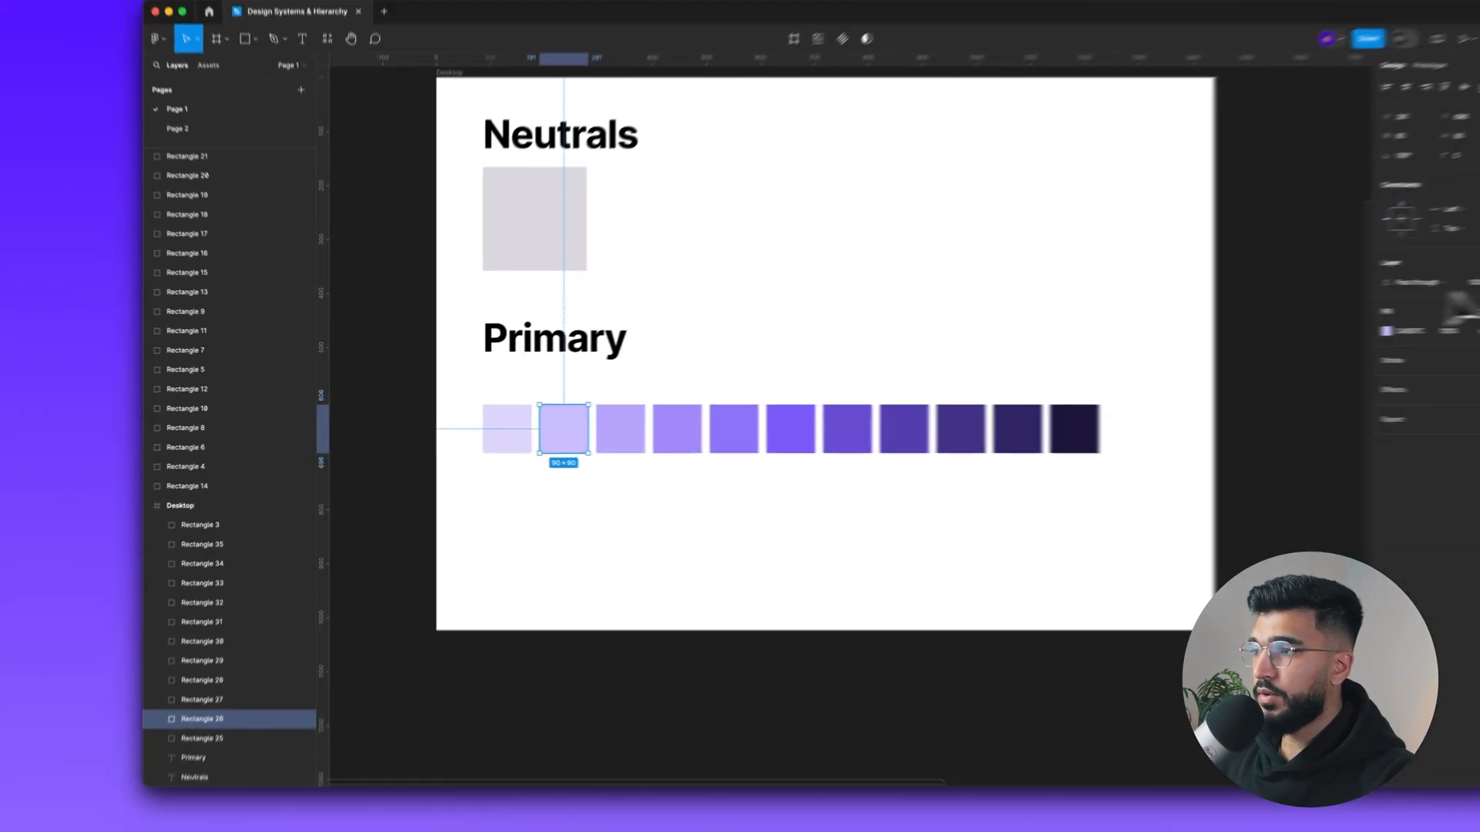
key("cmd+shift+c")
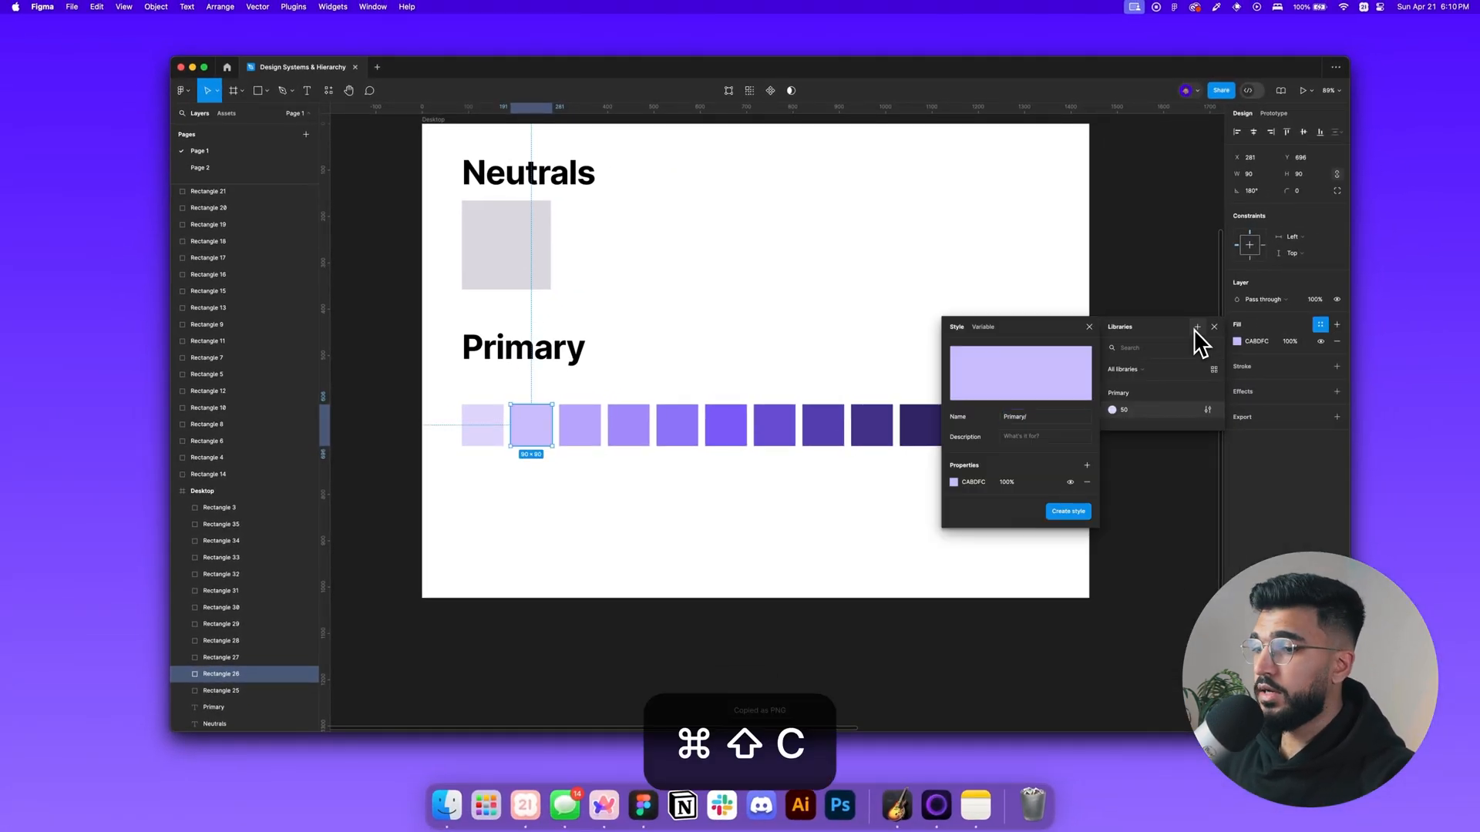
key("Return")
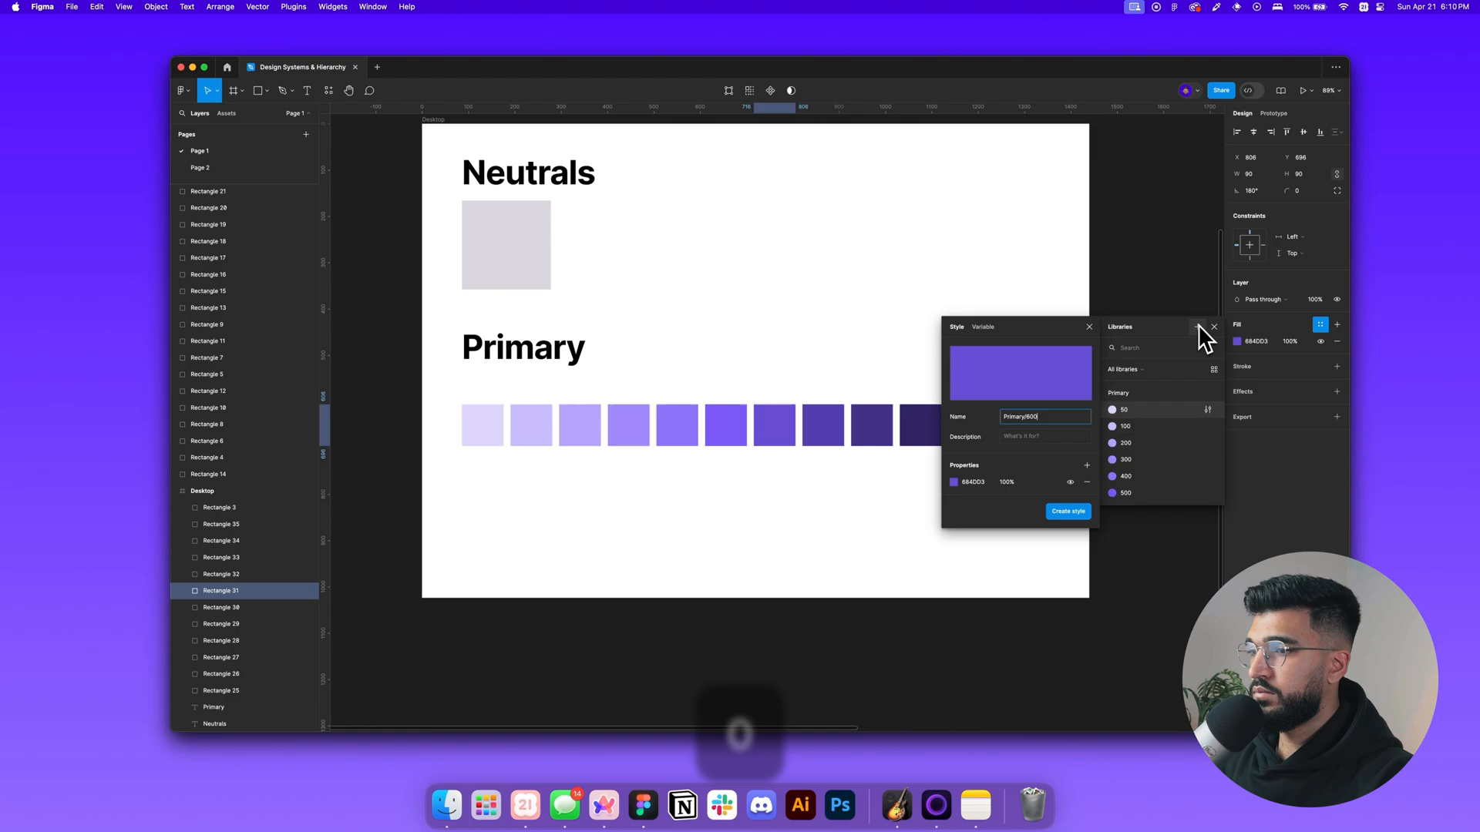
key("cmd+v")
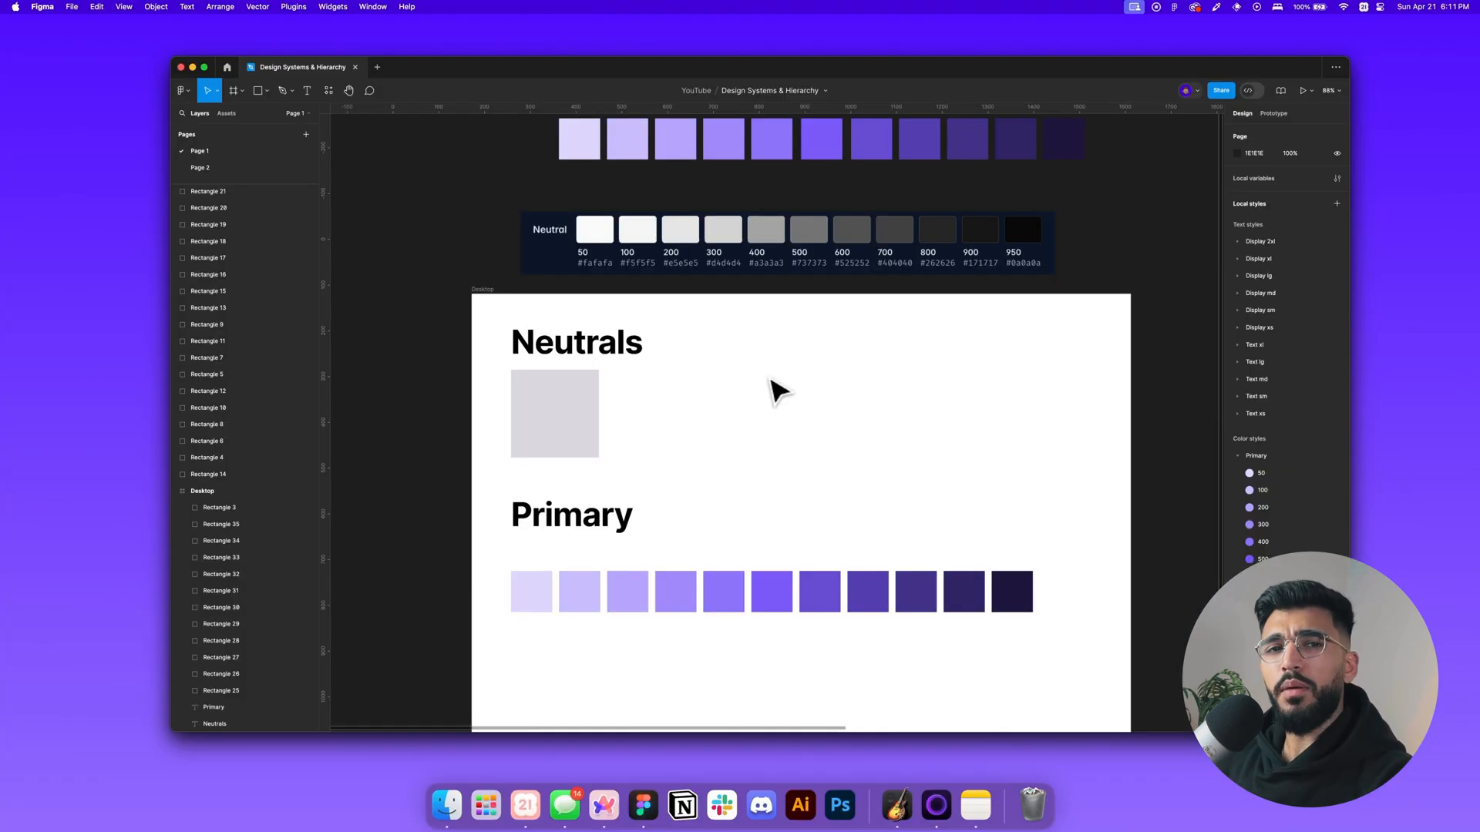
mouse_move(787, 434)
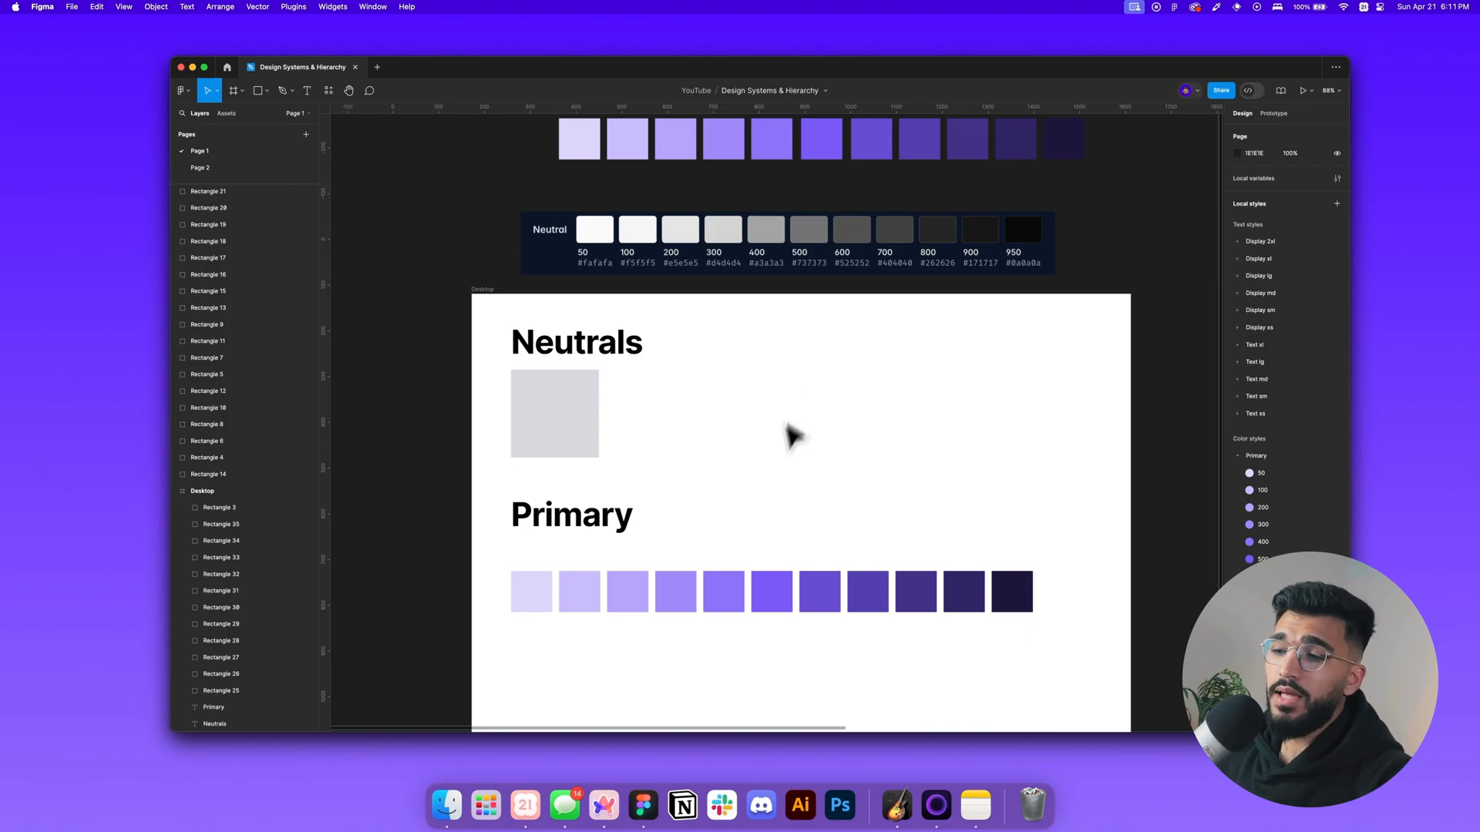
Check a swatch's colour style, then launch Tailwind CSS Color Generator from the plugin list
left_click(771, 592)
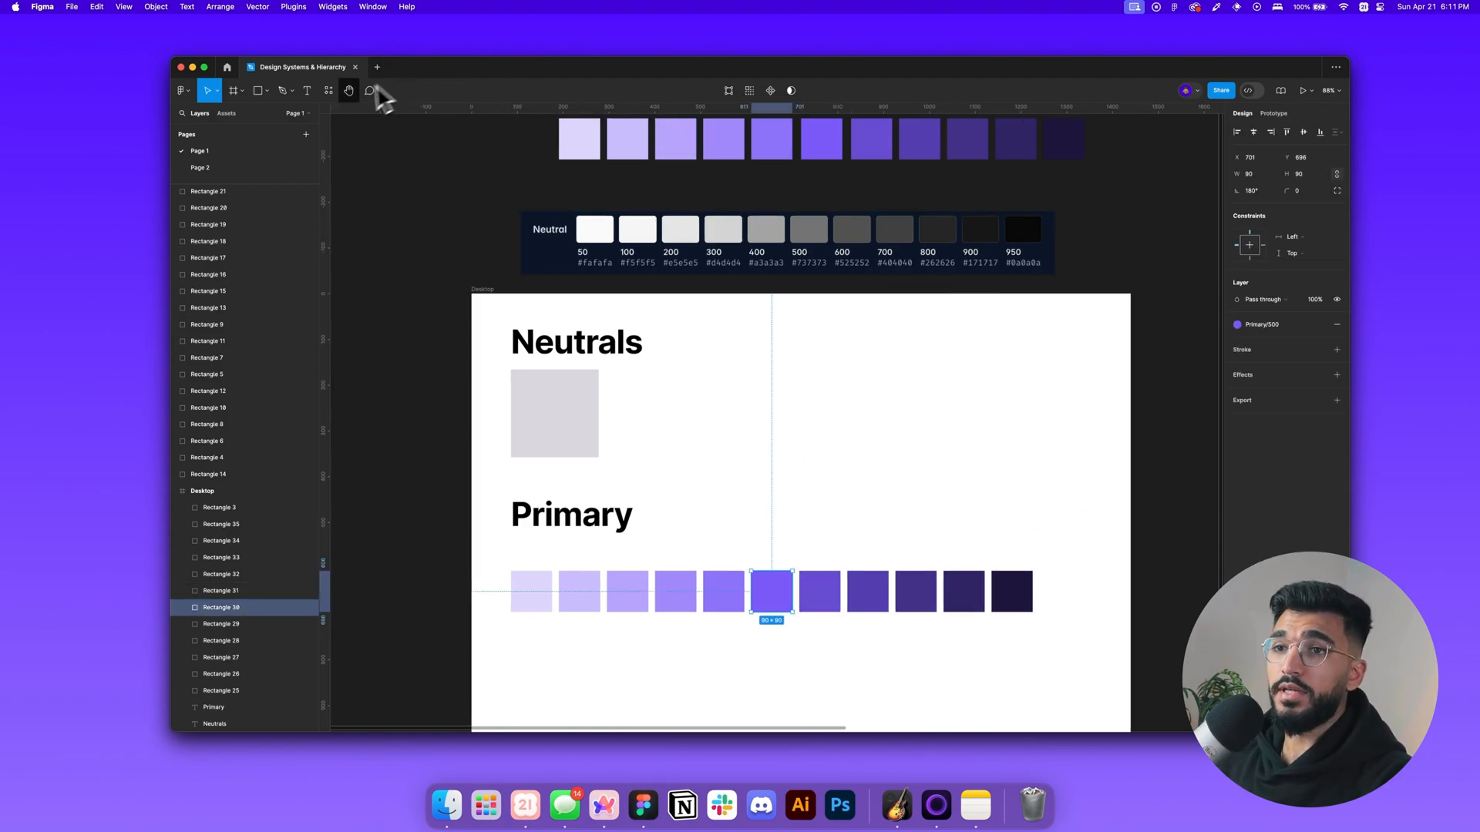
left_click(328, 90)
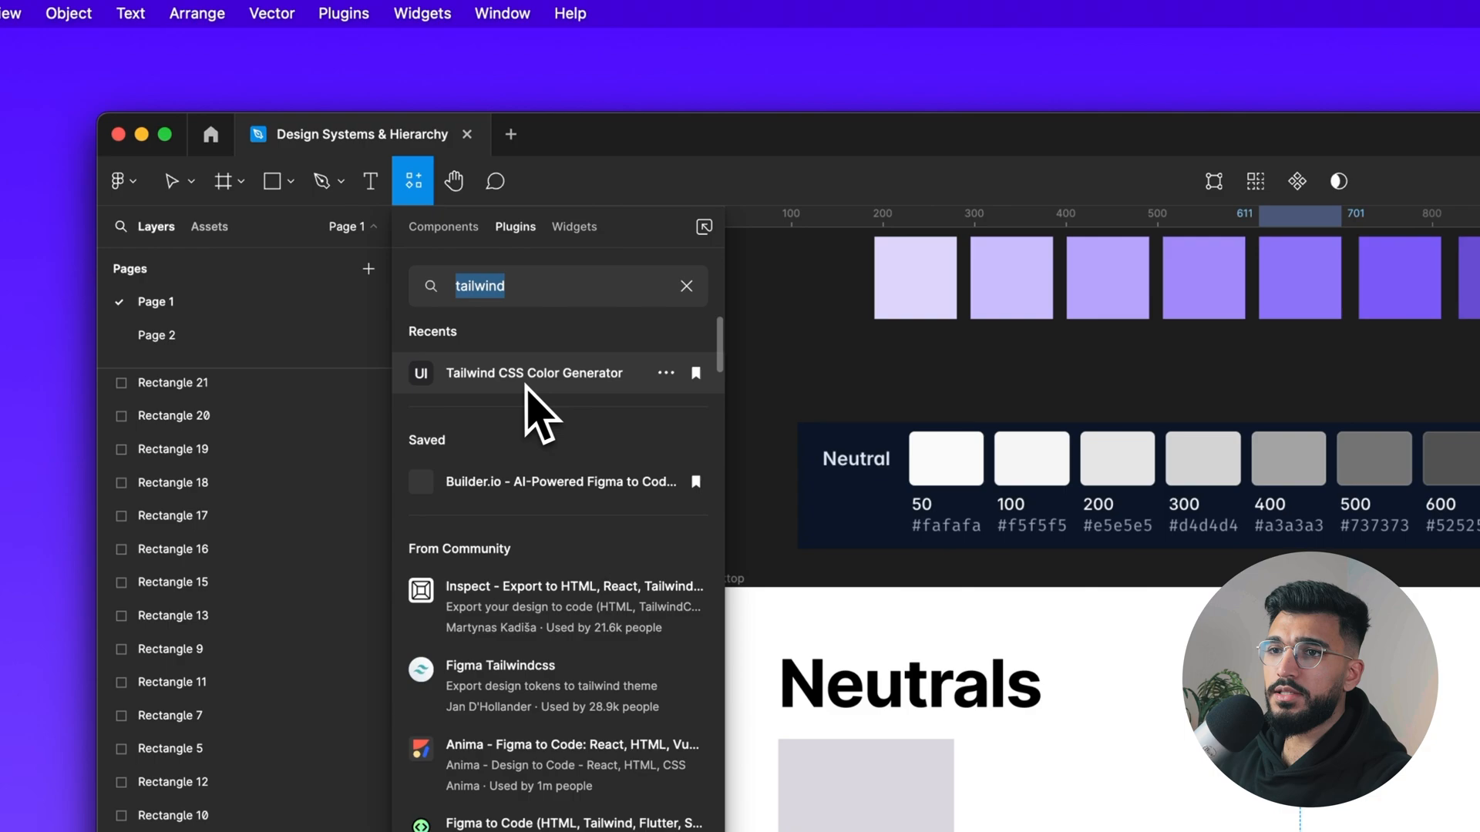
left_click(533, 373)
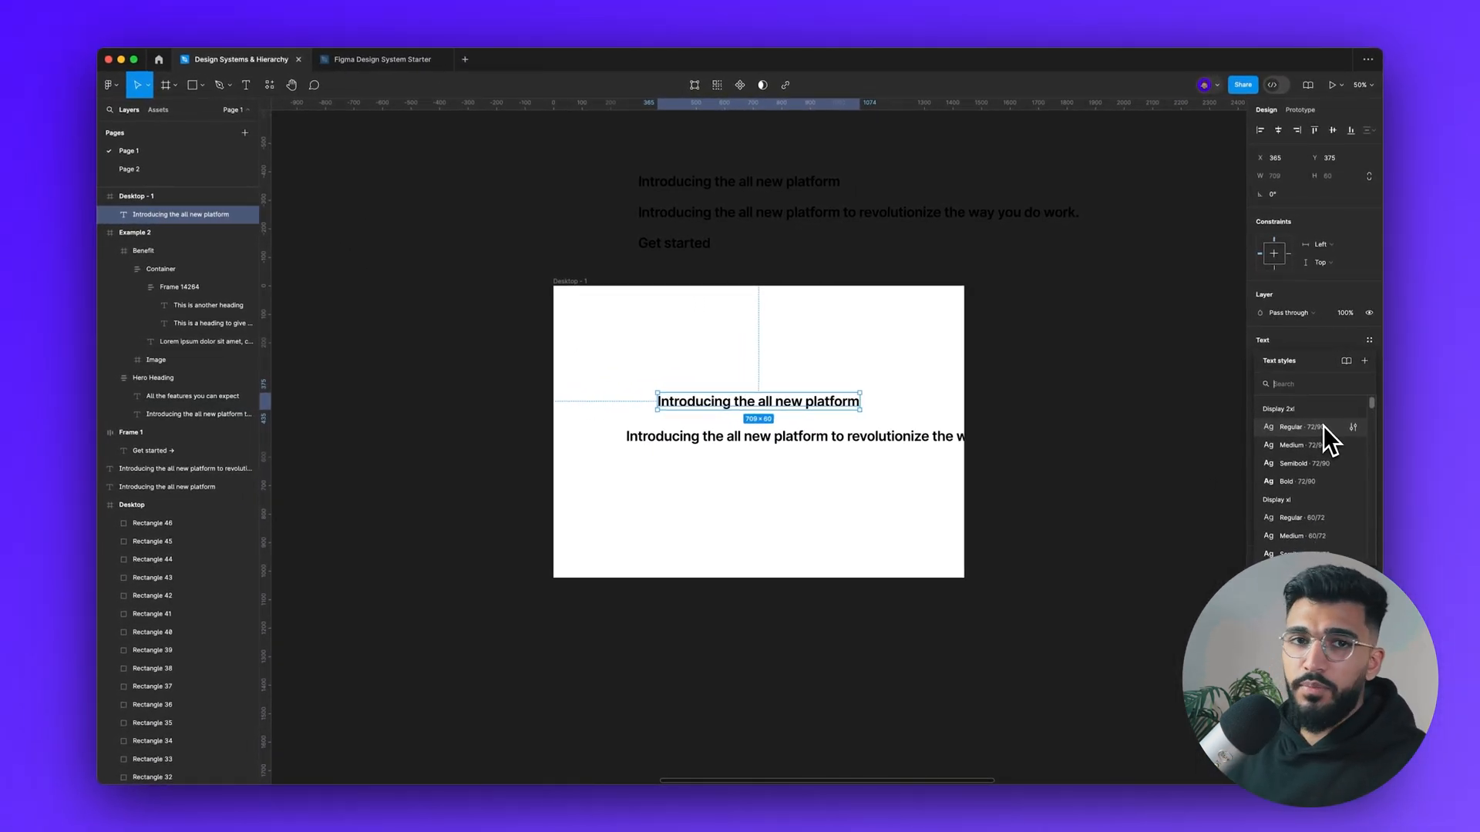
mouse_move(1316, 396)
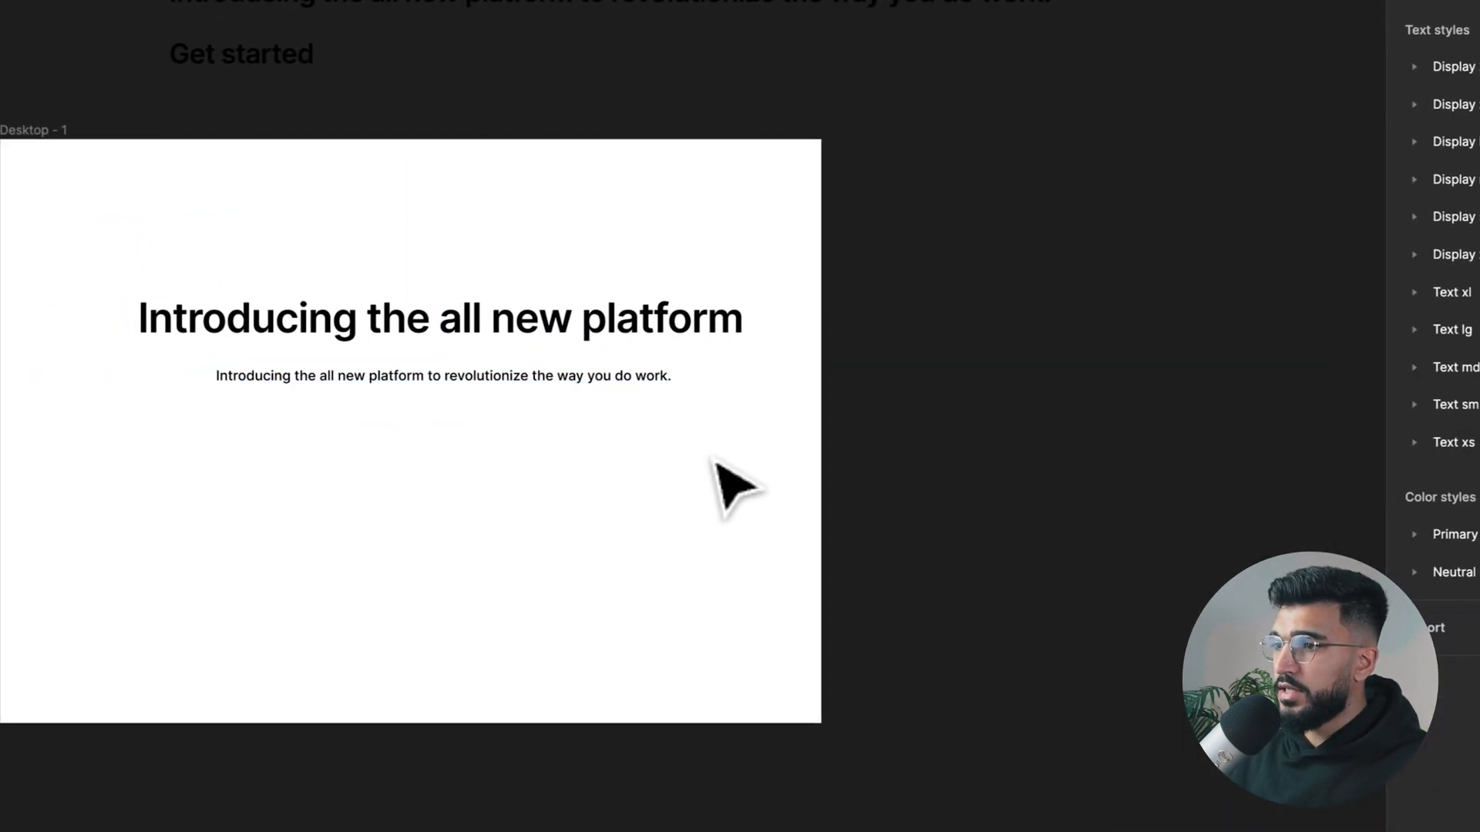
Type 'Get started' into the copied text line as the button label
left_click(448, 446)
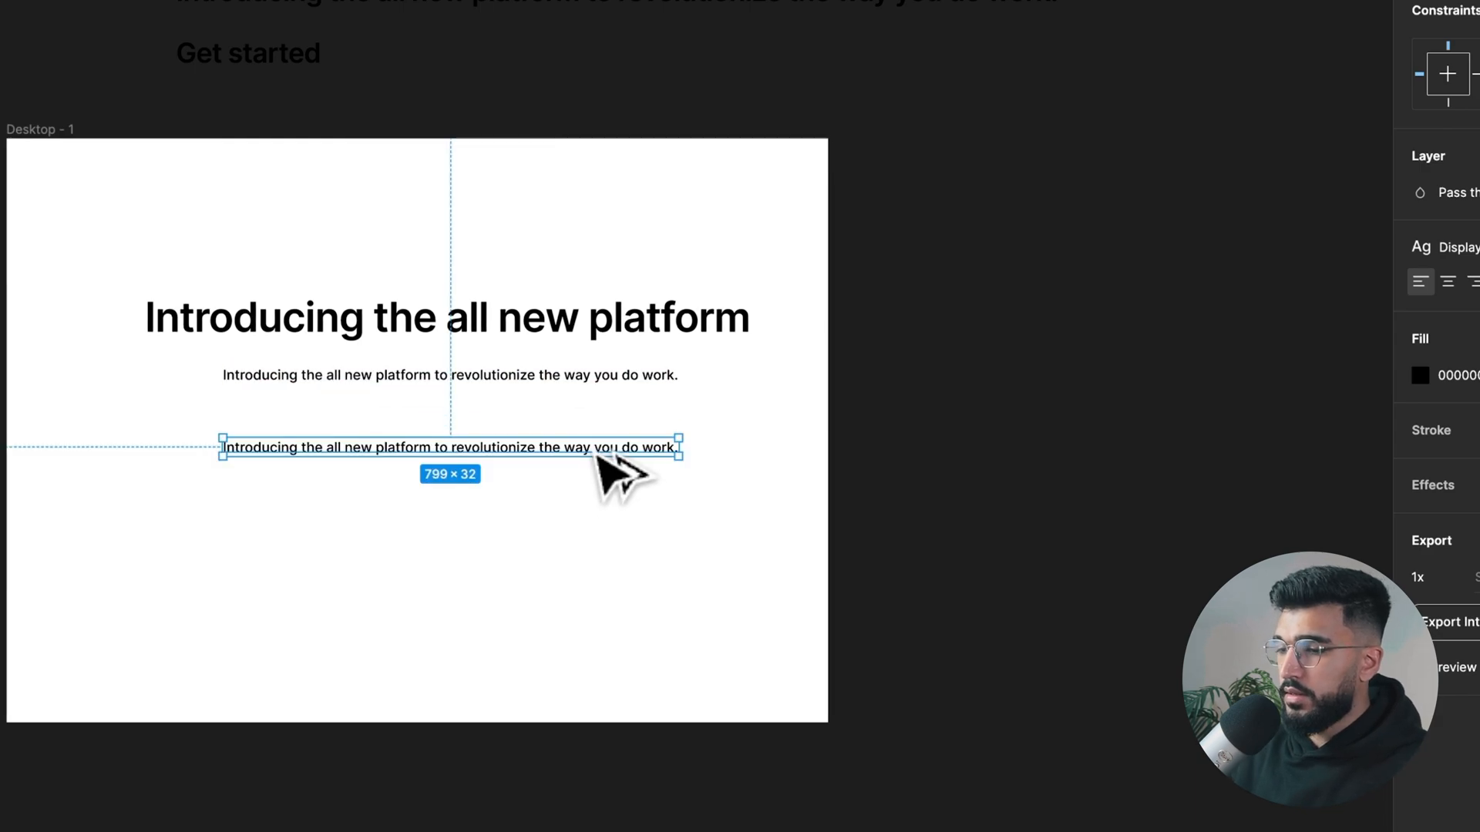
type("Get started")
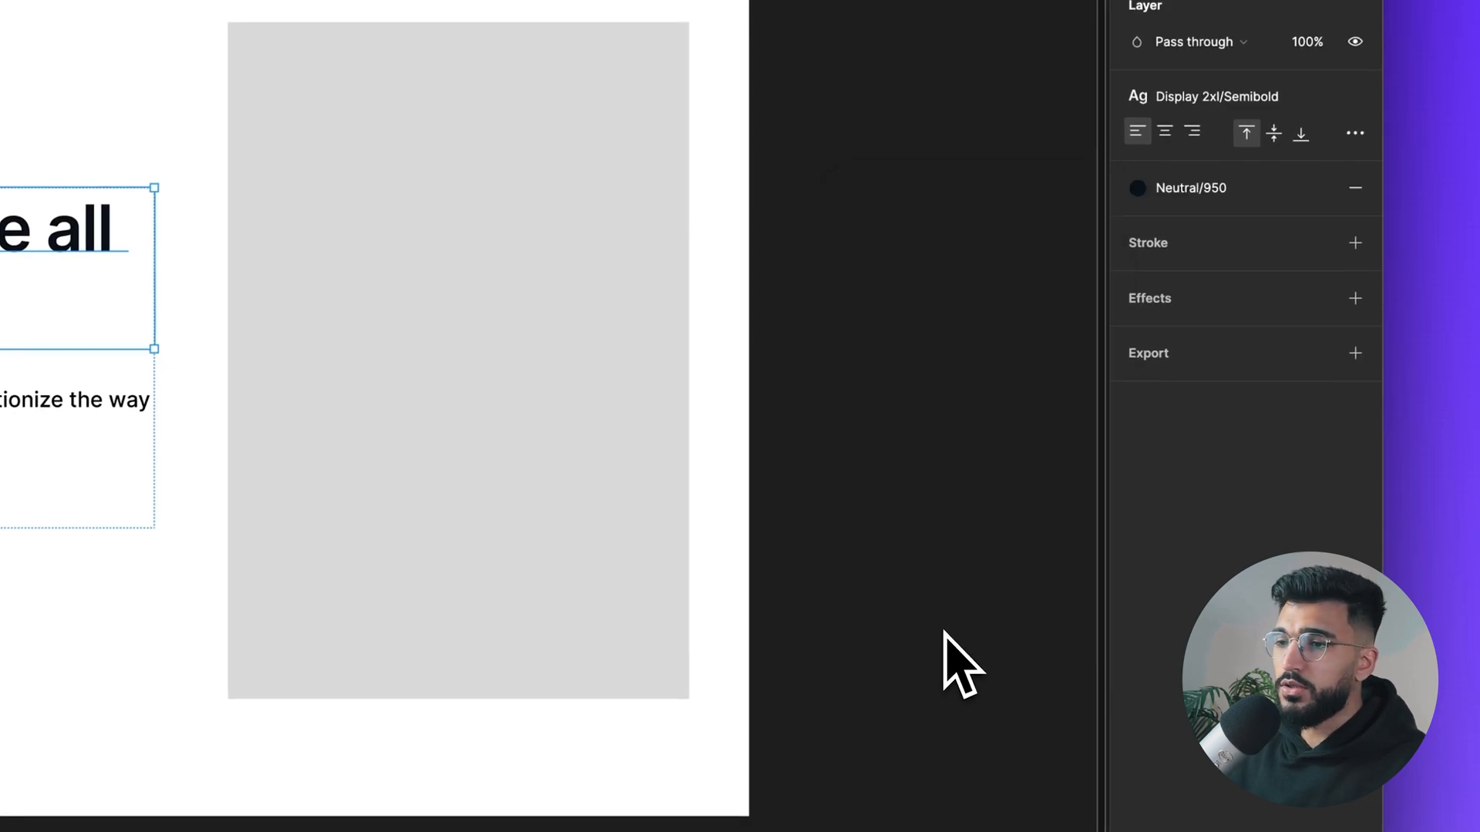
mouse_move(957, 575)
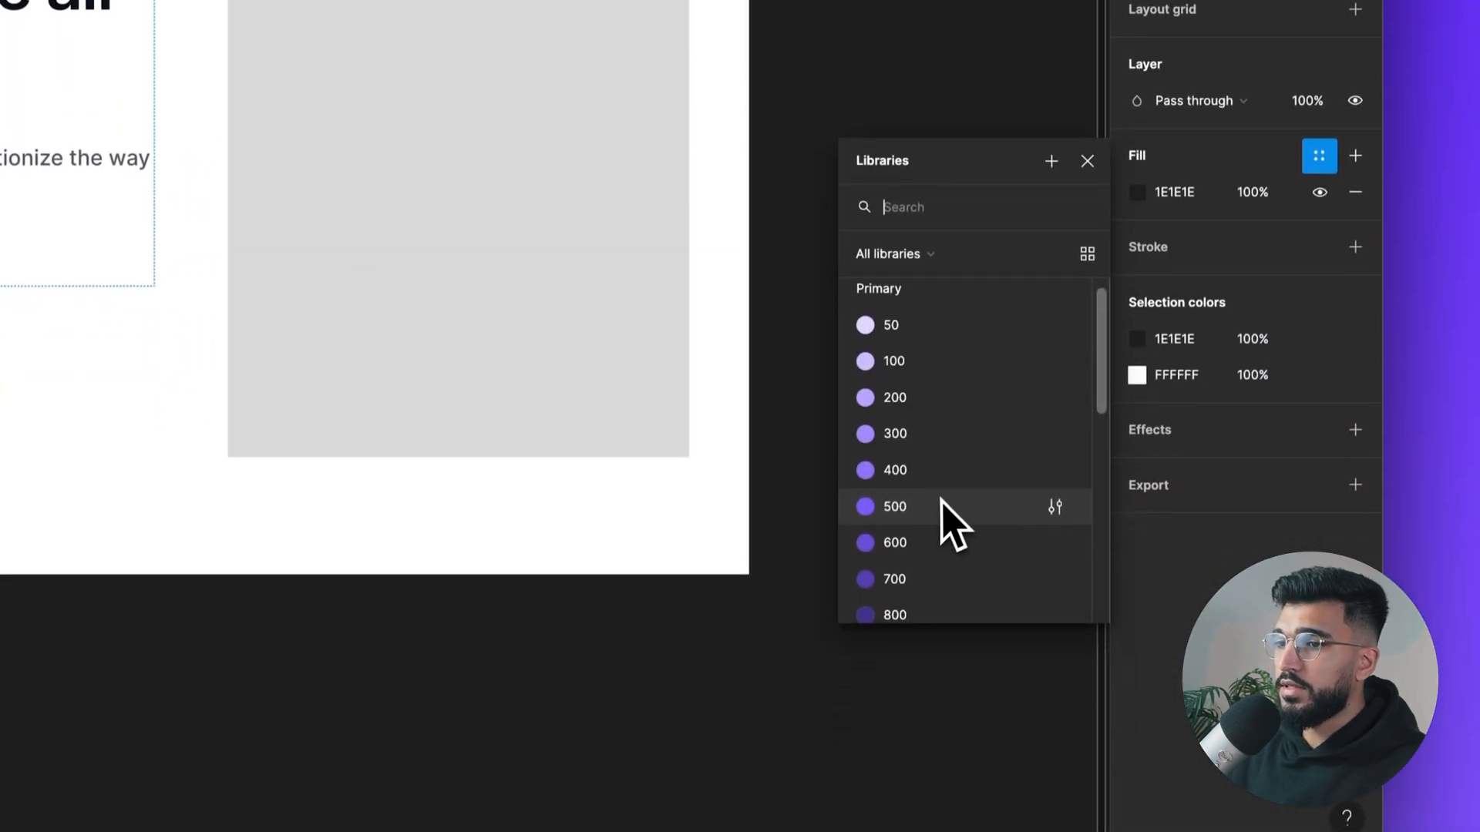
Fill the button with Primary/500, set a 16 gap, and give the placeholder a light Neutral fill
left_click(1086, 160)
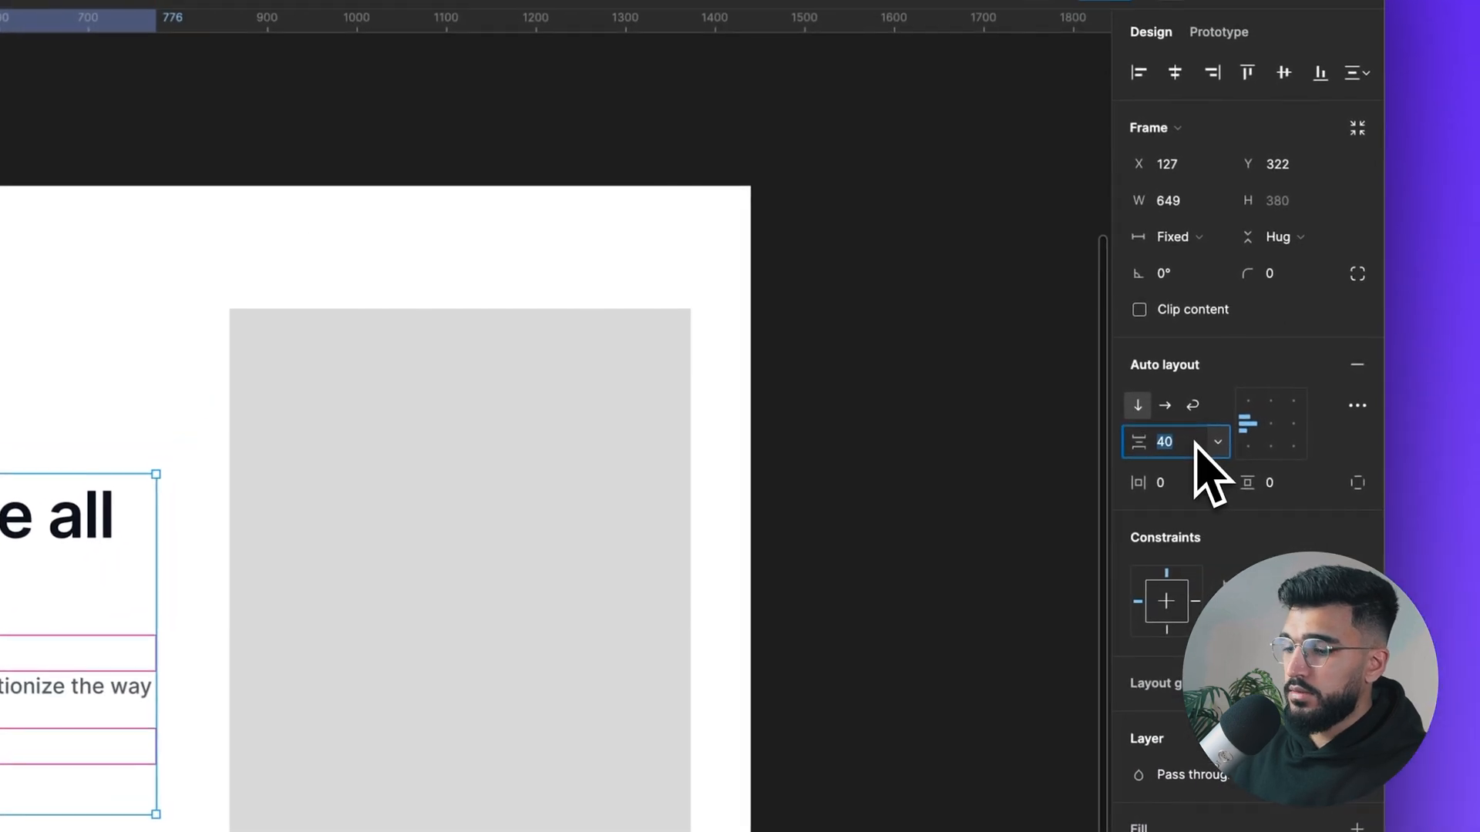
type("16")
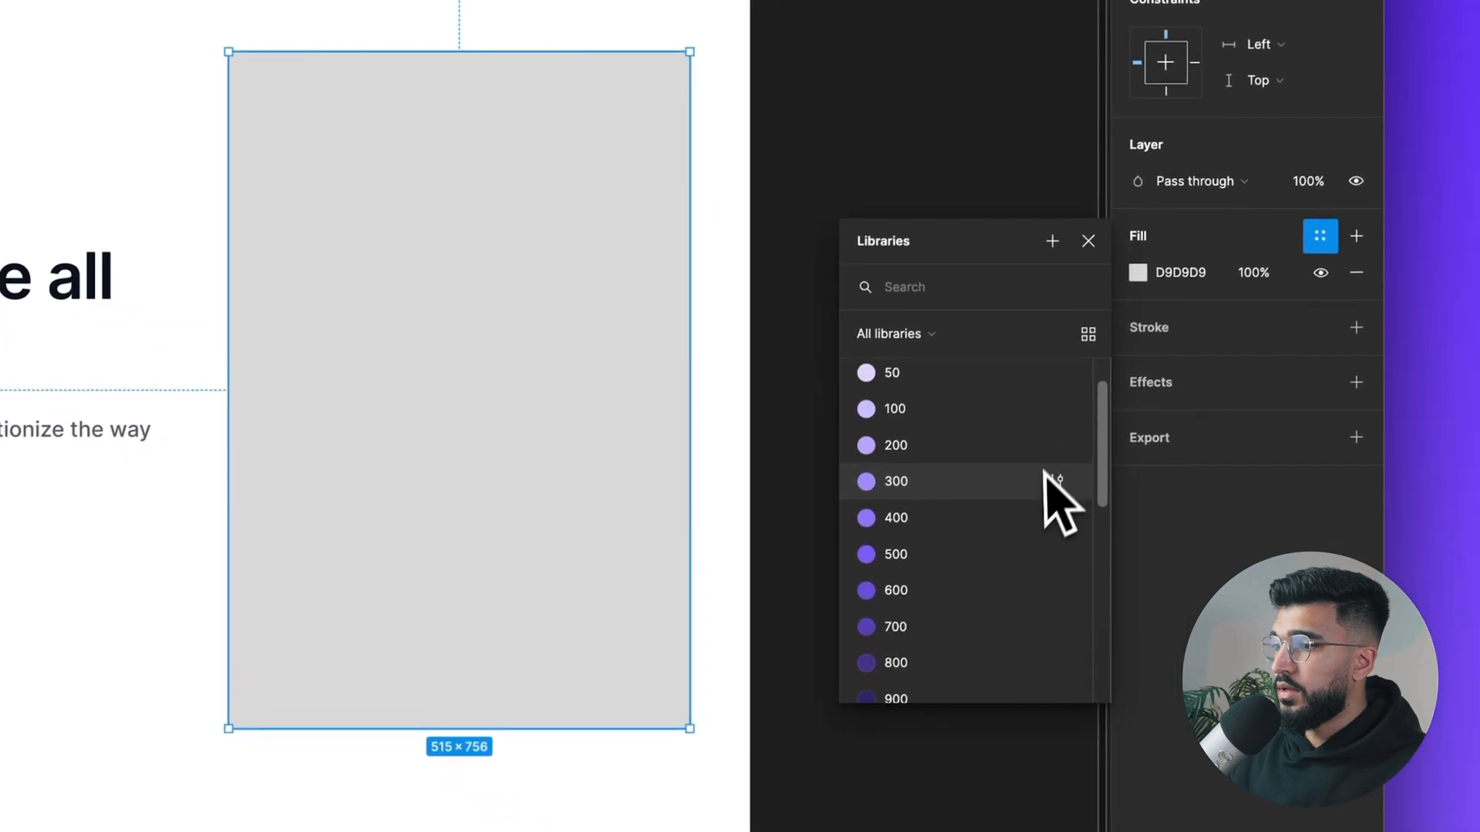
left_click(1088, 240)
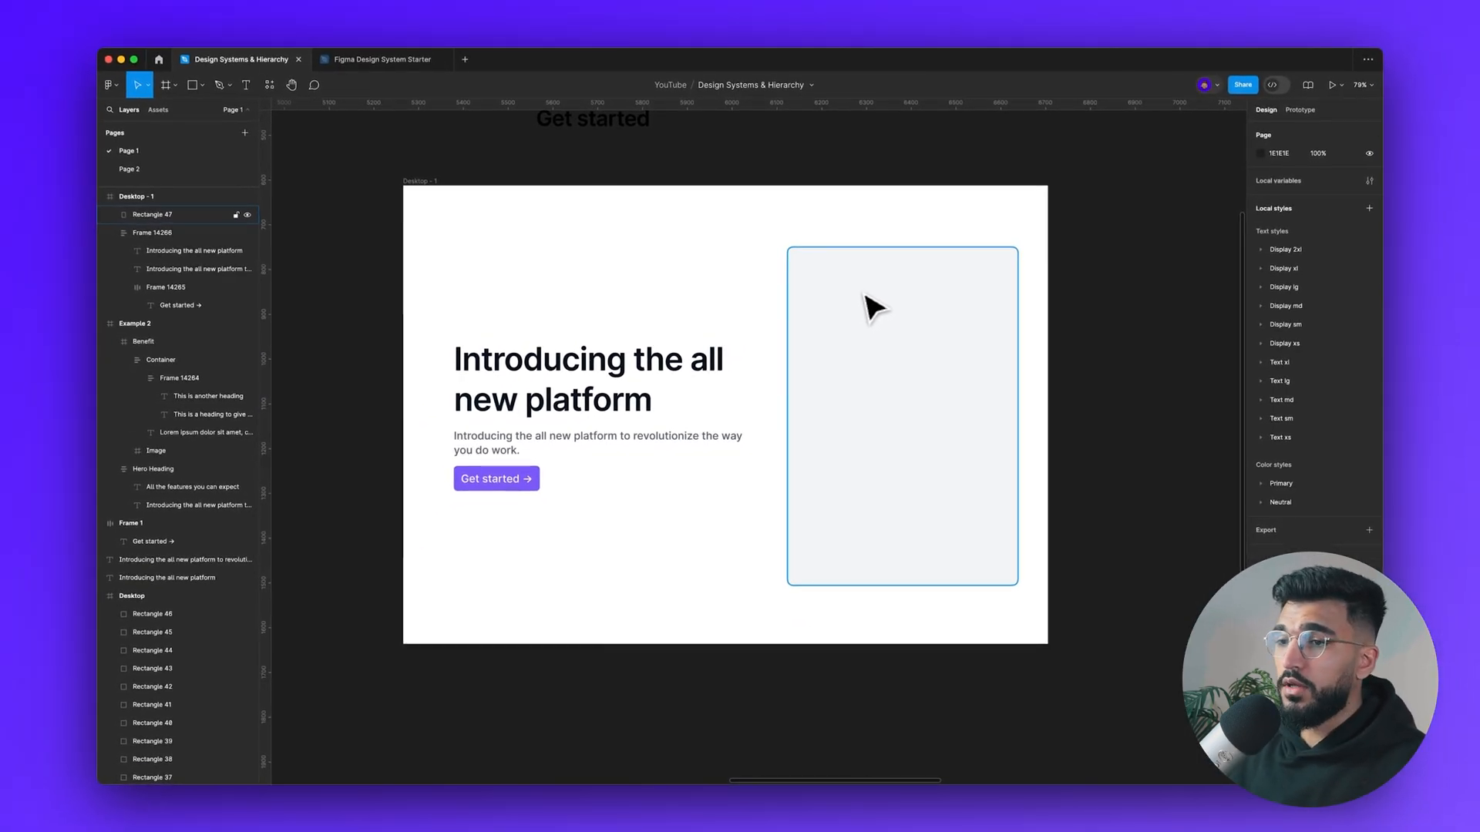
Apply a Display text style to the 'All the features you can expect' heading
scroll("down", 3)
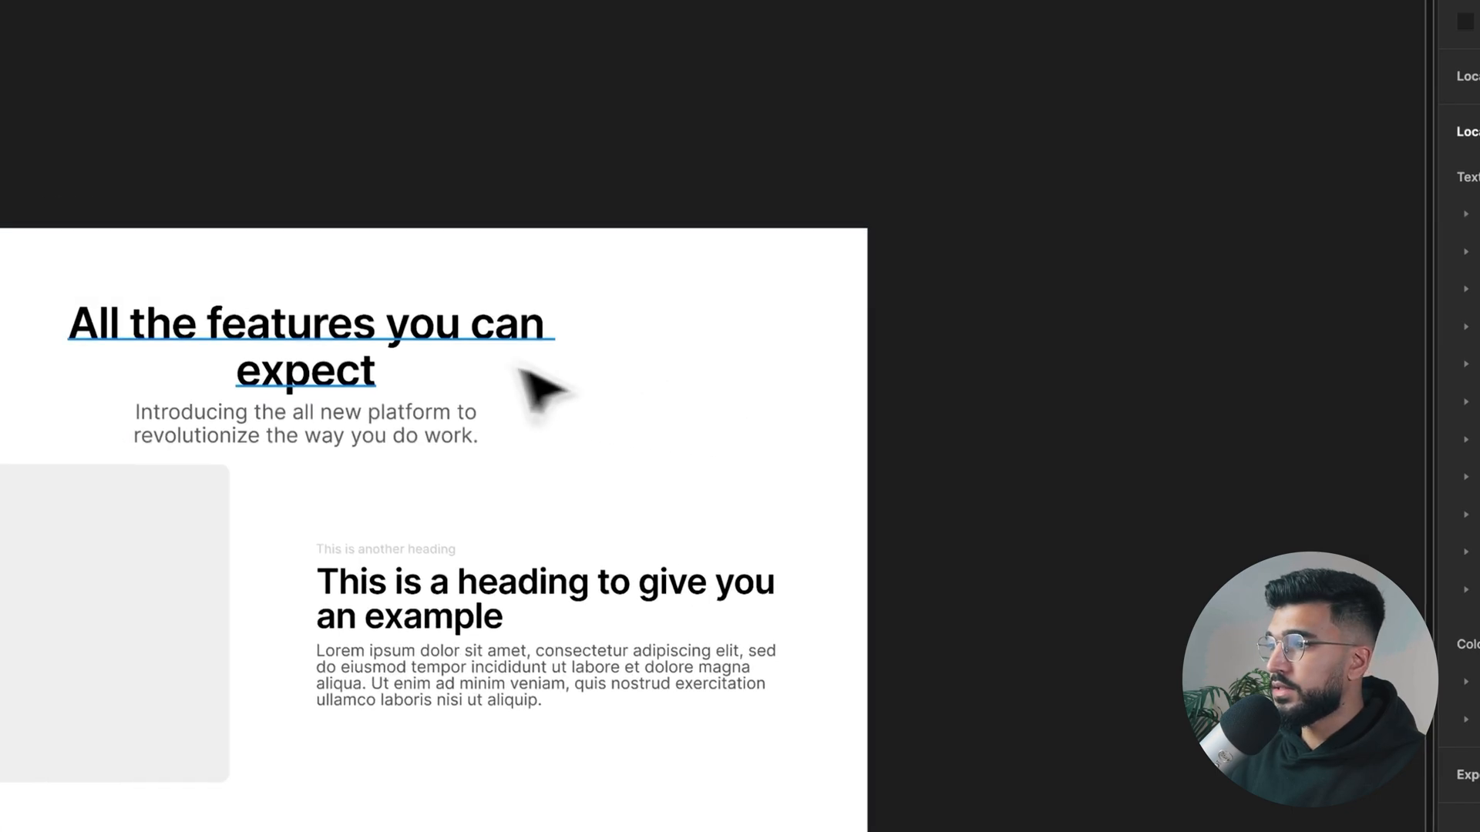
left_click(308, 324)
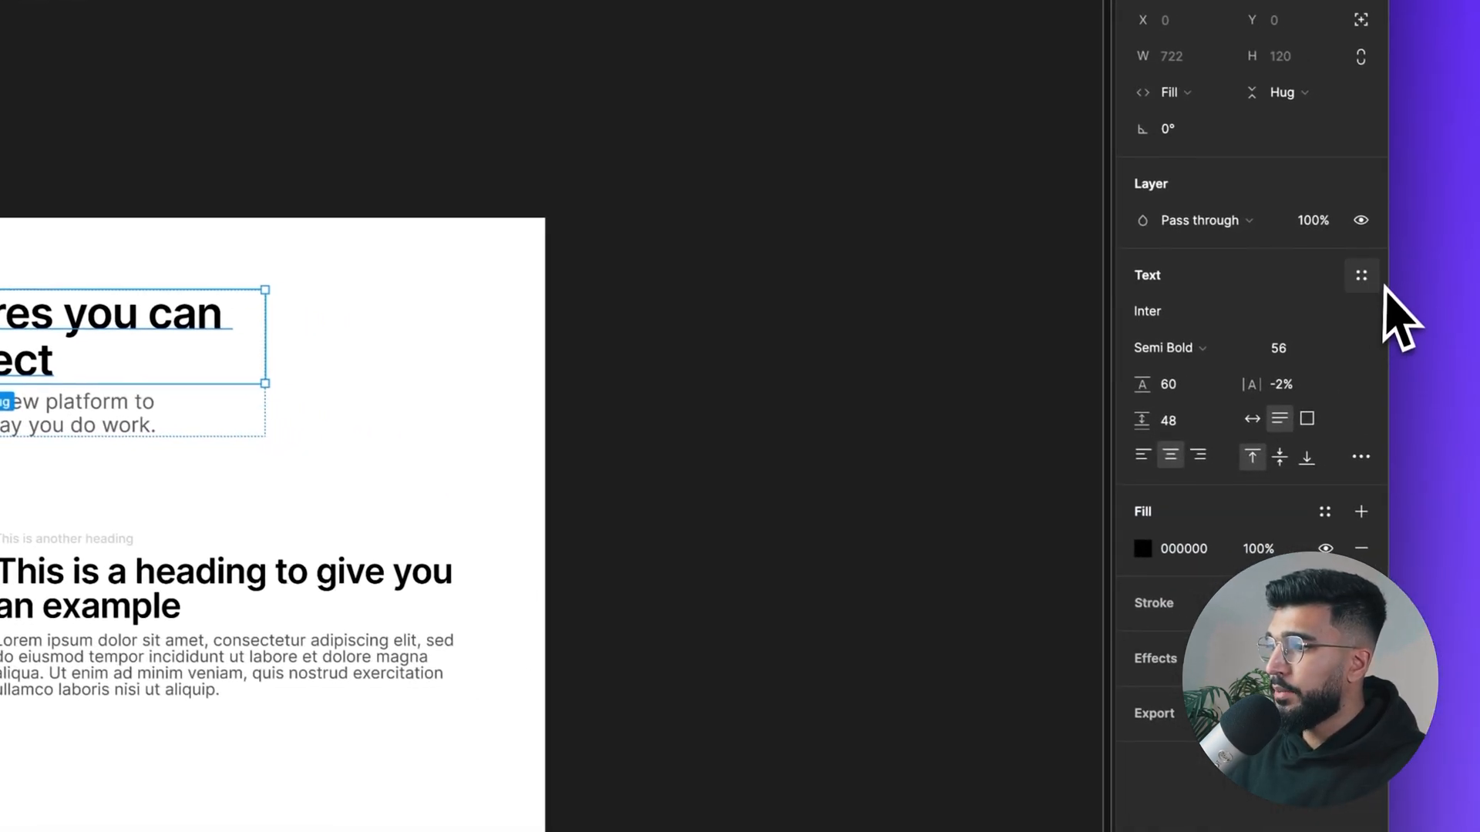
left_click(1361, 274)
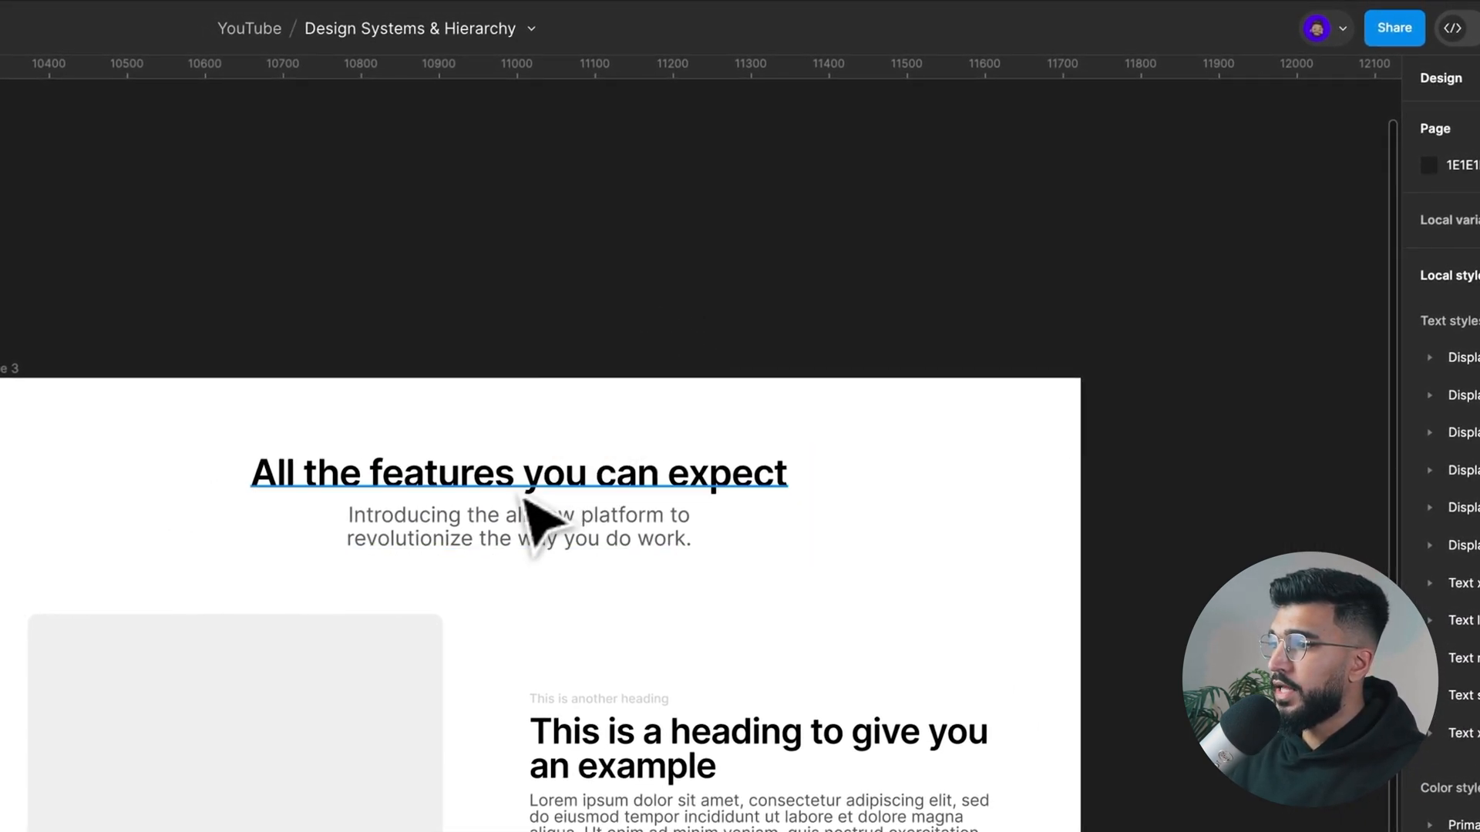
Apply body text styles to the intro text and the lorem paragraph
left_click(518, 526)
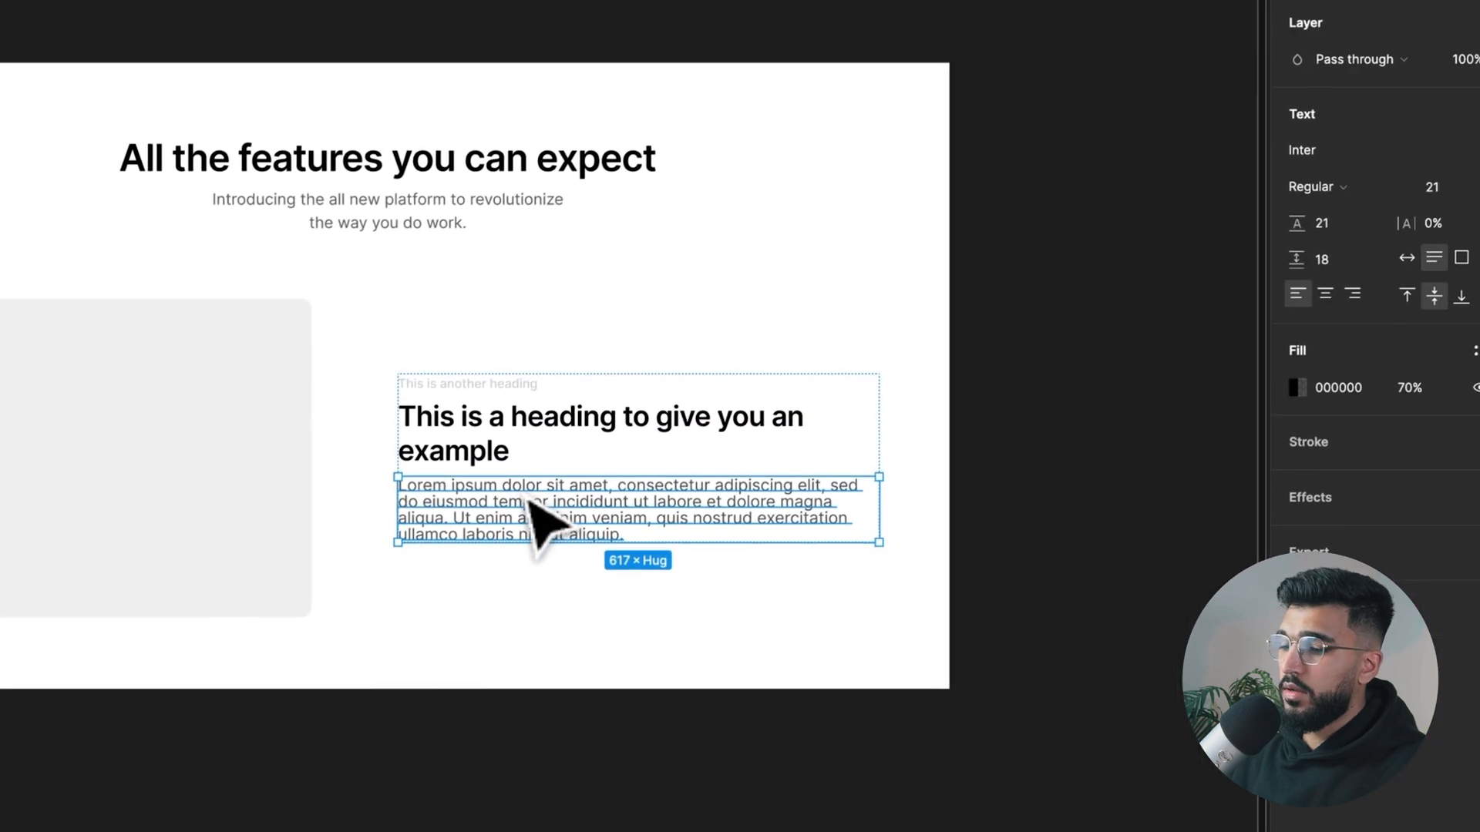
left_click(618, 434)
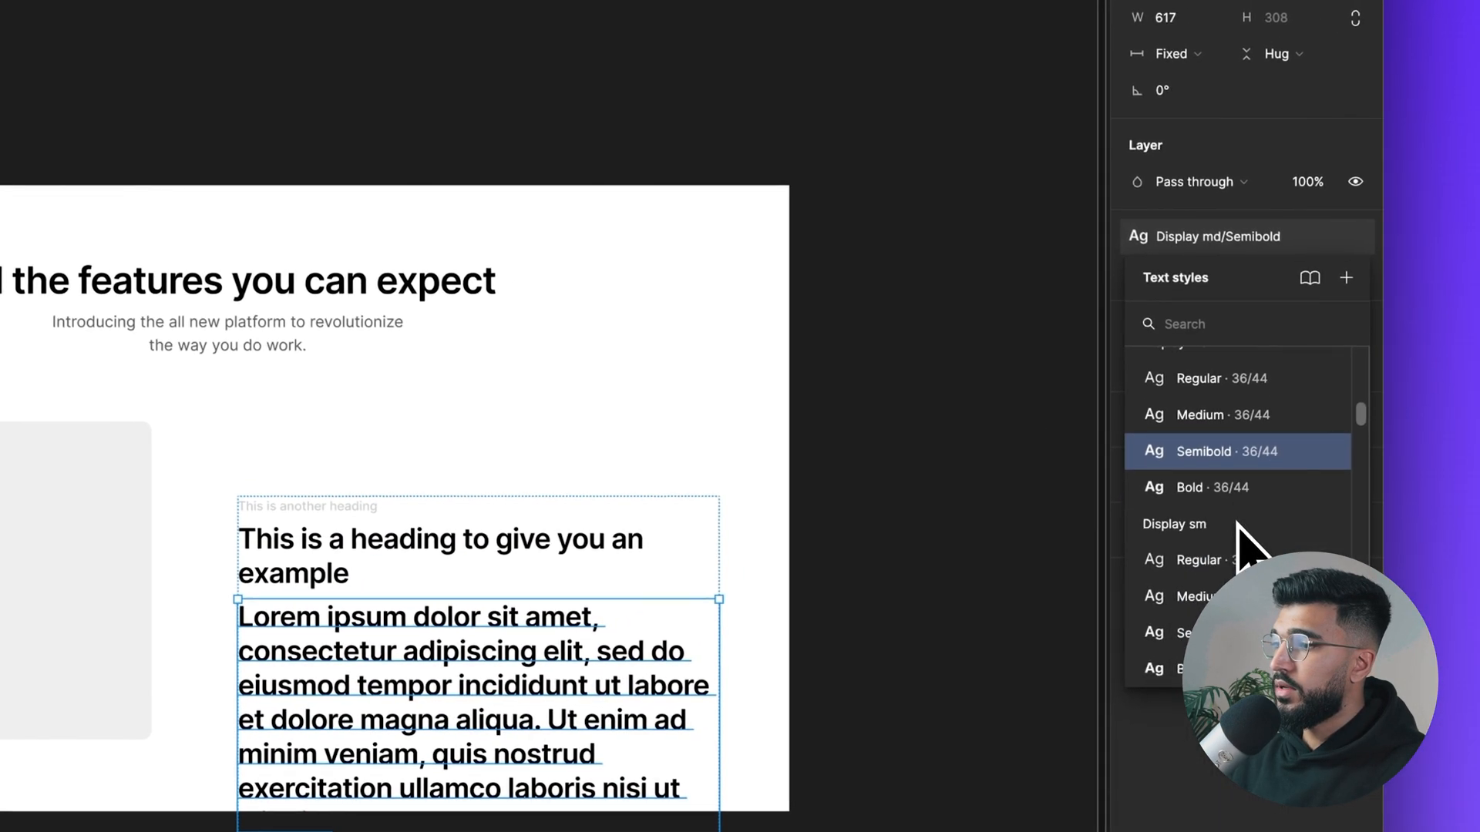
scroll("down", 3)
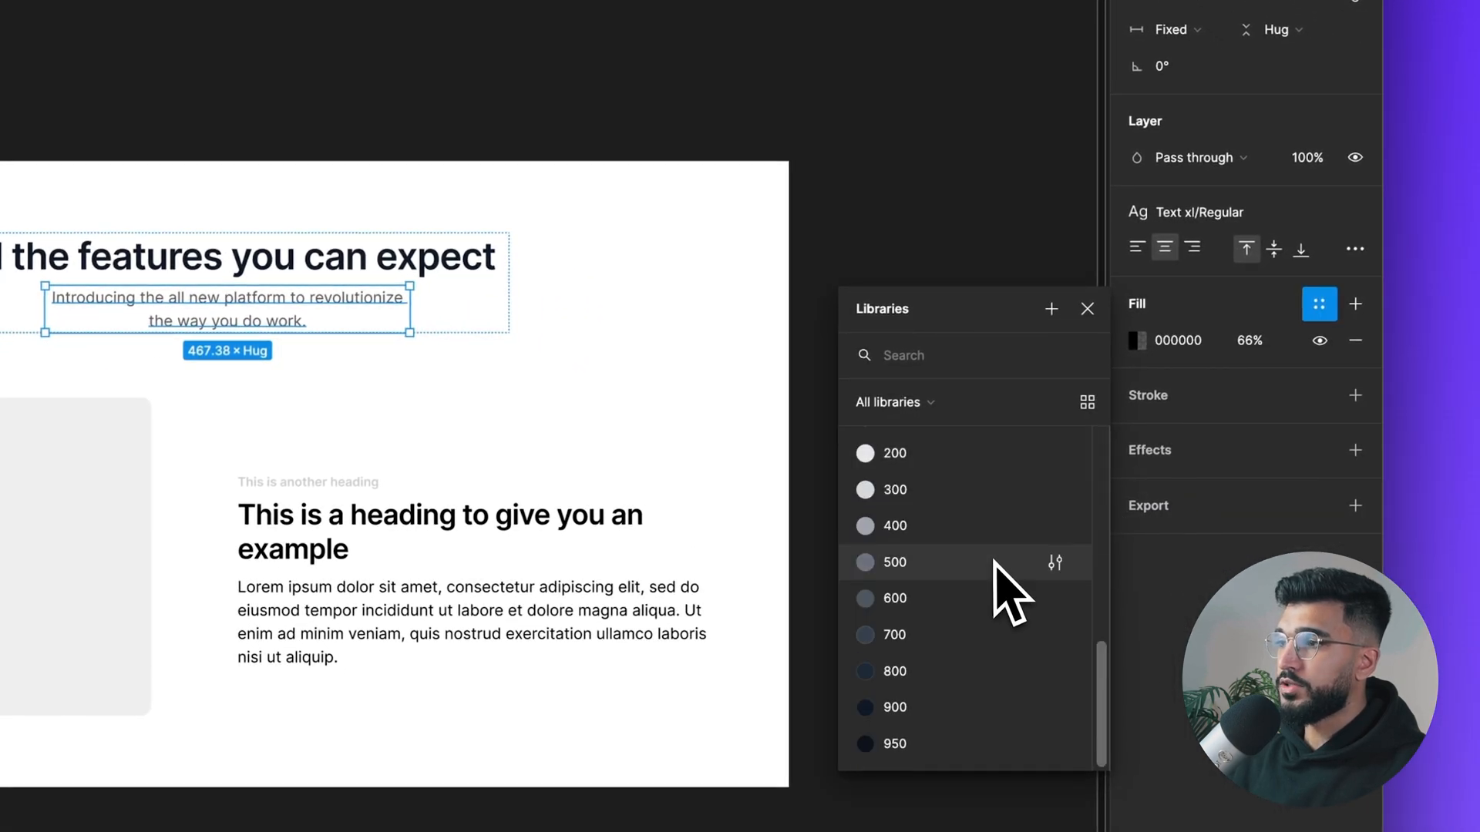
Colour the intro text Neutral/500, the eyebrow Primary/500, and the heading and paragraph with Neutral styles
left_click(894, 562)
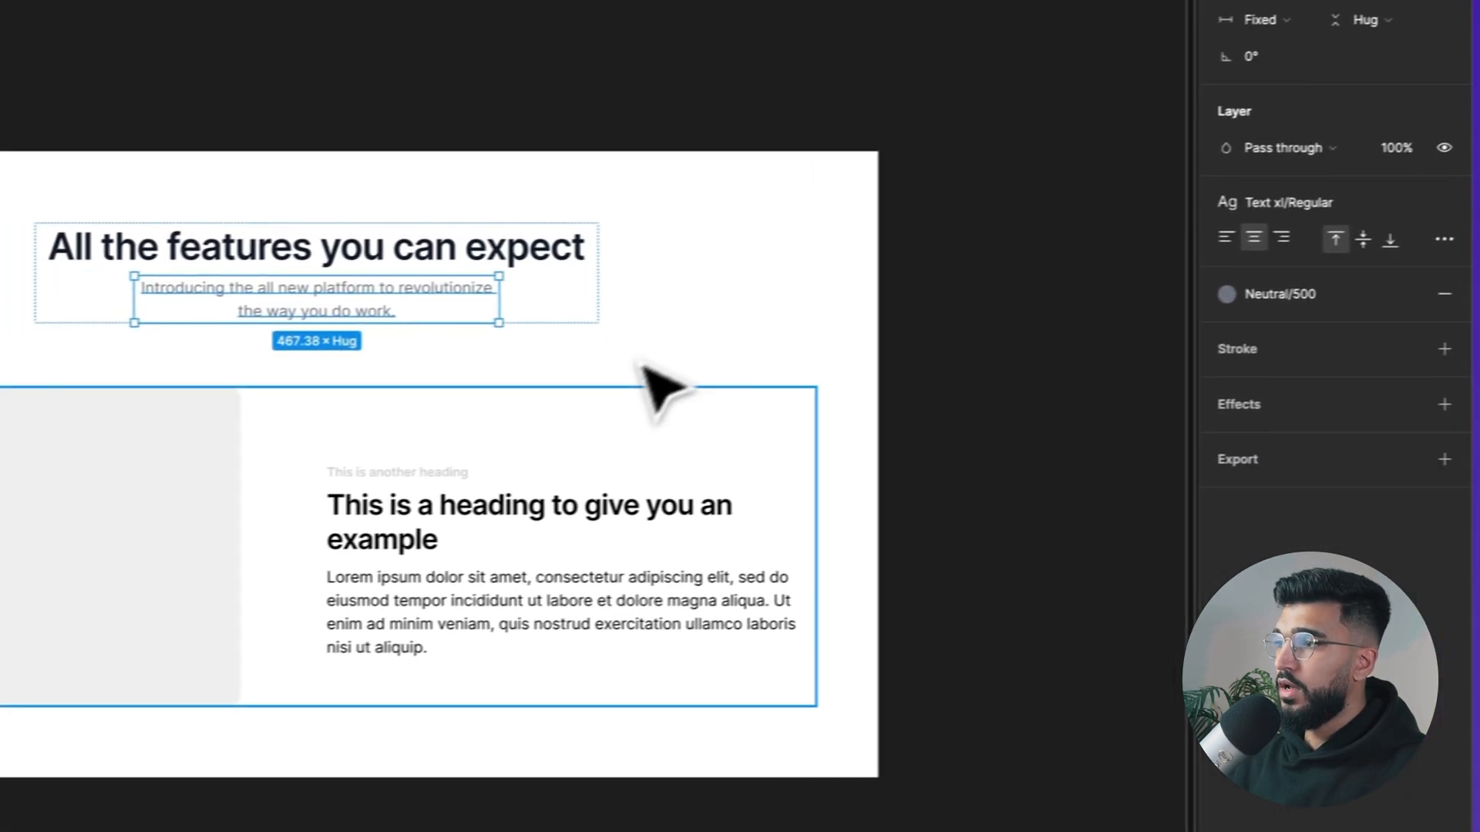
left_click(1320, 295)
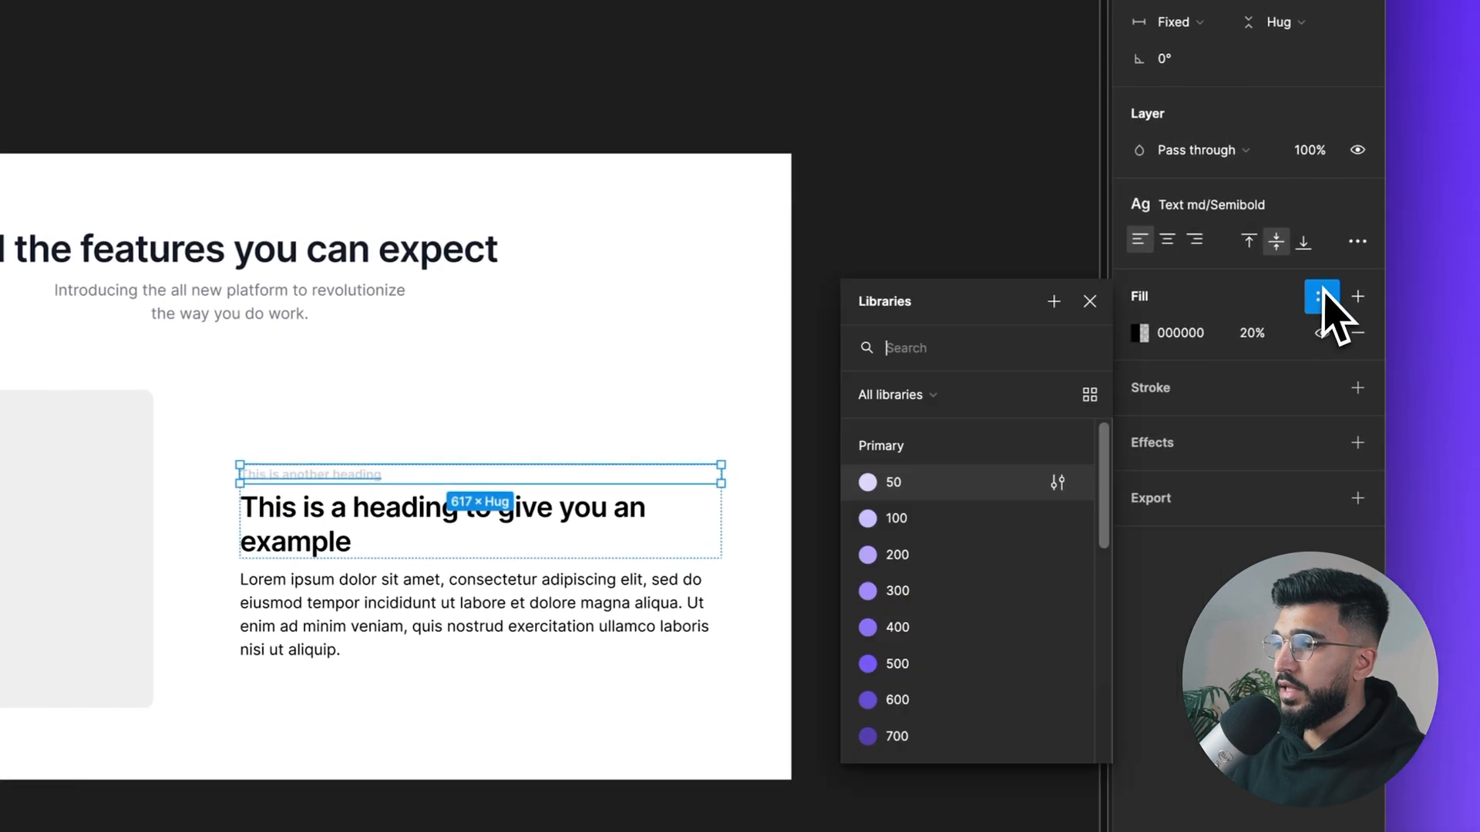
scroll("down", 3)
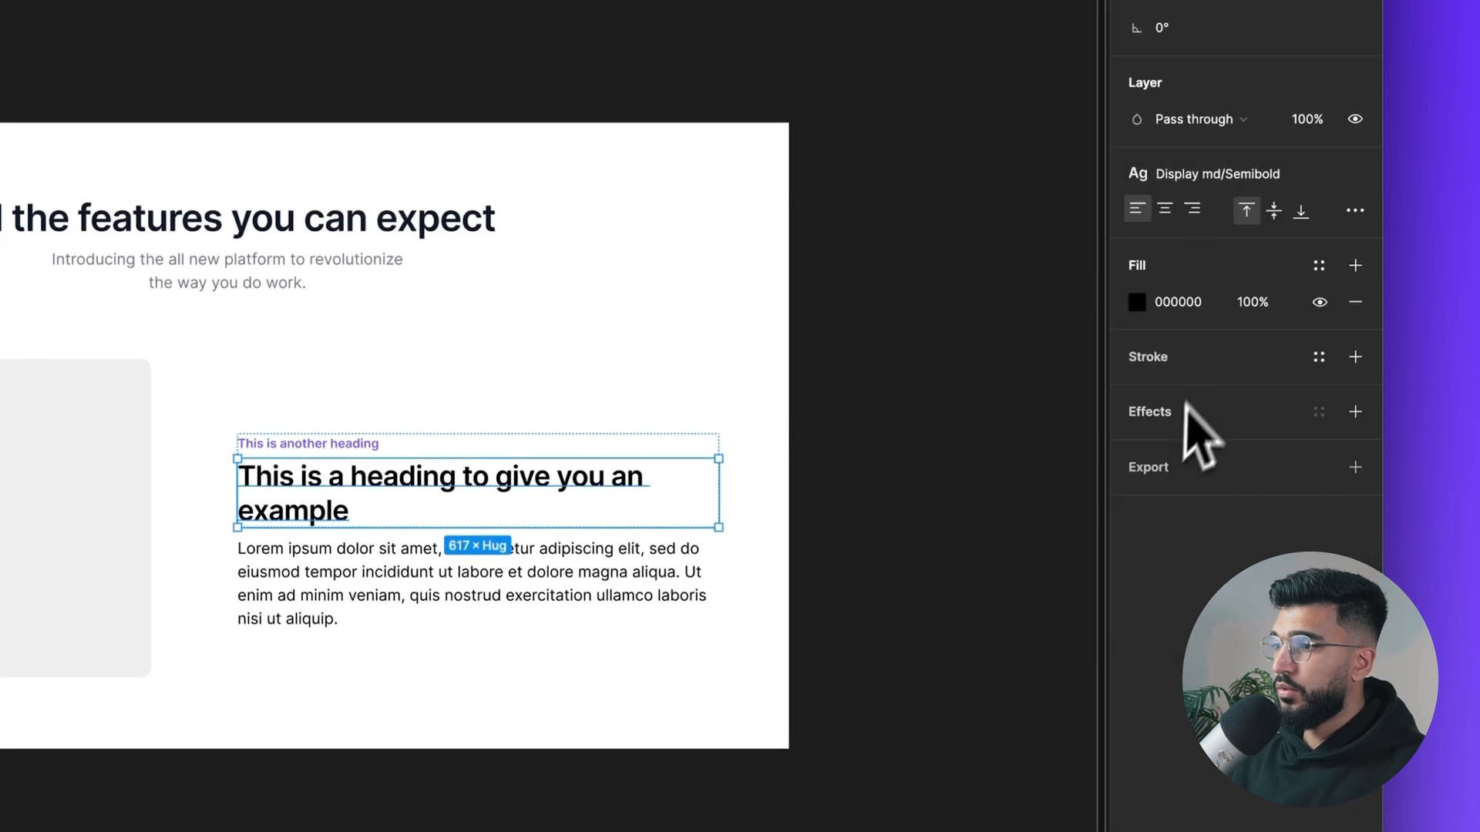
left_click(1317, 265)
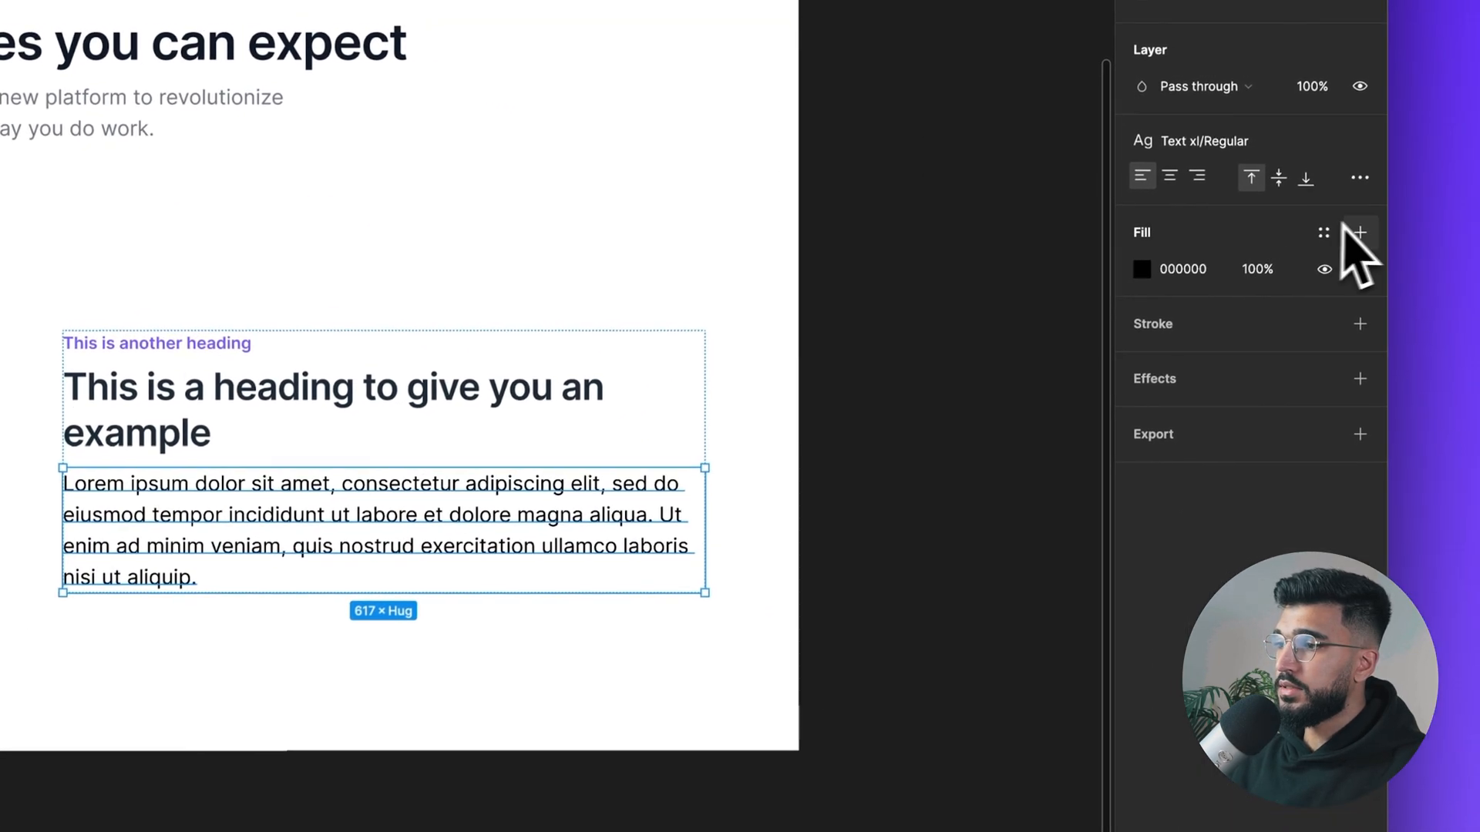
left_click(1140, 269)
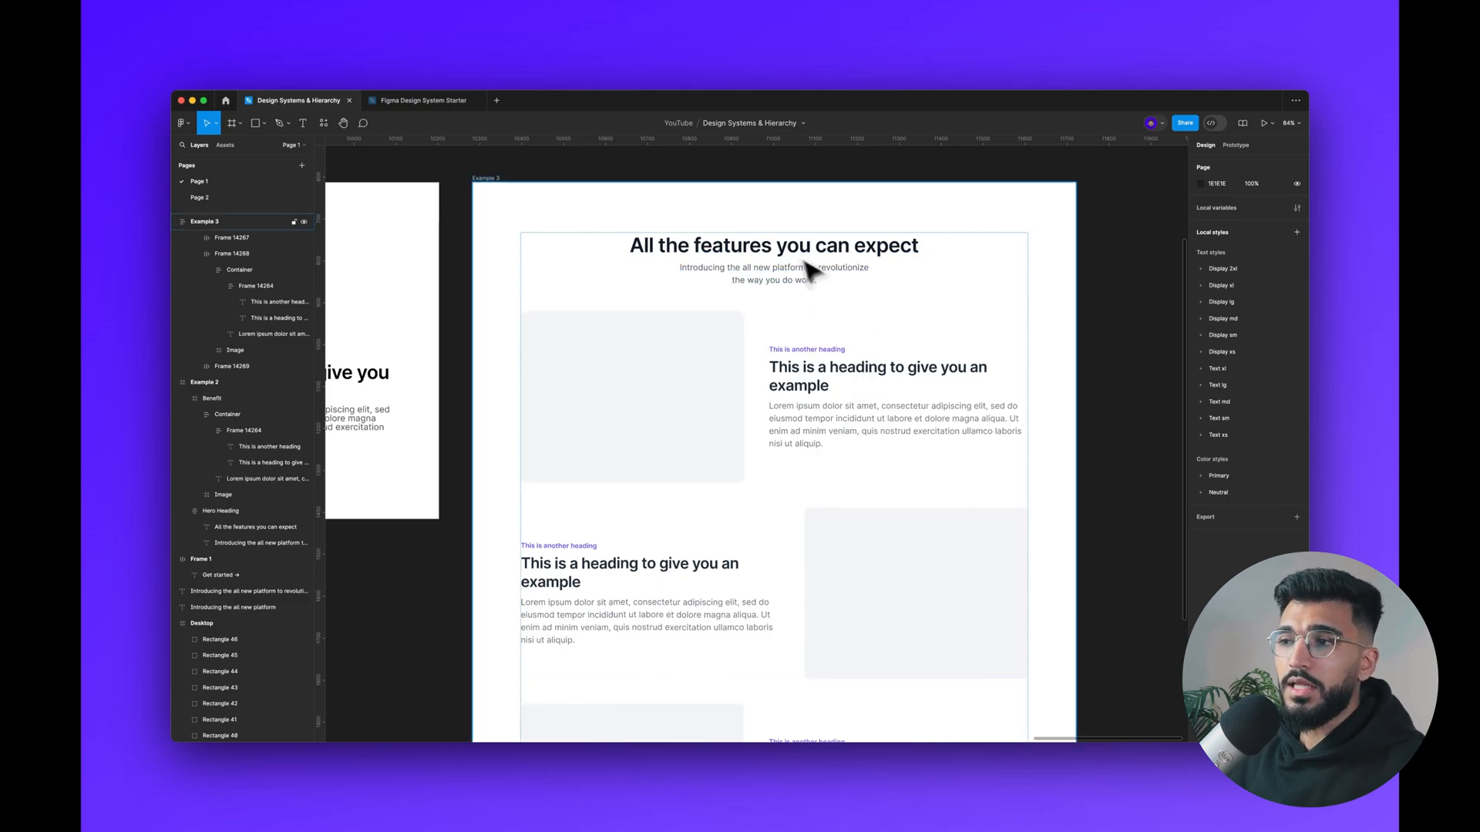
left_click(773, 261)
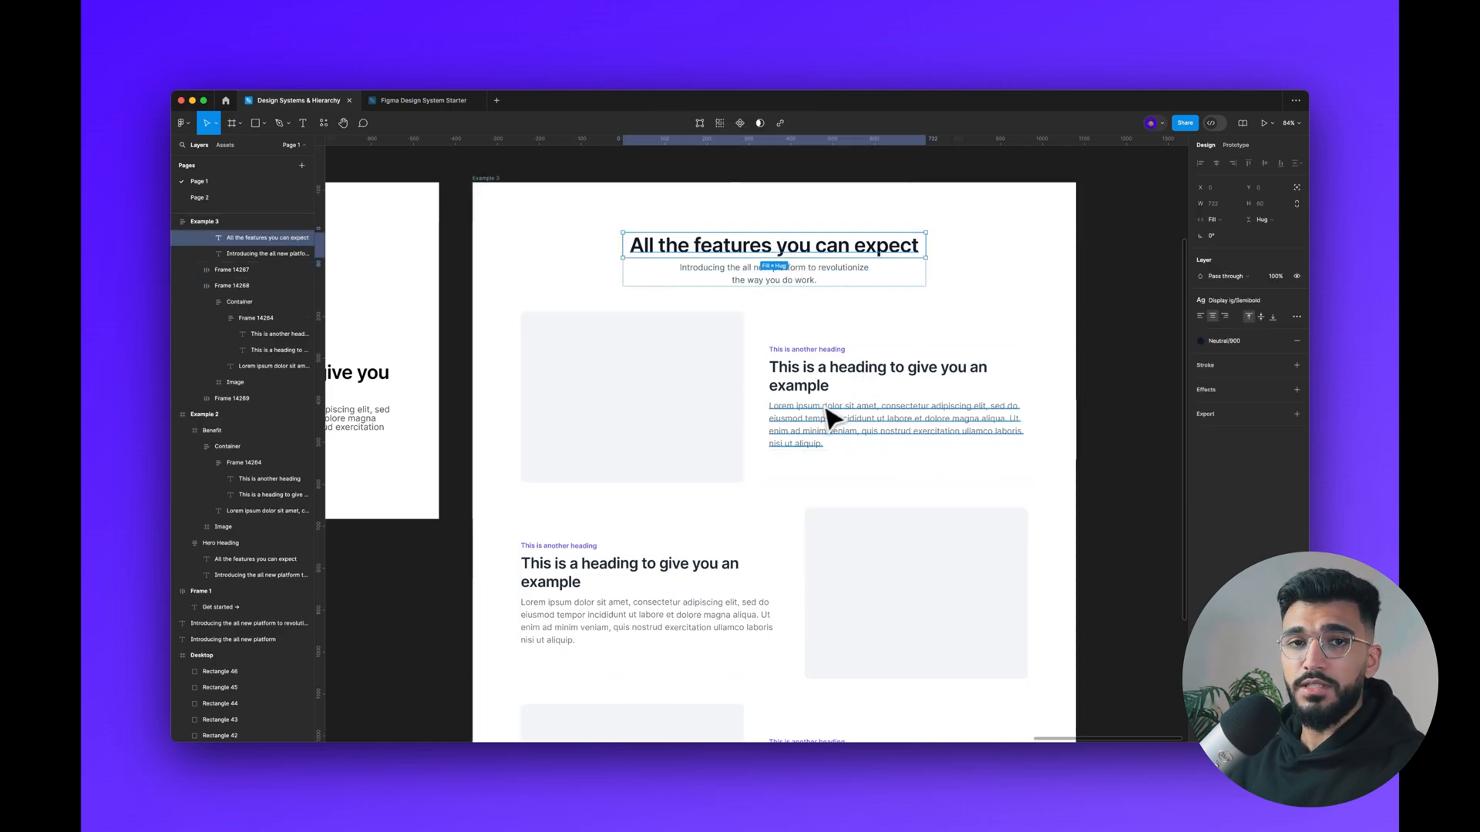
left_click(878, 375)
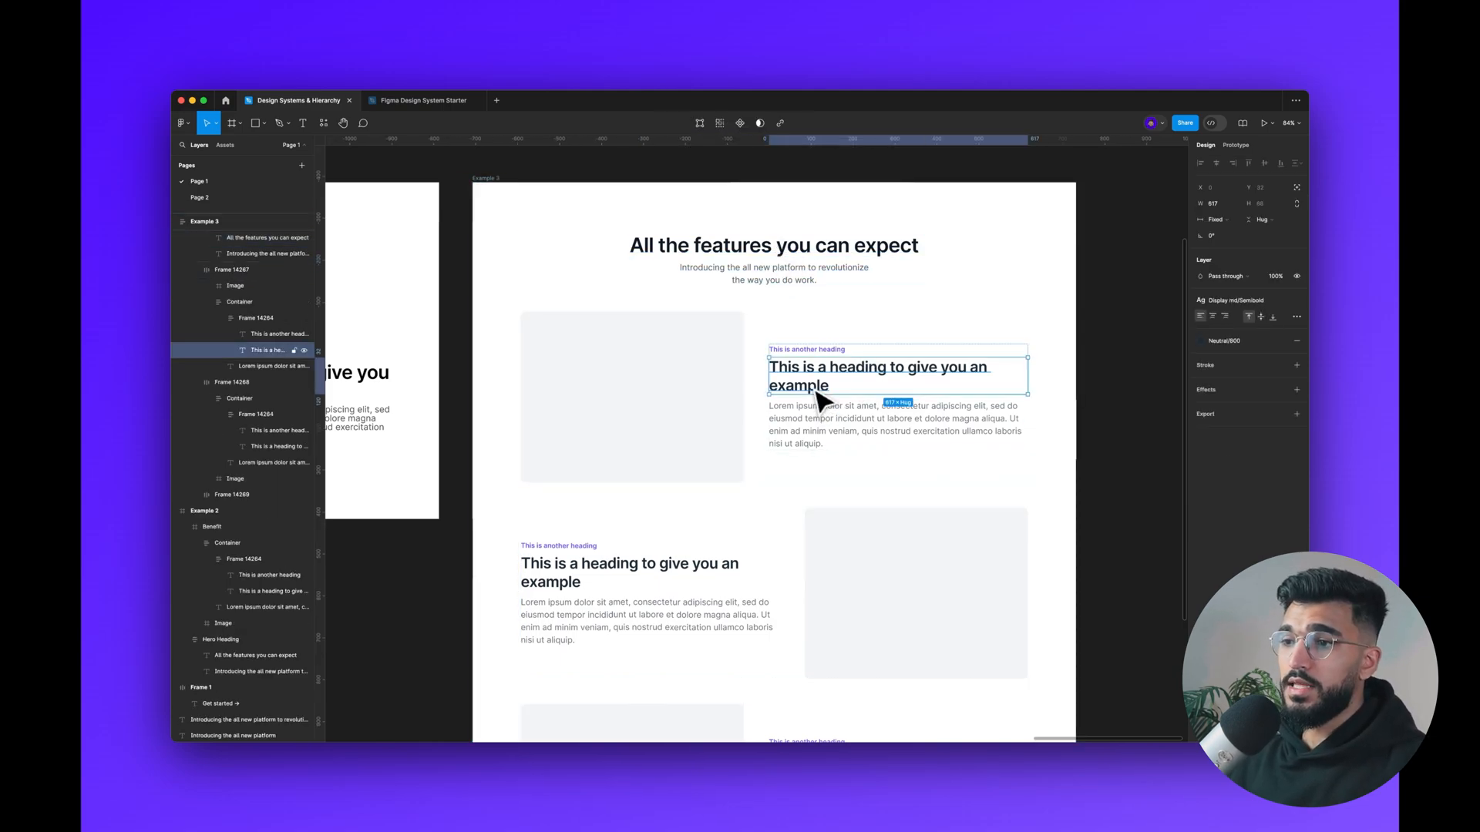